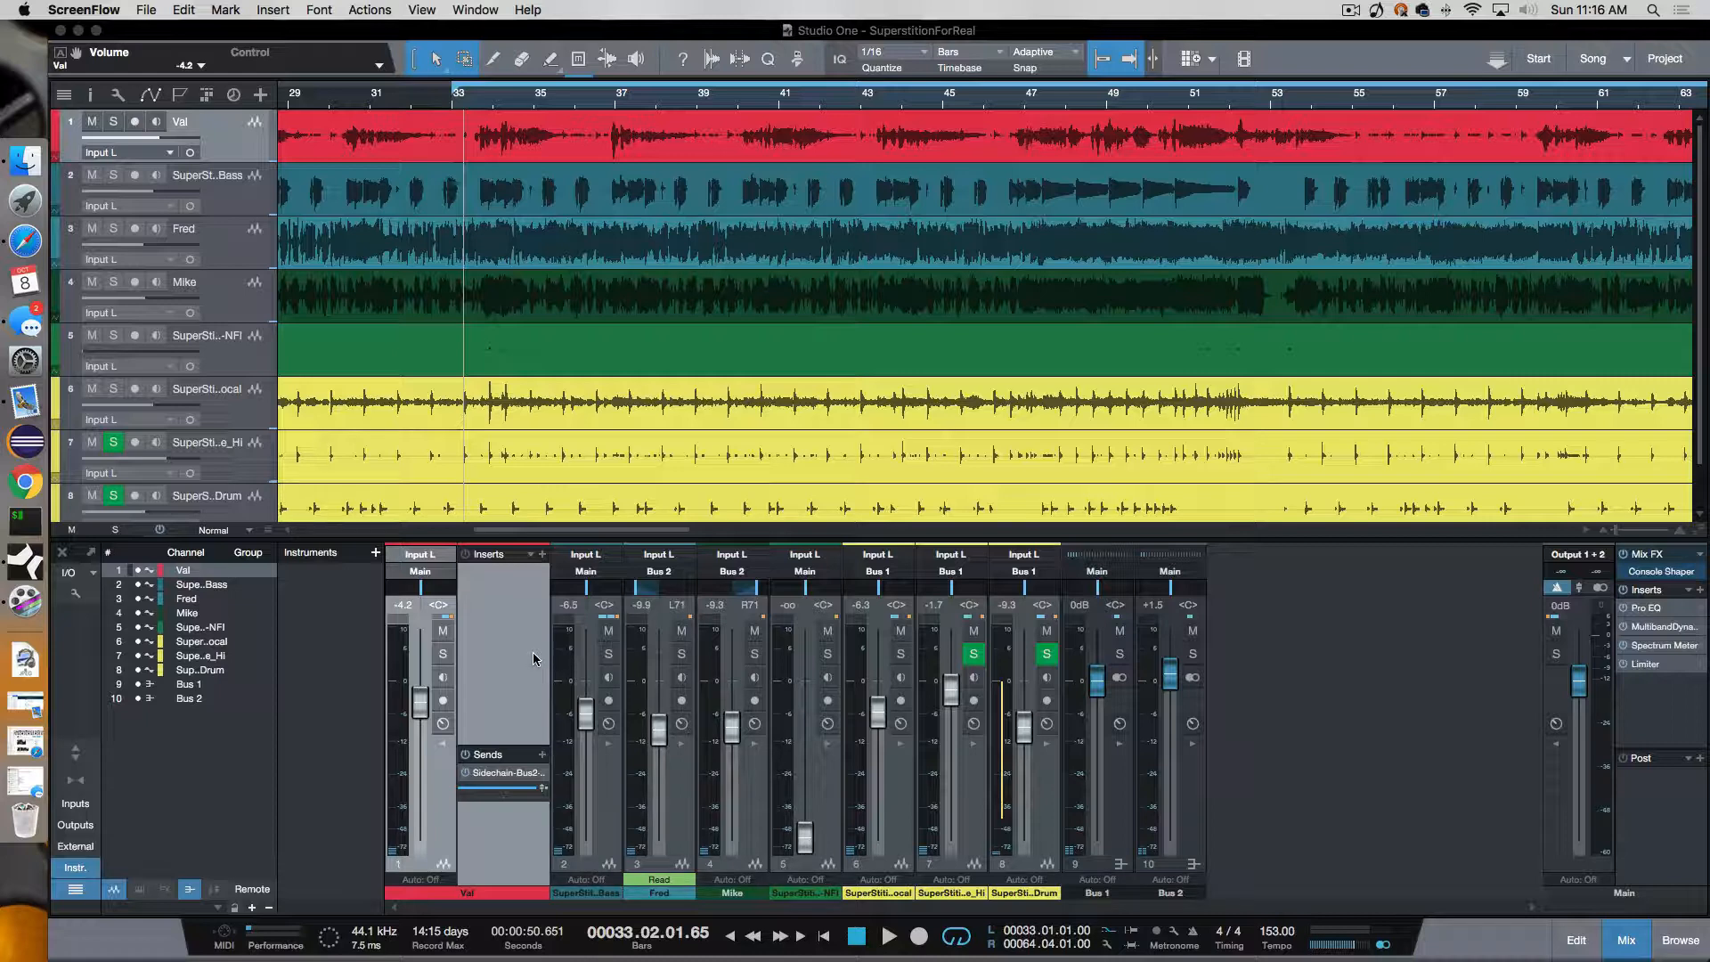
mouse_move(502, 467)
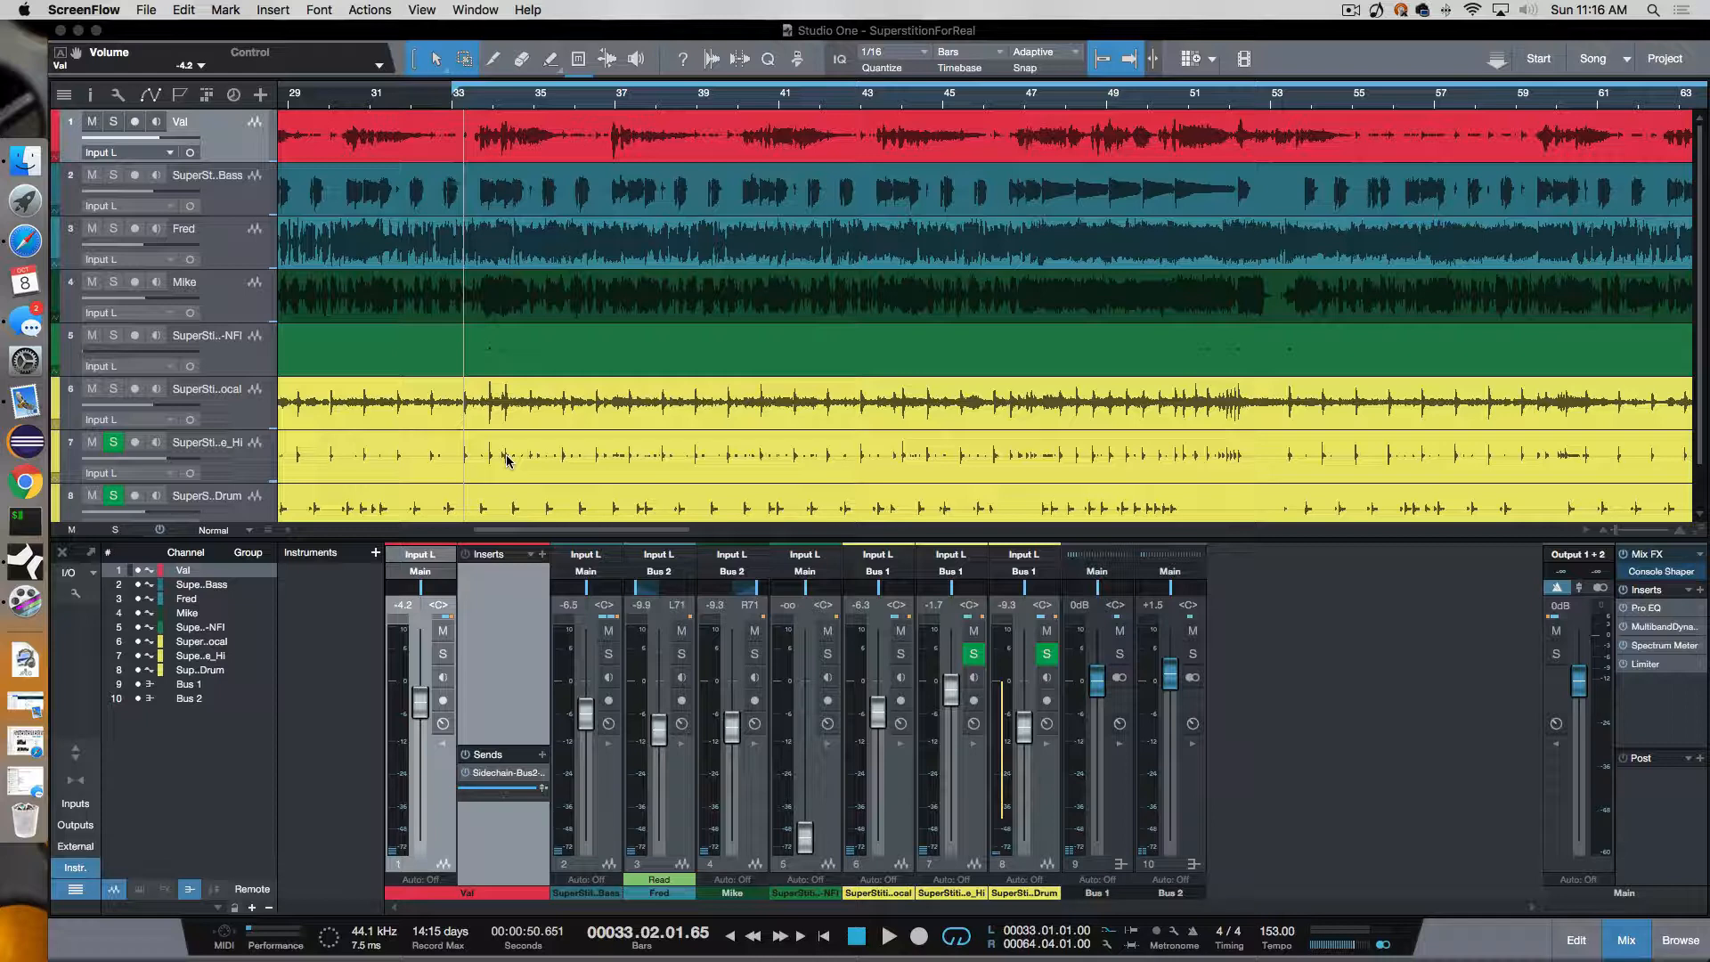
mouse_move(519, 414)
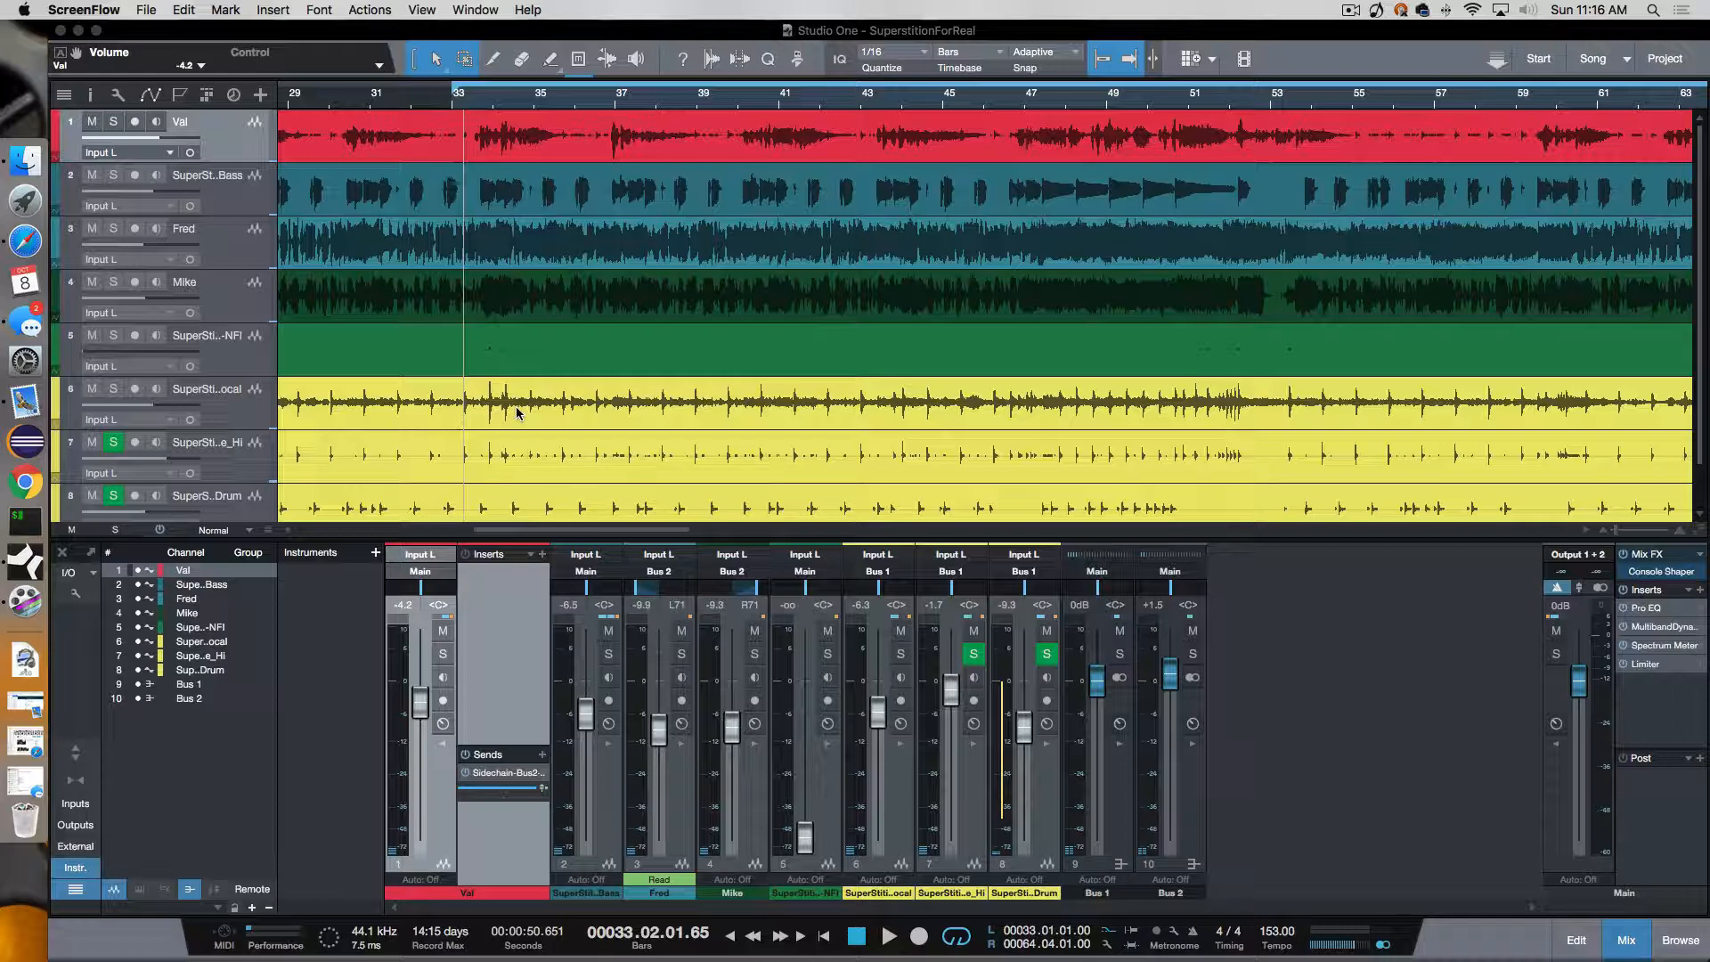
mouse_move(221, 291)
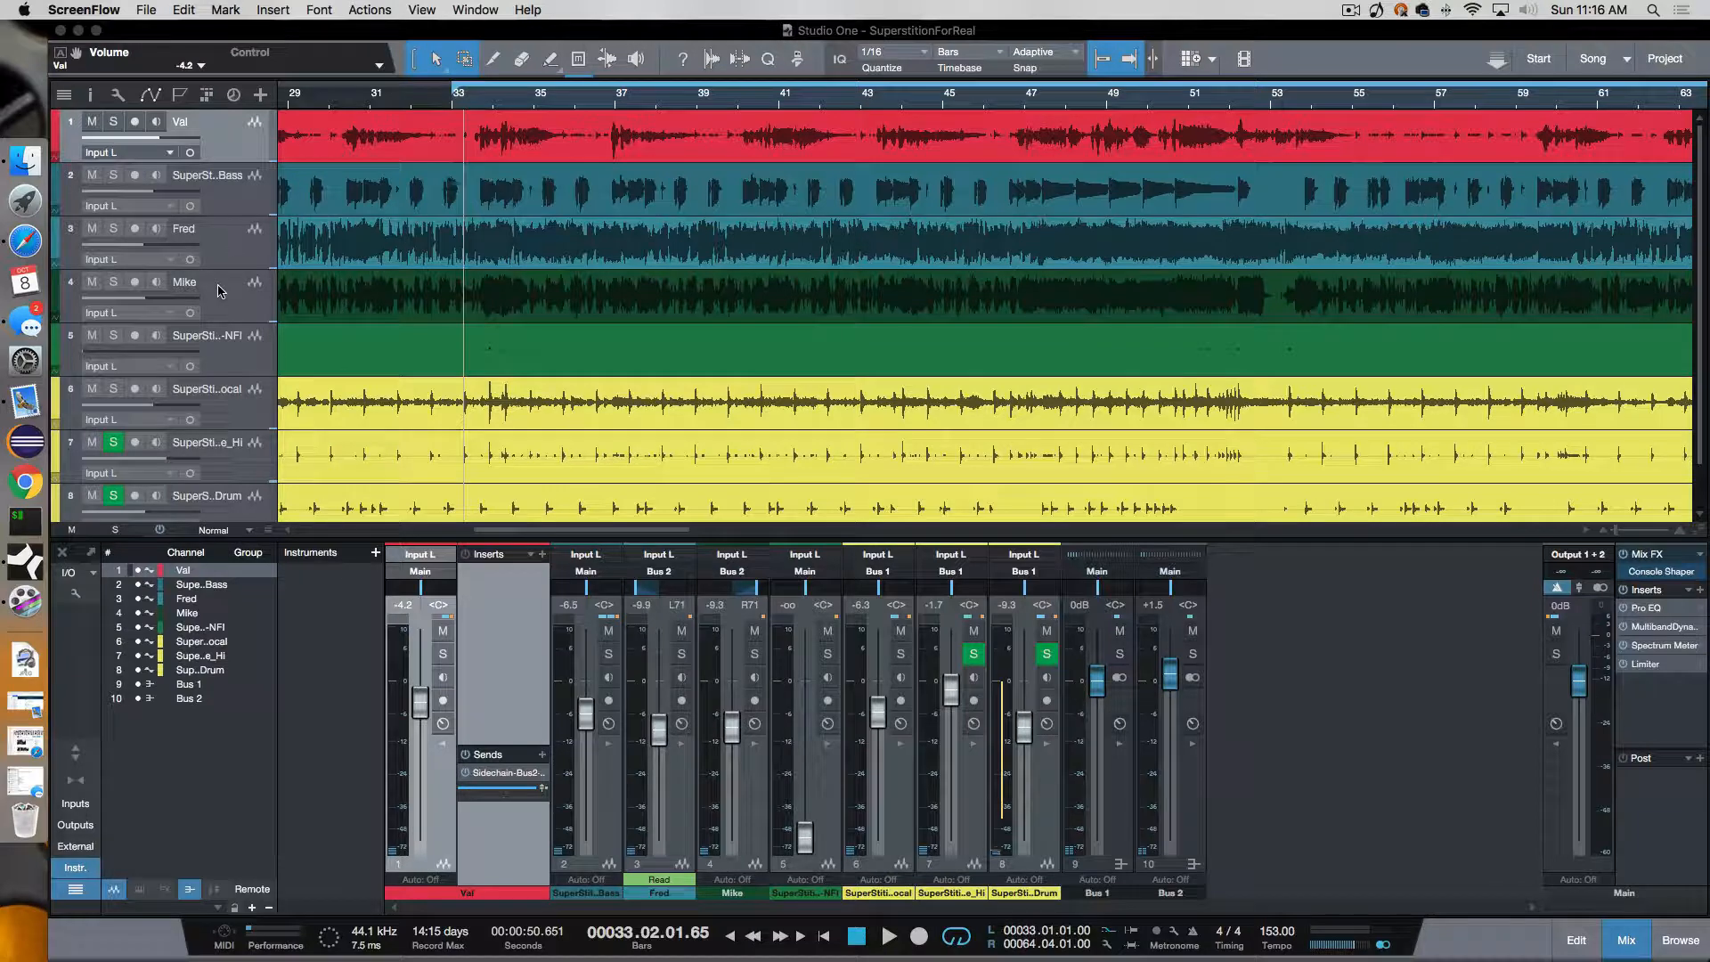
mouse_move(225, 257)
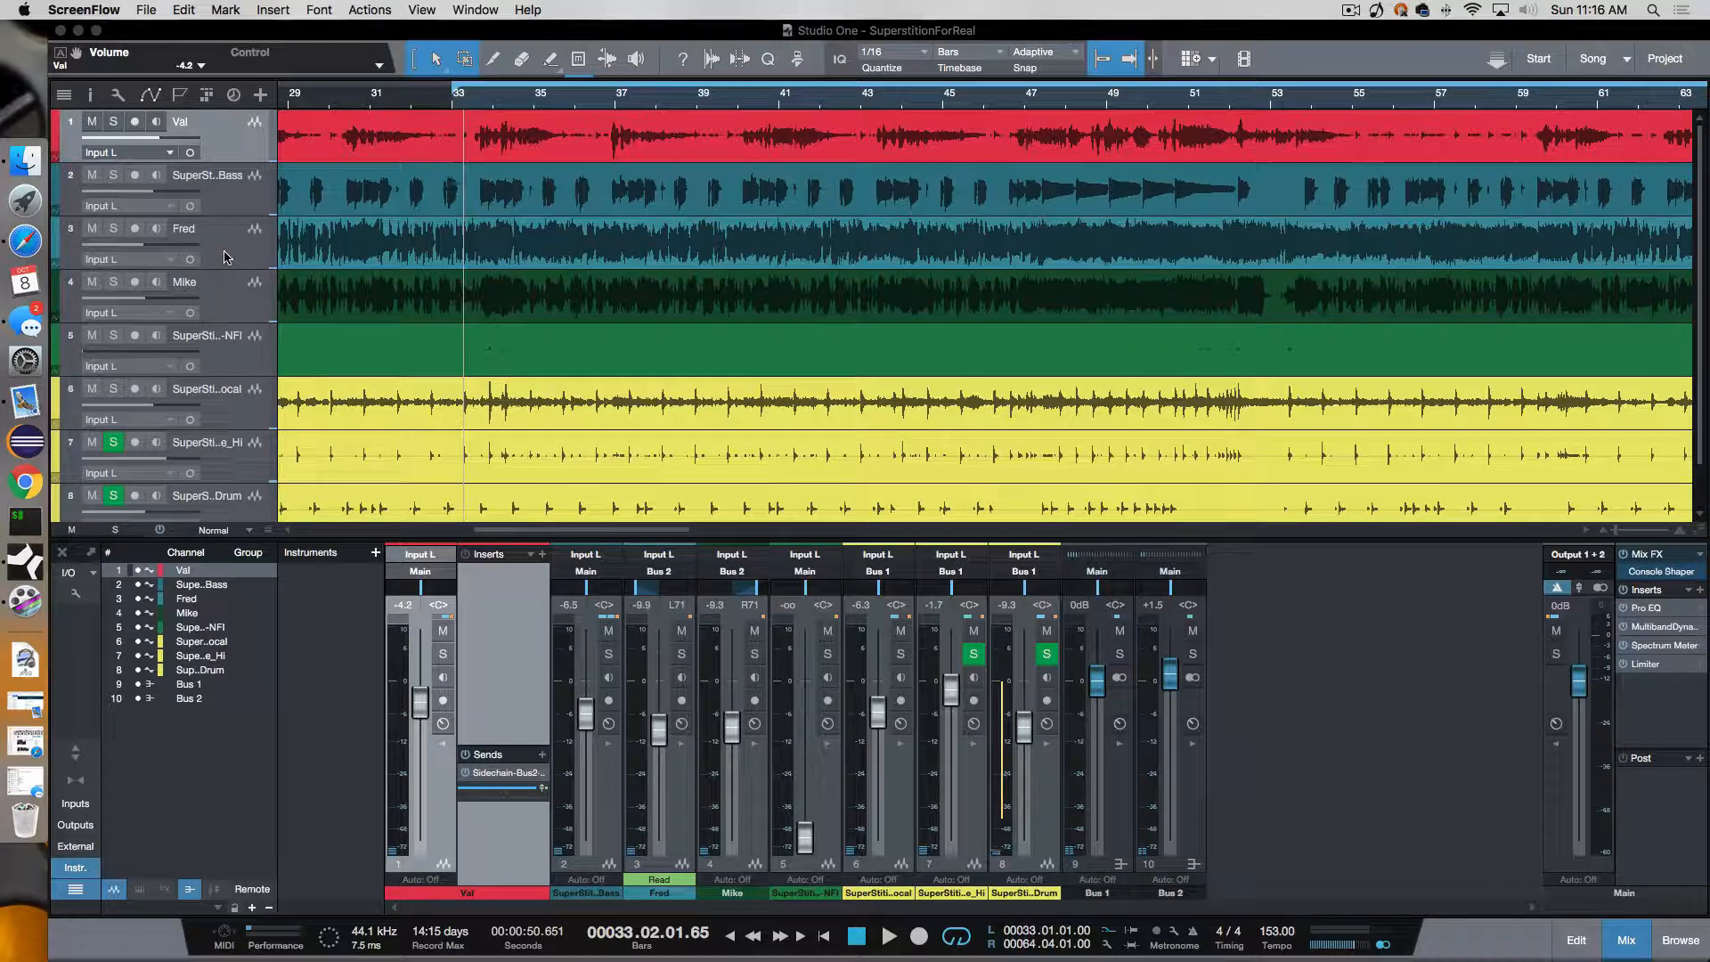
mouse_move(286, 250)
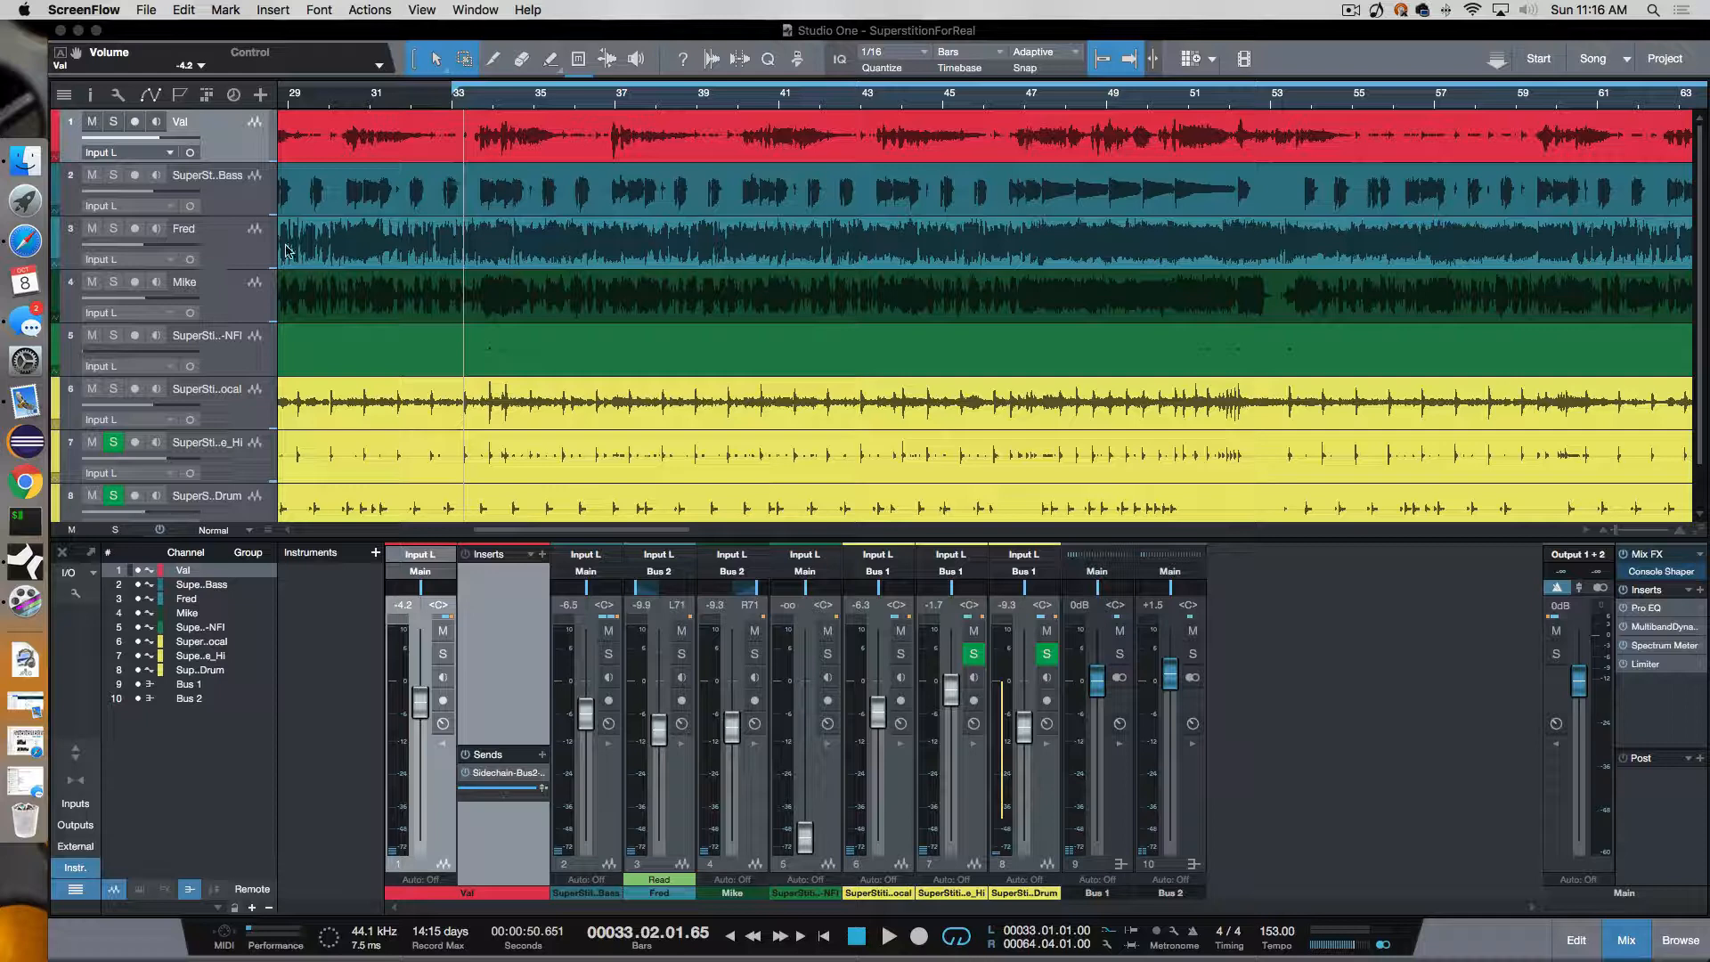
mouse_move(1121, 259)
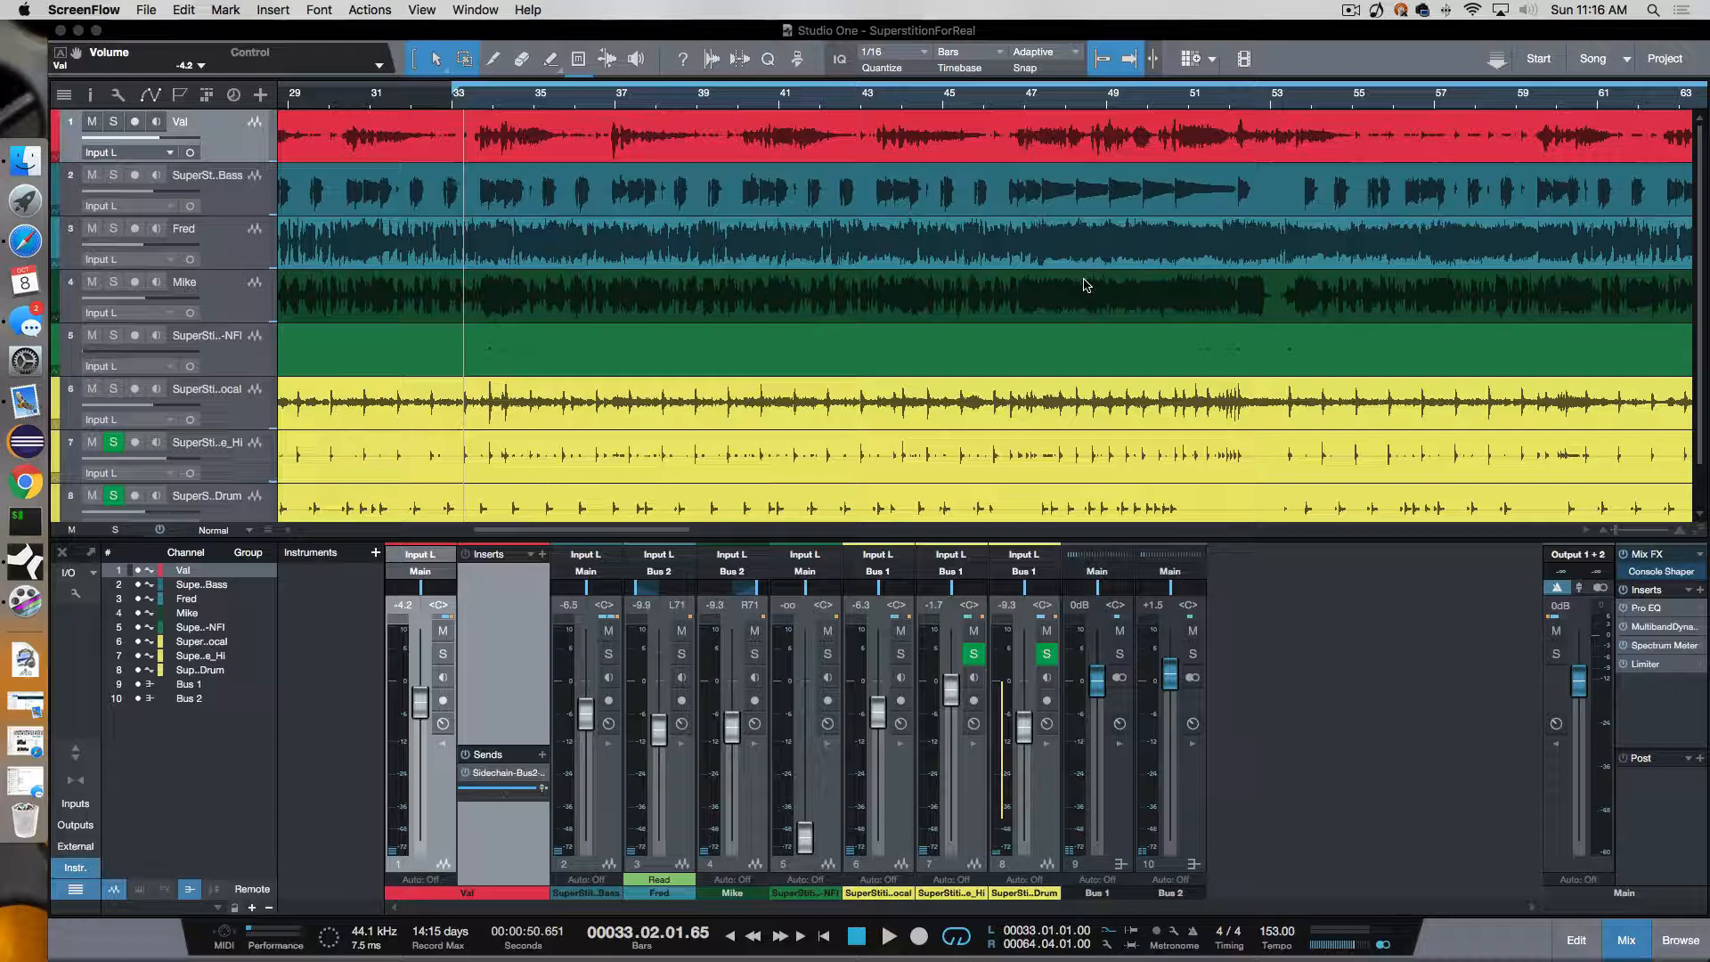
mouse_move(1094, 259)
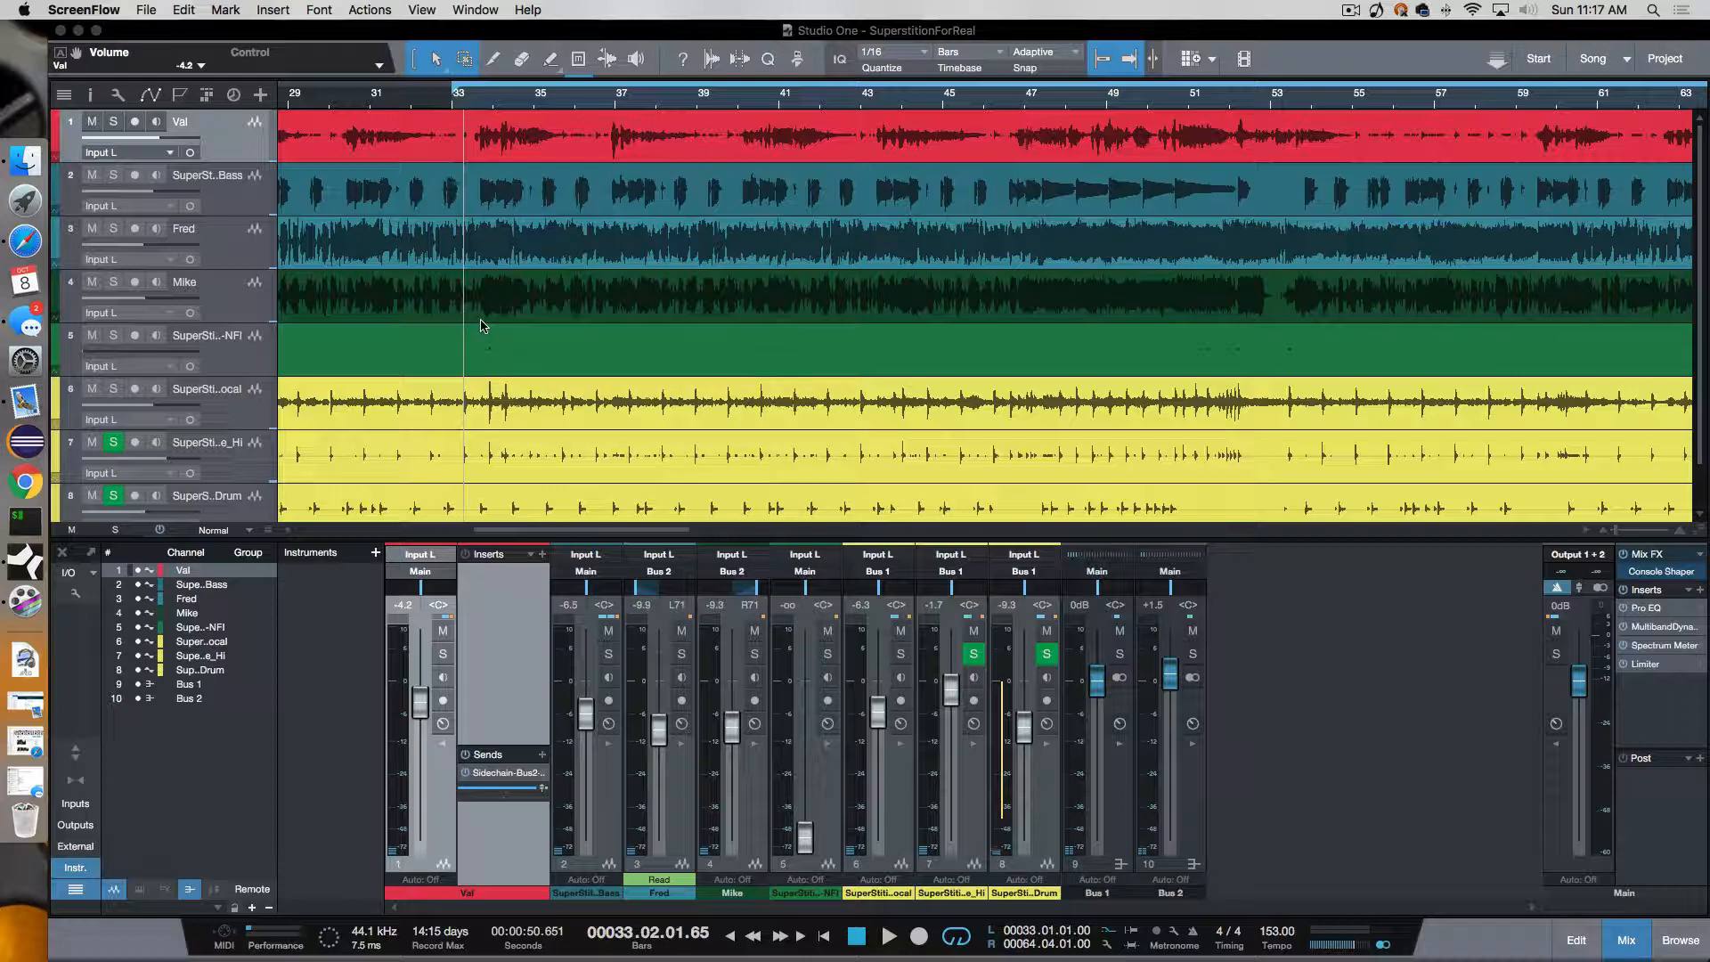
mouse_move(1165, 161)
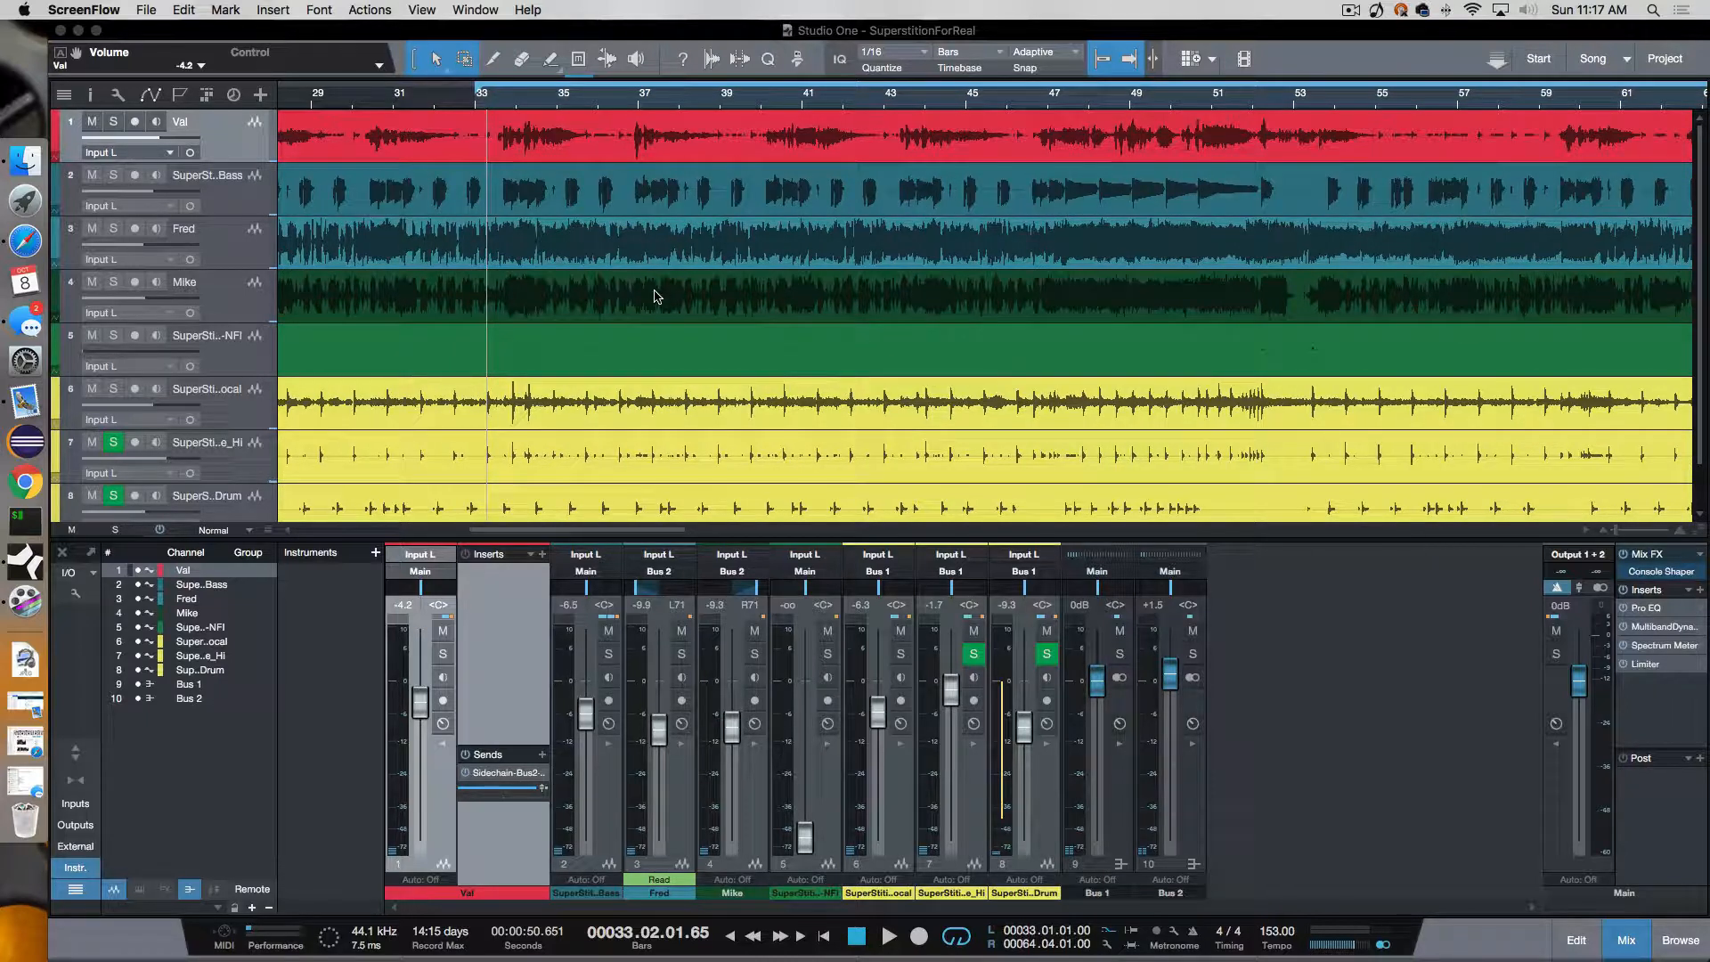
mouse_move(487, 639)
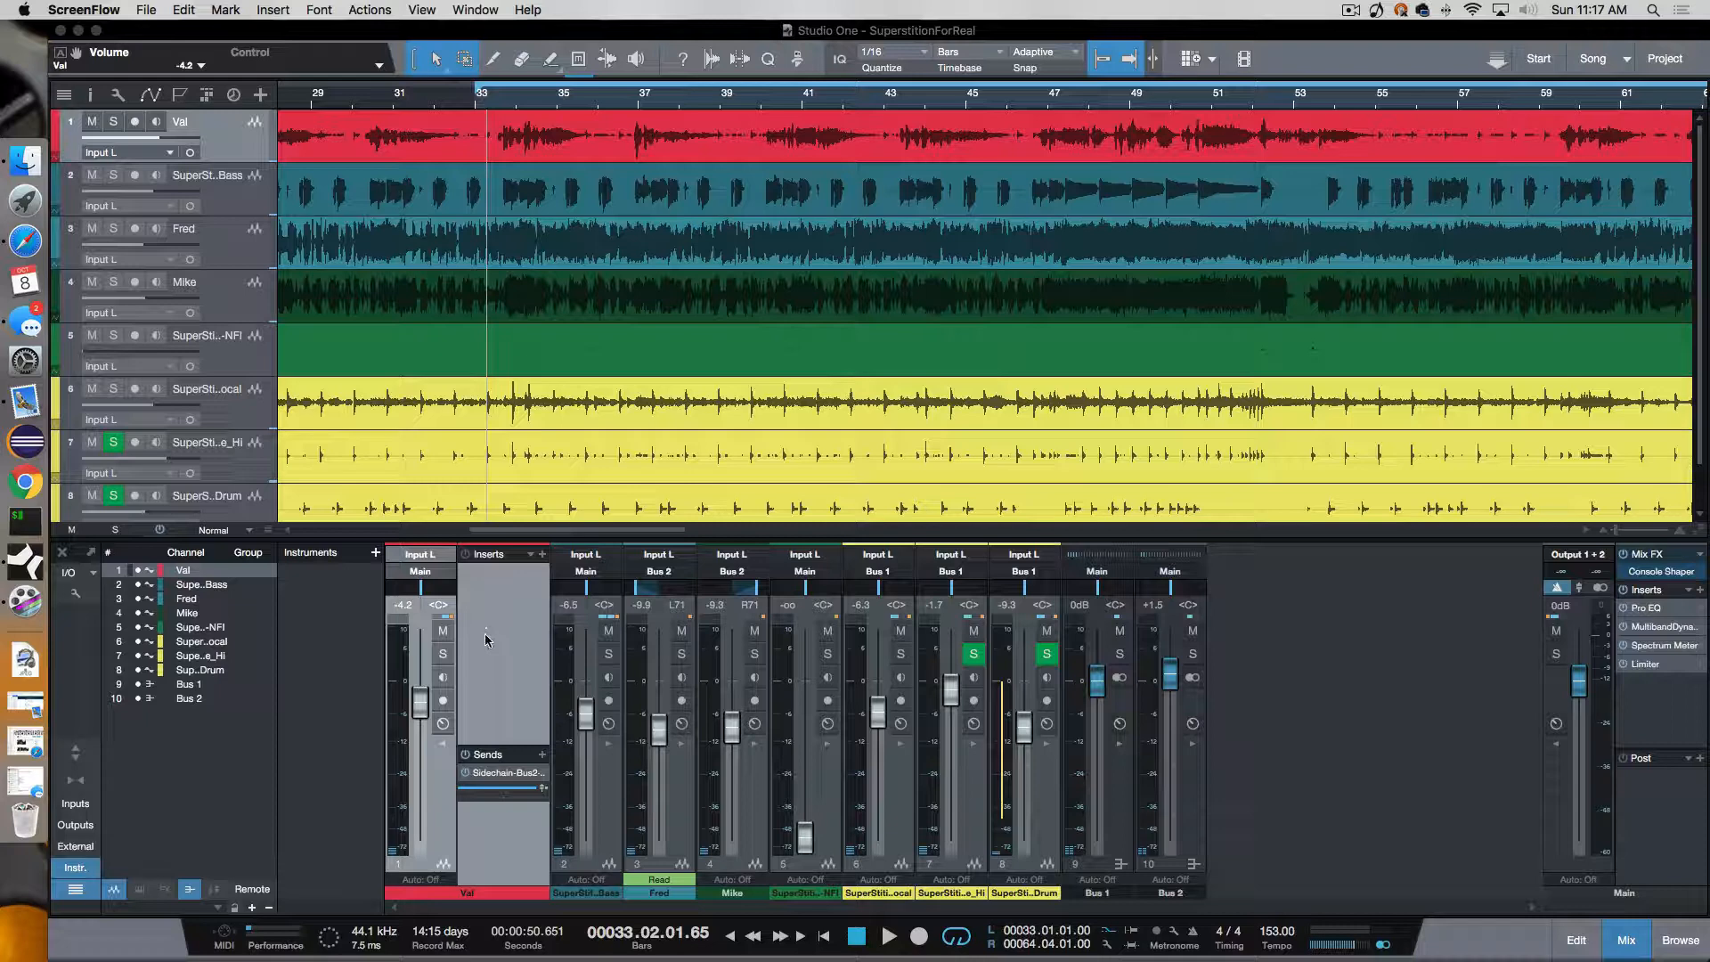
Reset the Val fader to 0 dB, start playback, then lower it to -1.9 dB.
click(402, 604)
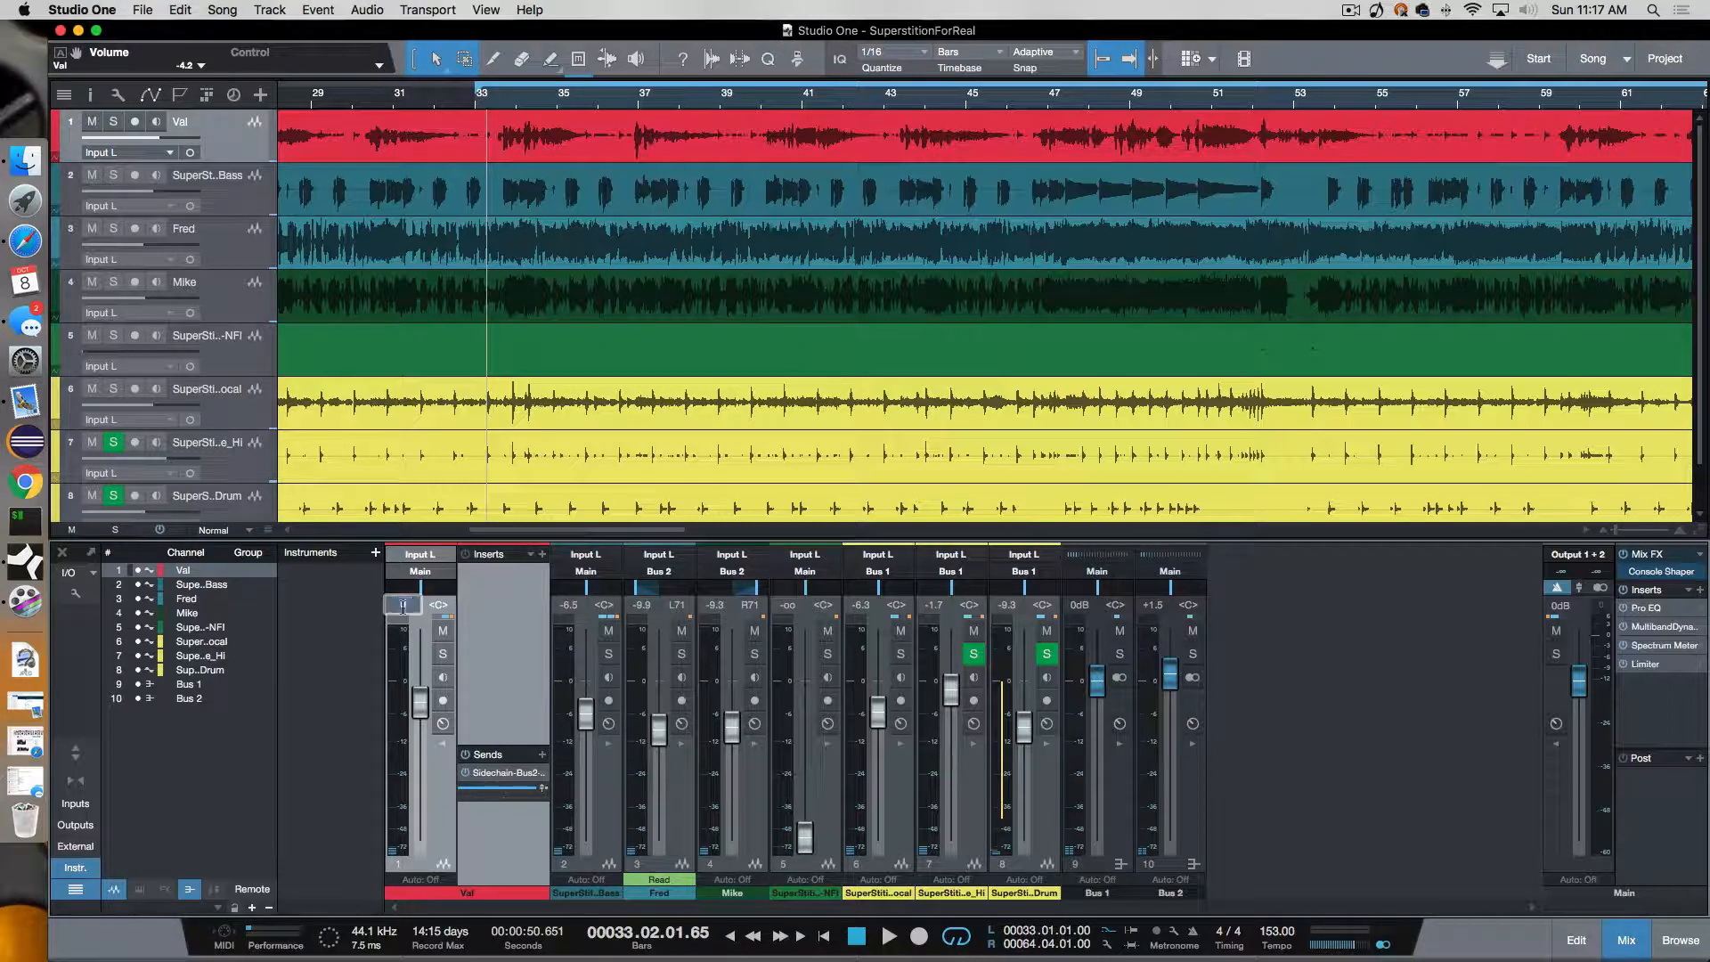
drag(418, 698, 419, 679)
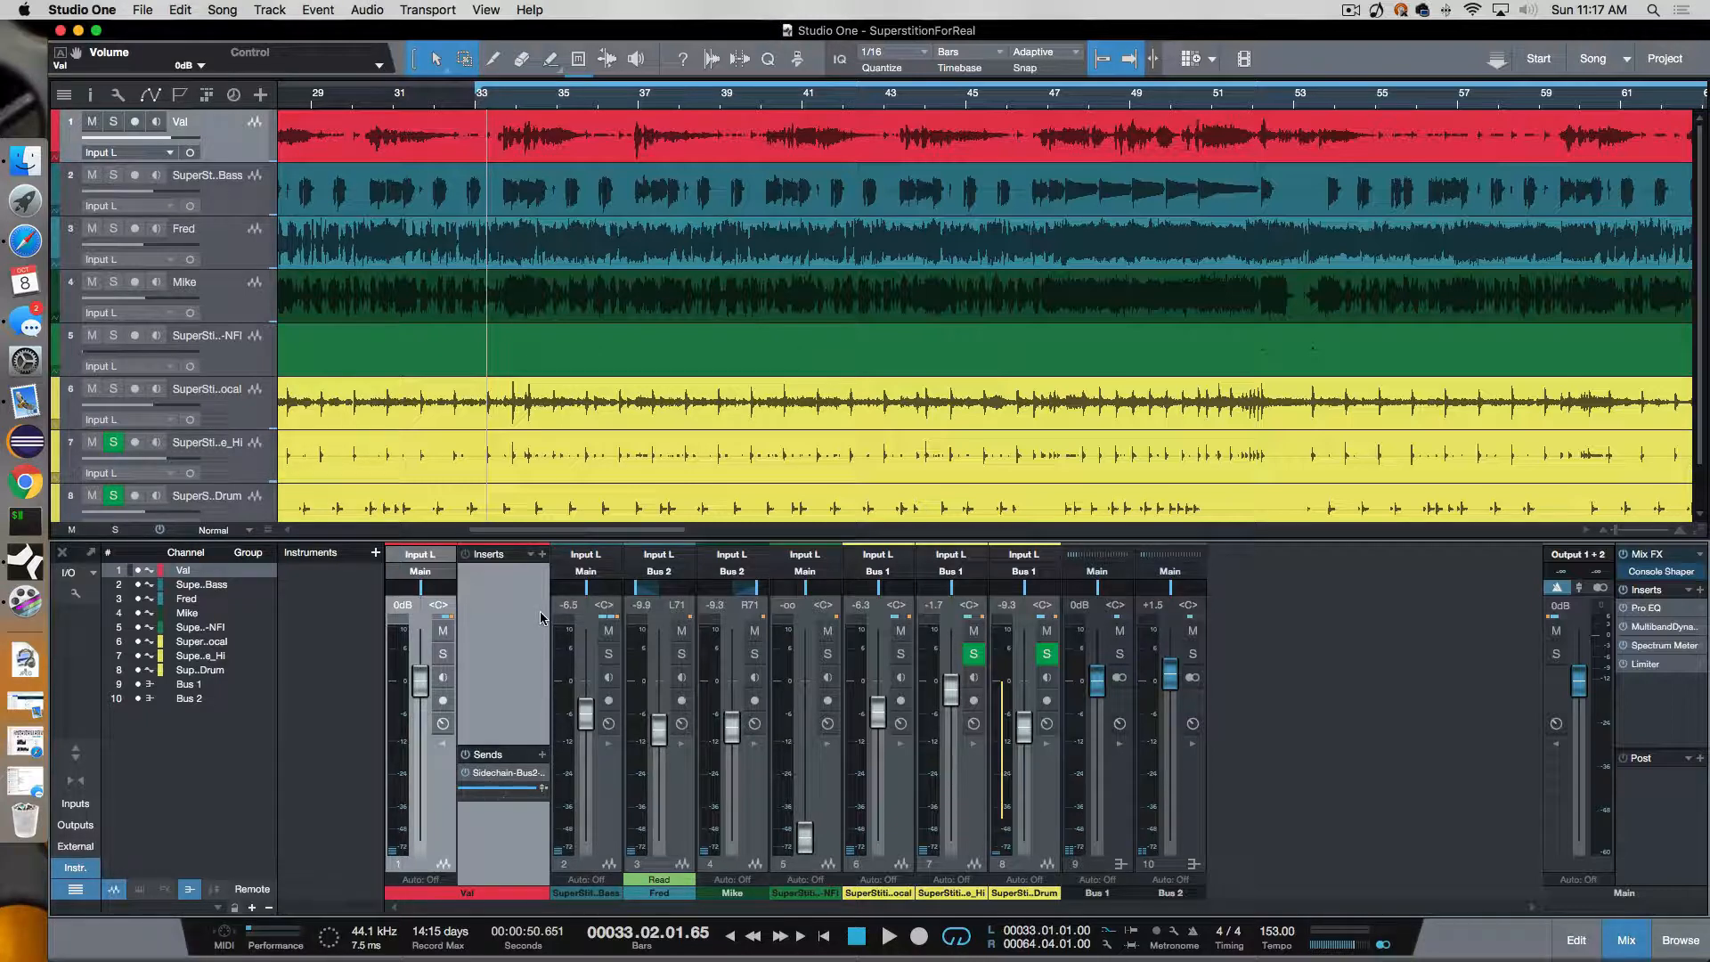
mouse_move(499, 615)
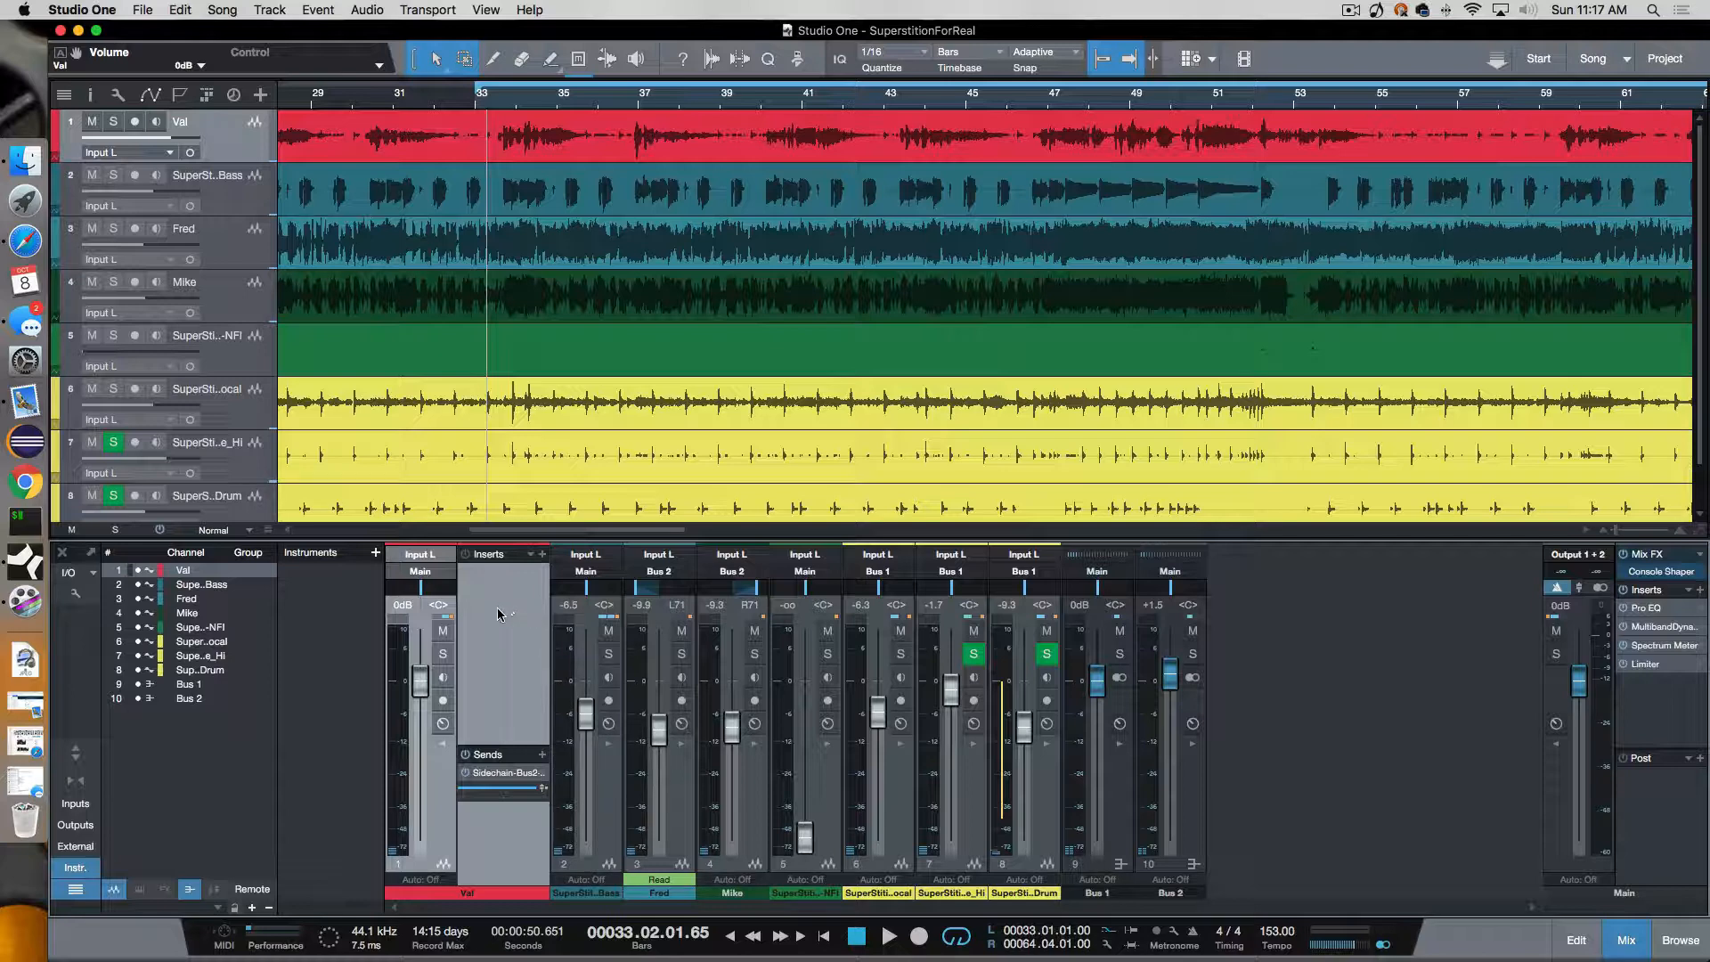
mouse_move(492, 664)
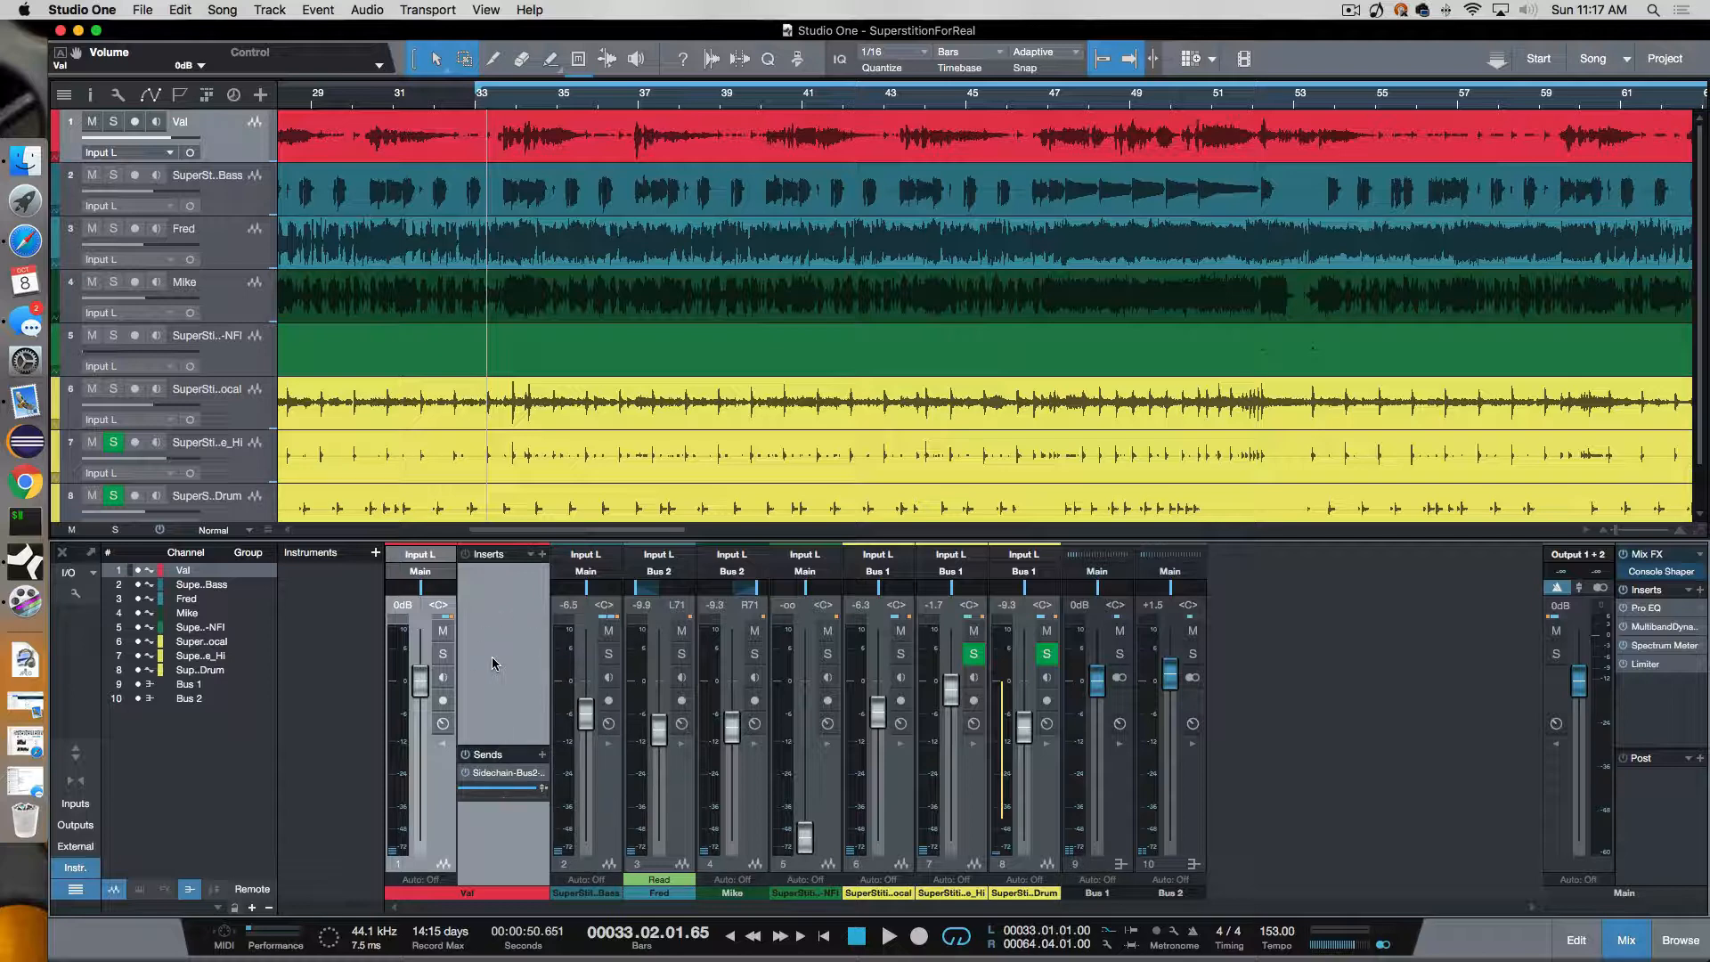
click(886, 932)
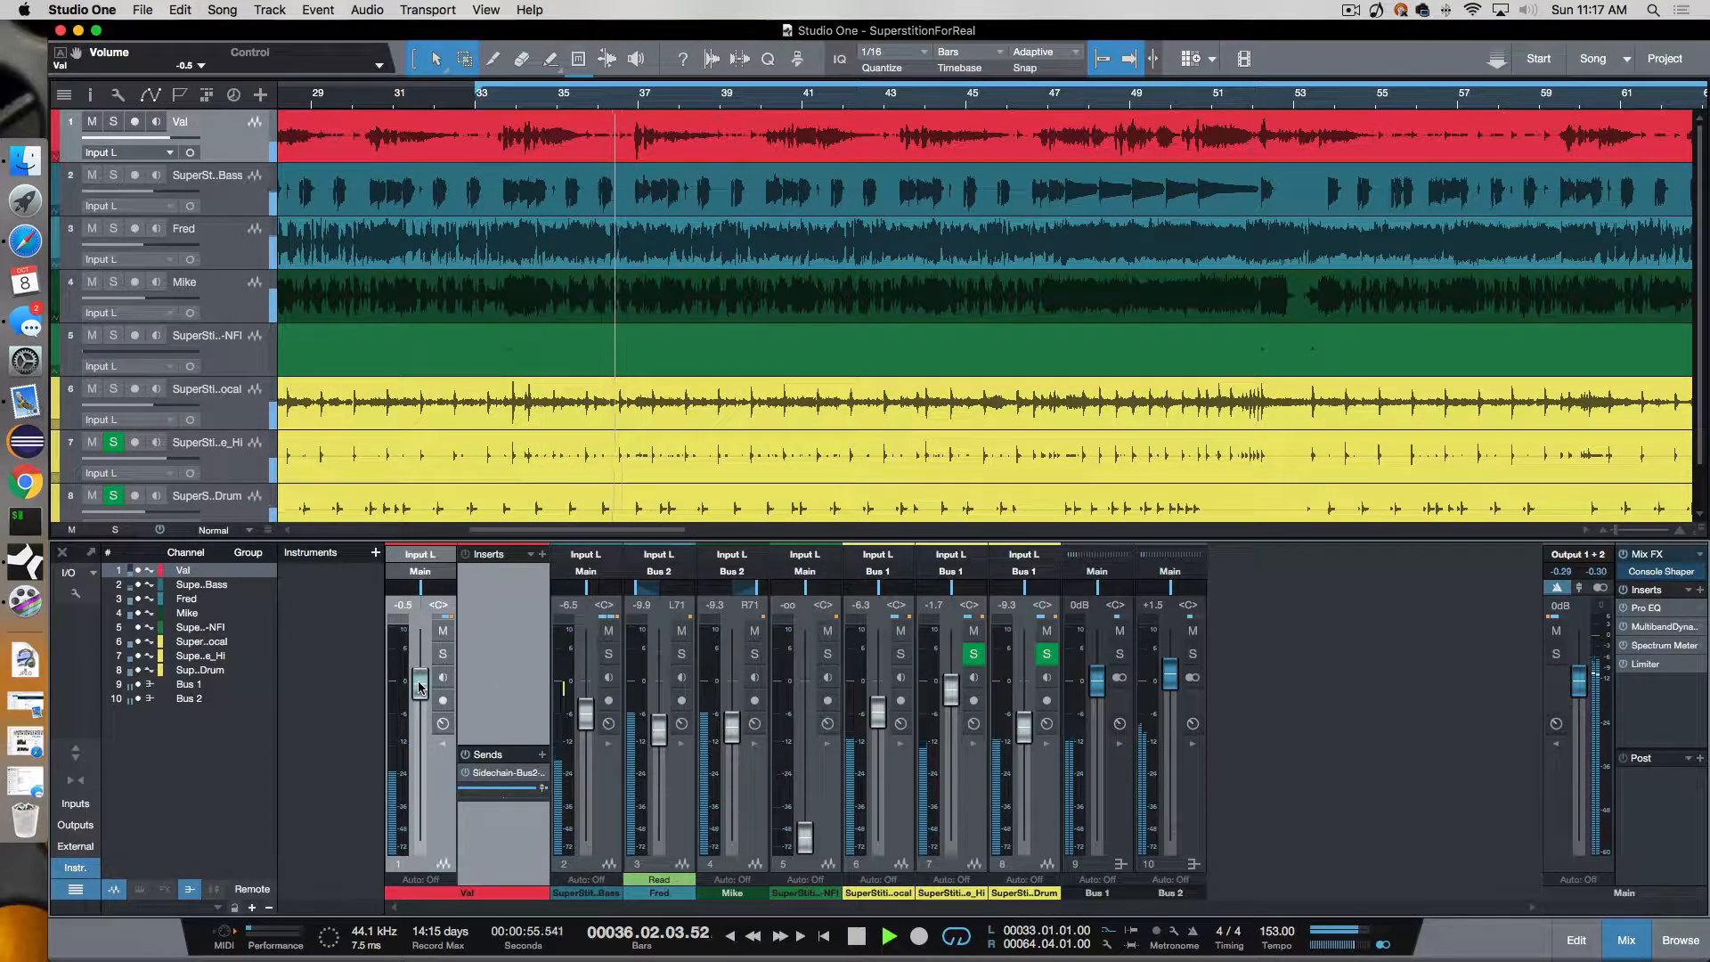
drag(418, 686, 418, 698)
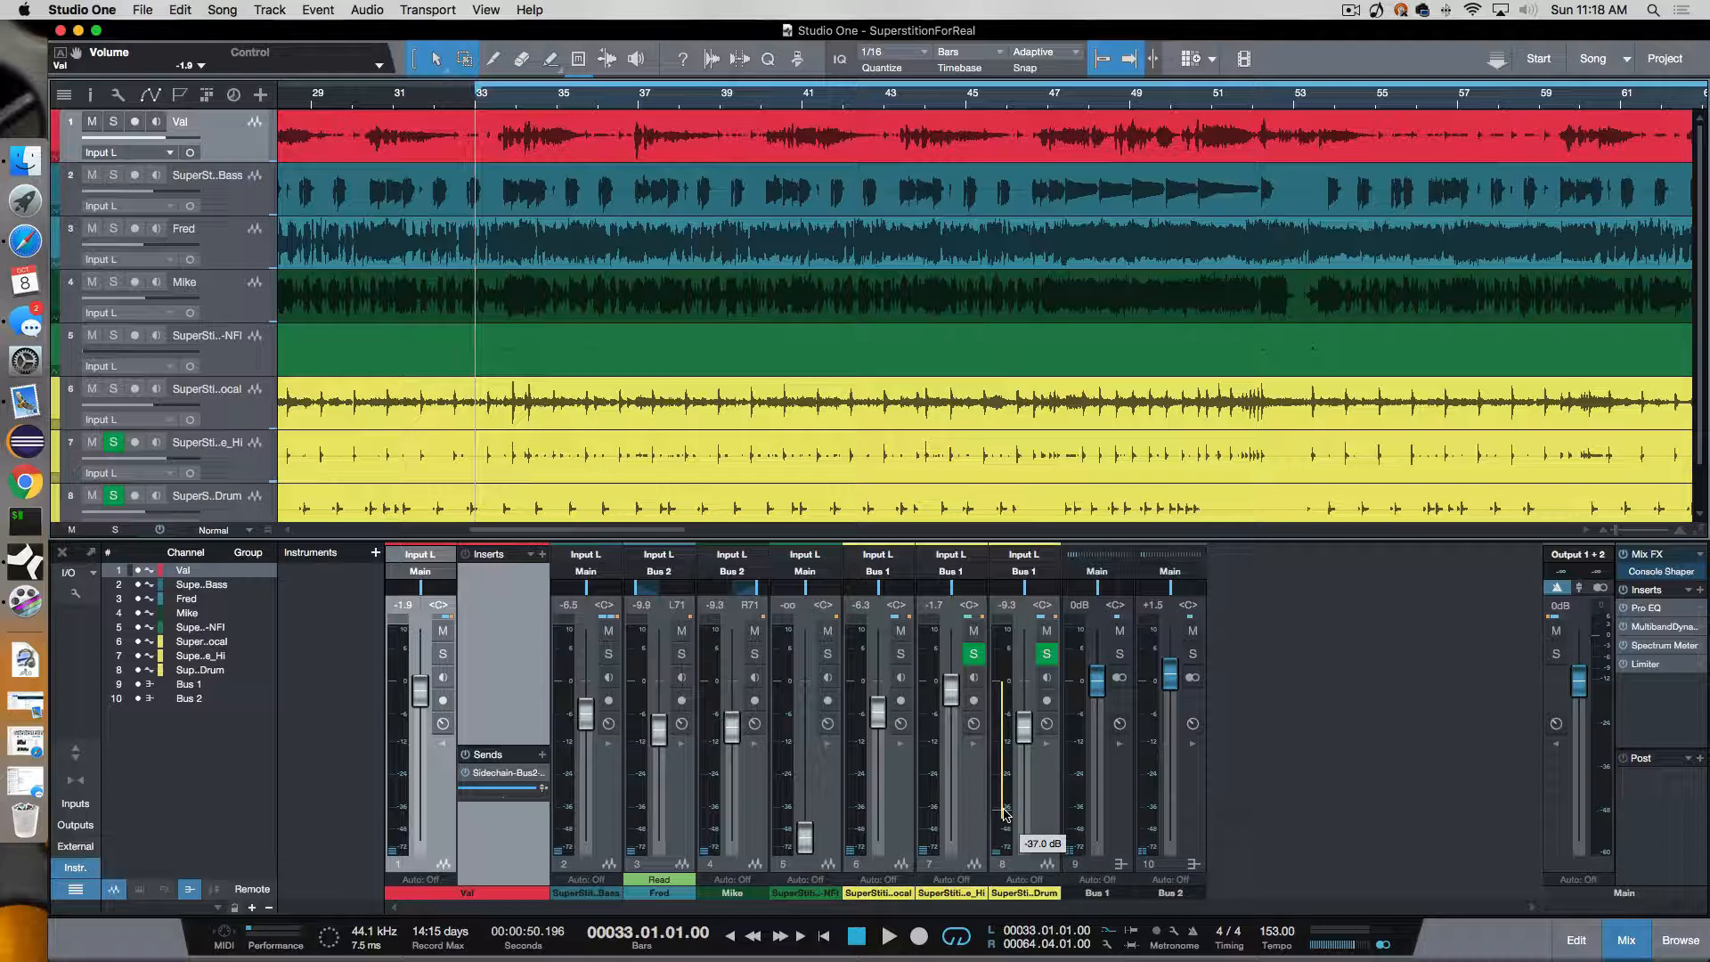
drag(1003, 812, 992, 807)
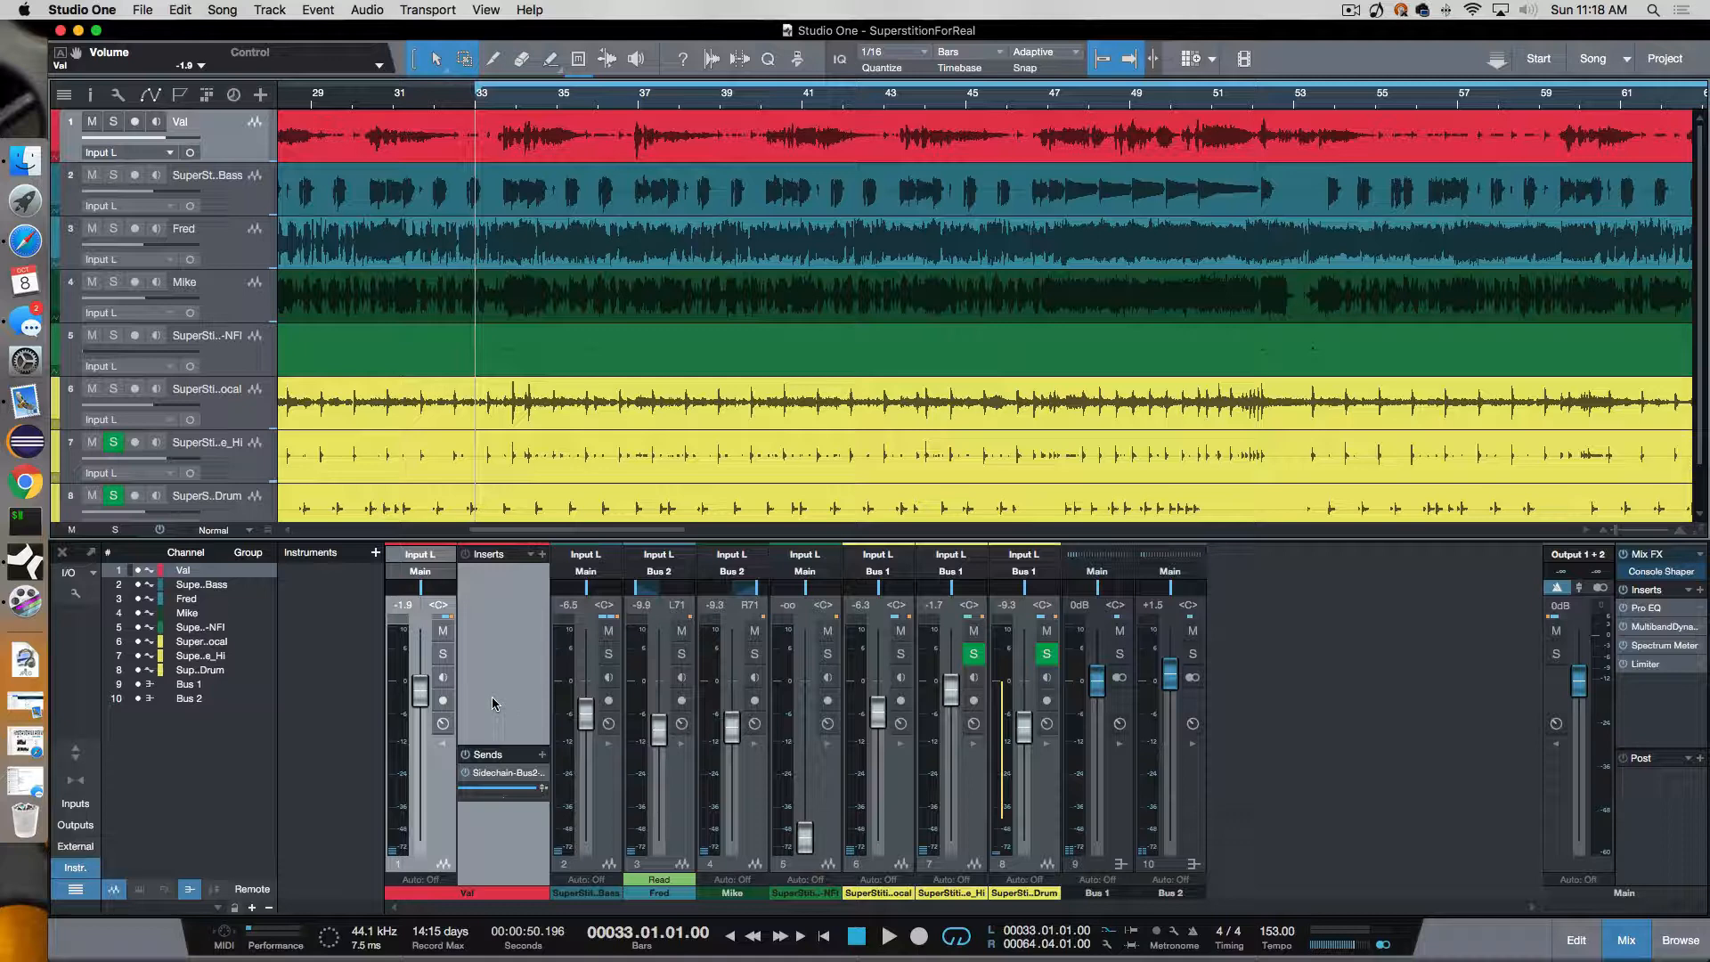
mouse_move(472, 674)
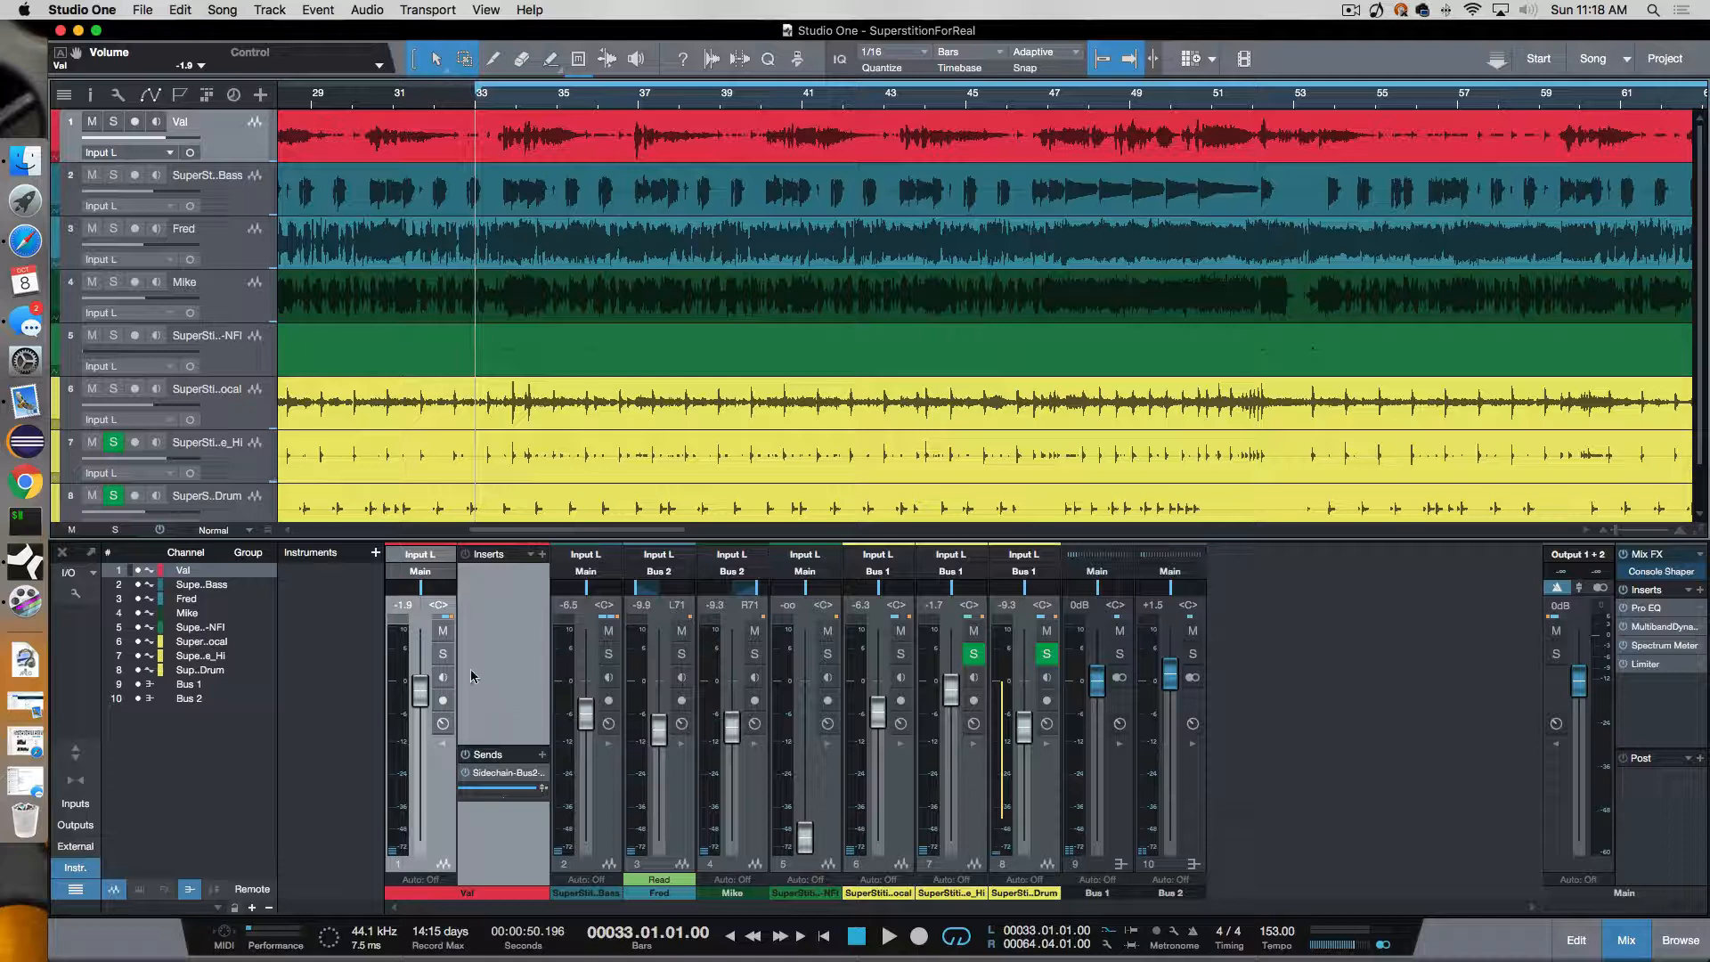
mouse_move(504, 637)
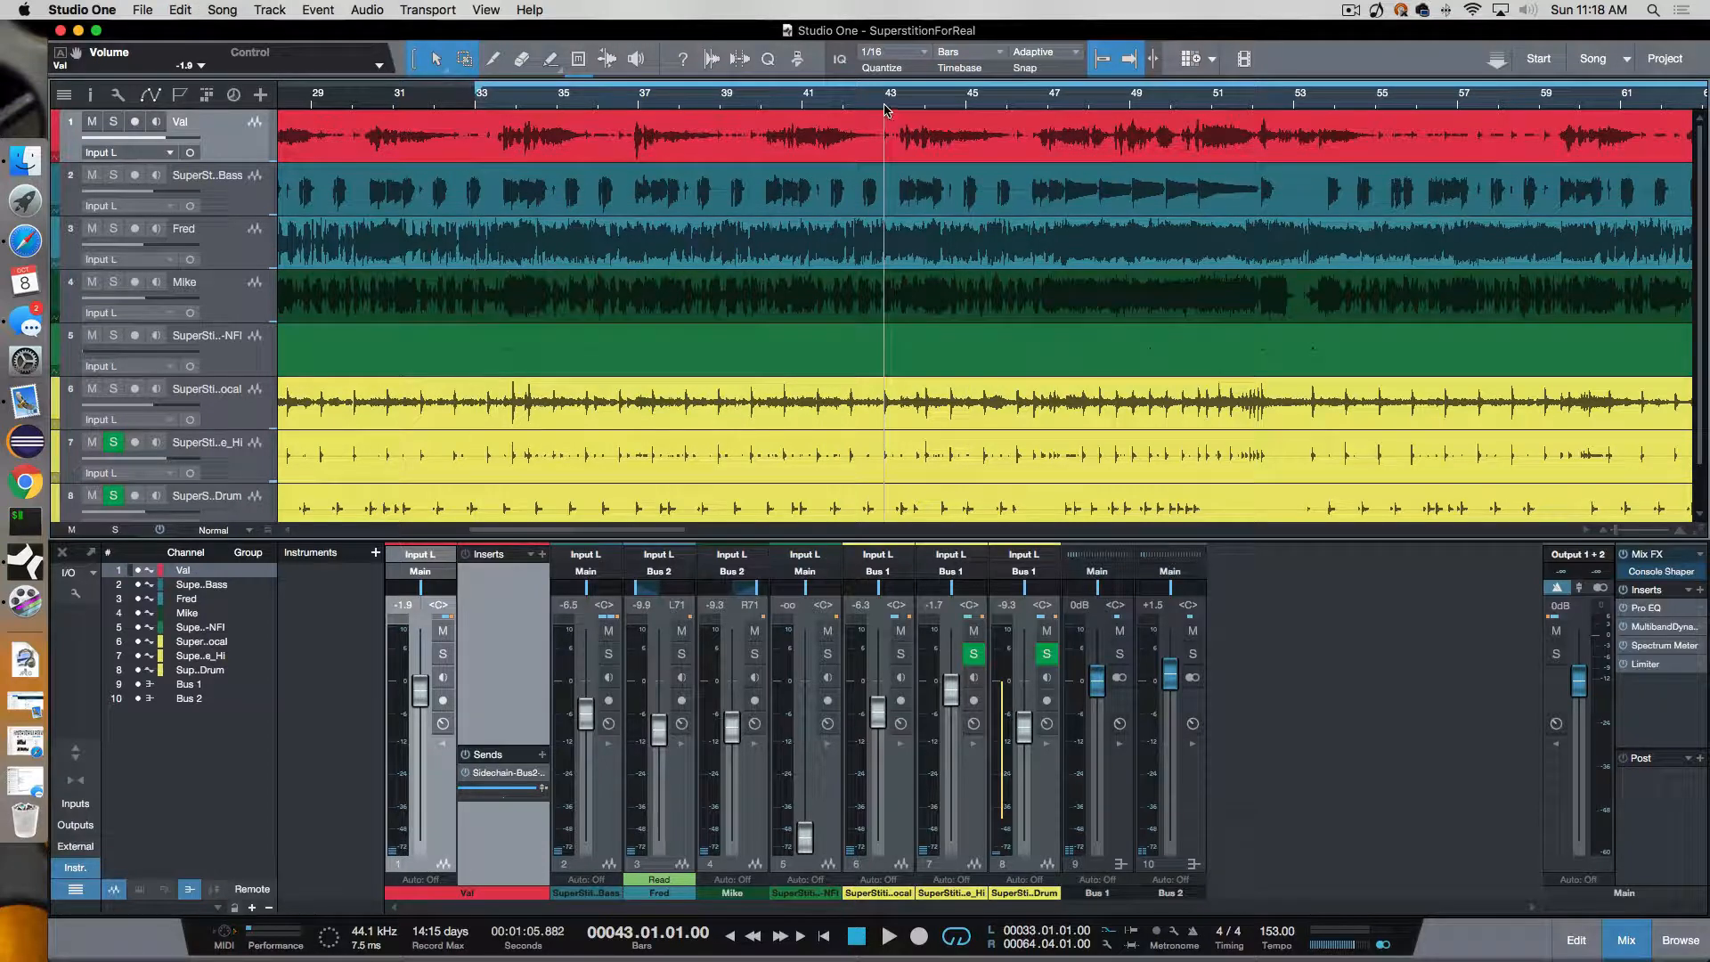
Play from bar 43, stop back at bar 33, and open Val's insert effects list.
click(890, 935)
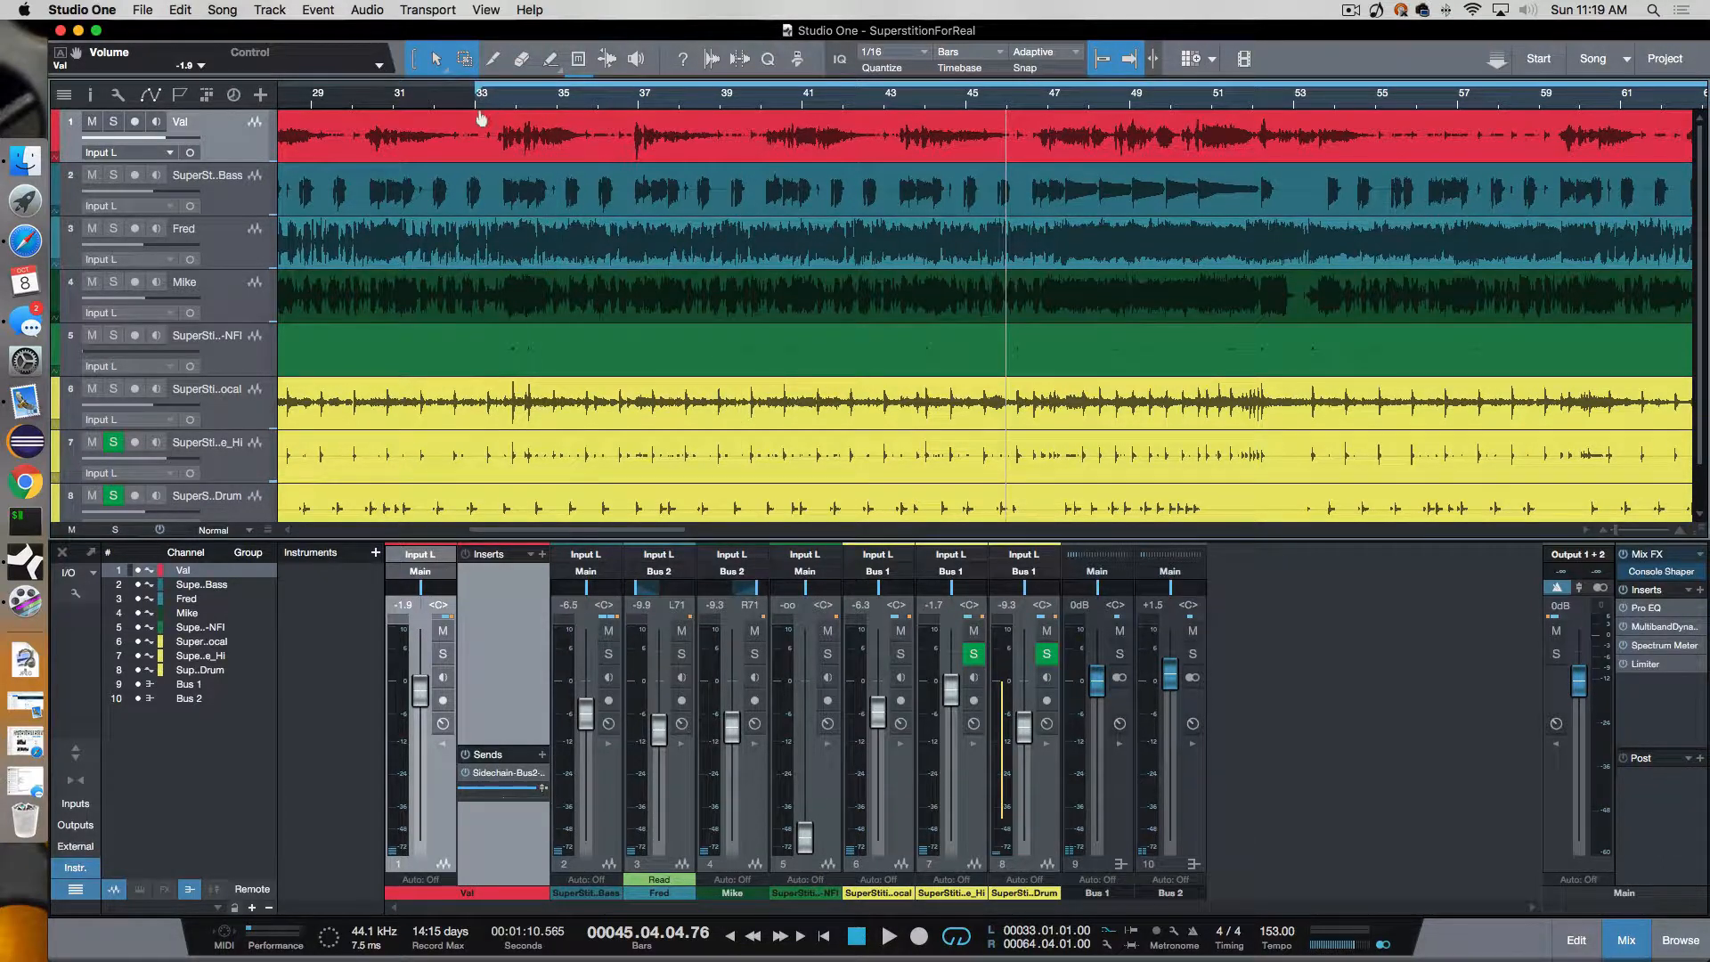
click(480, 107)
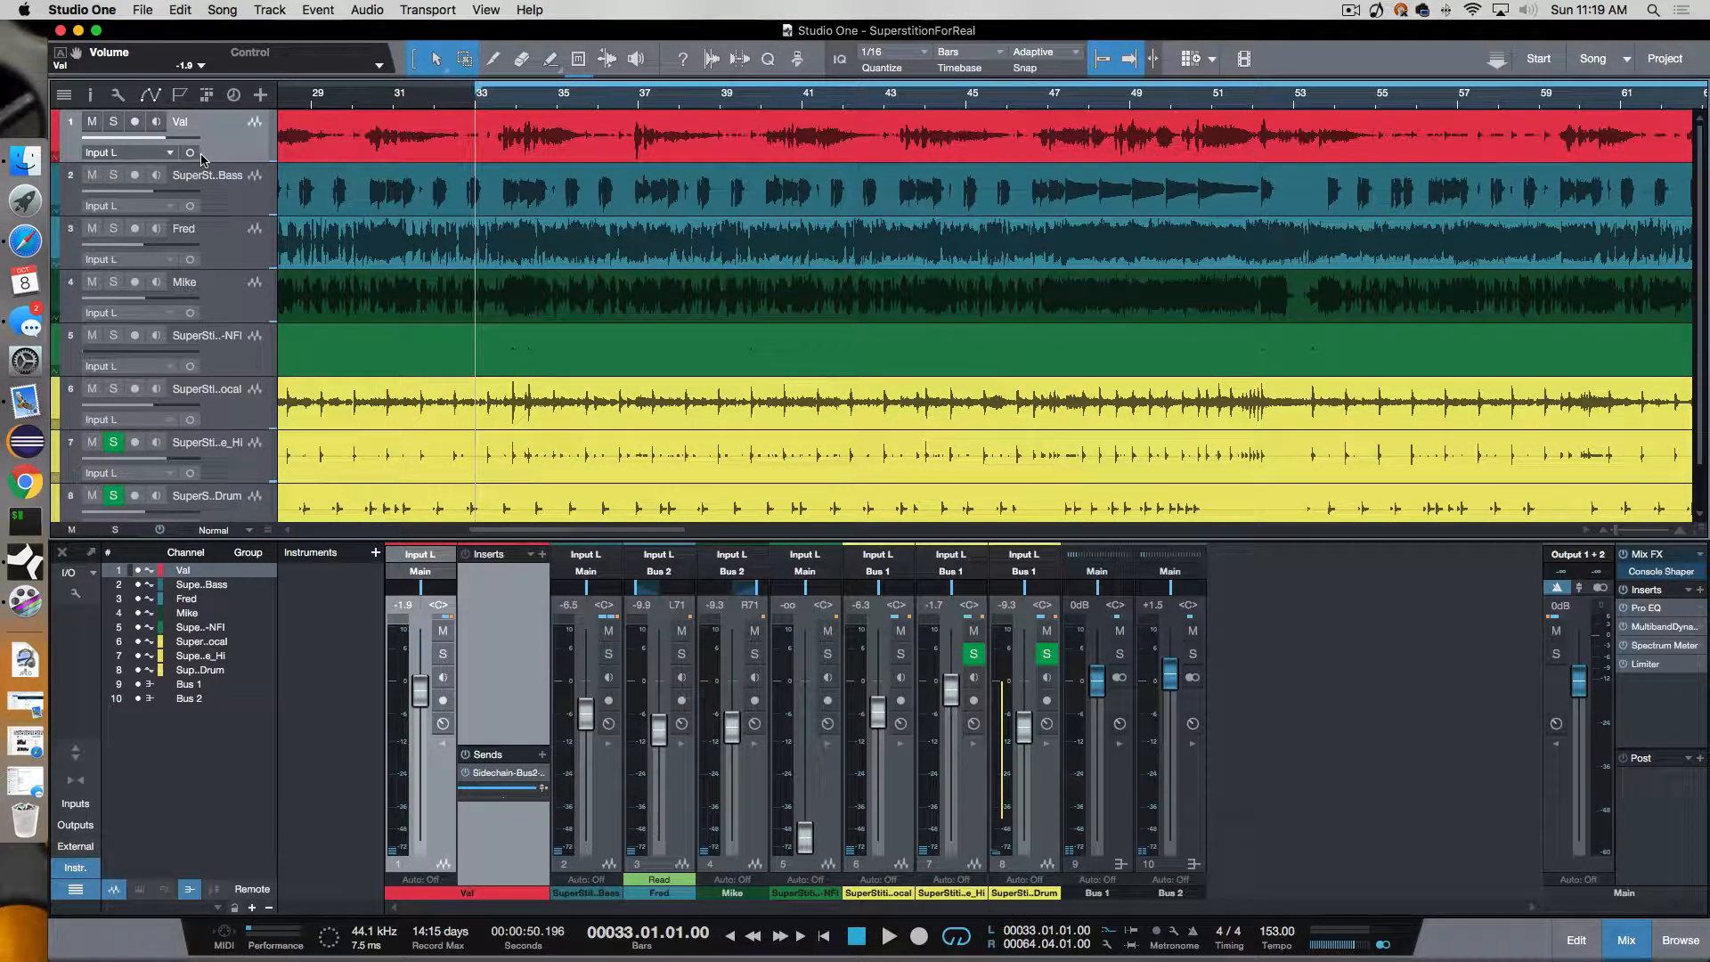
mouse_move(116, 129)
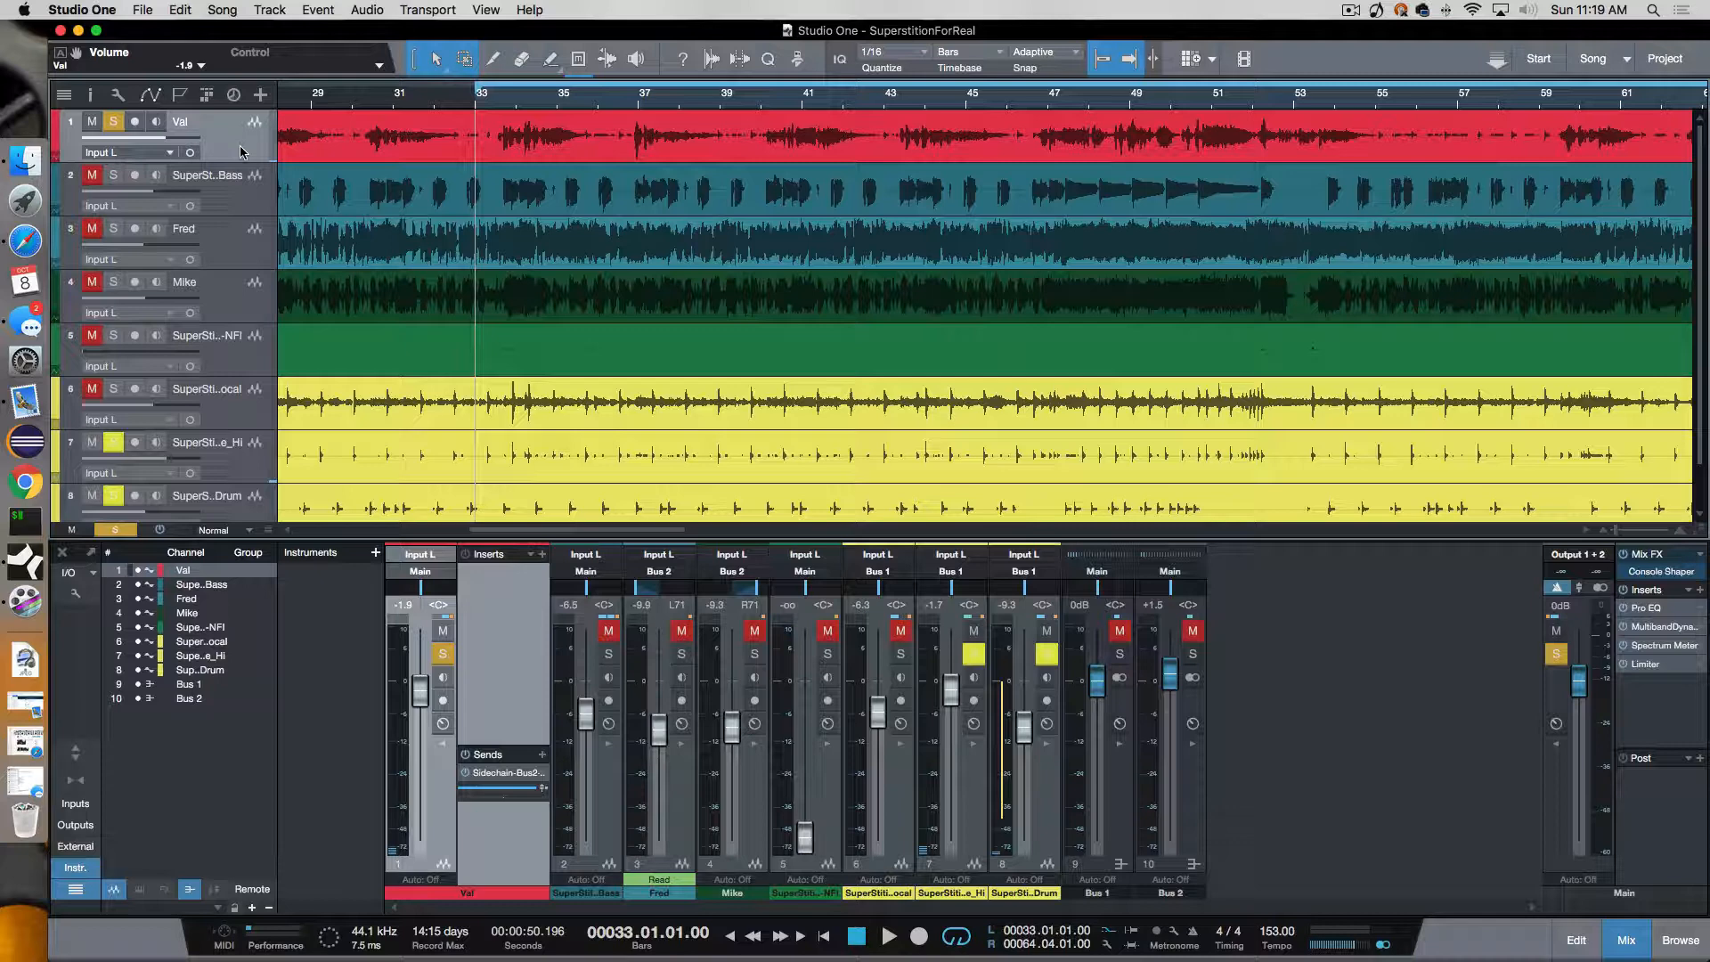
click(889, 935)
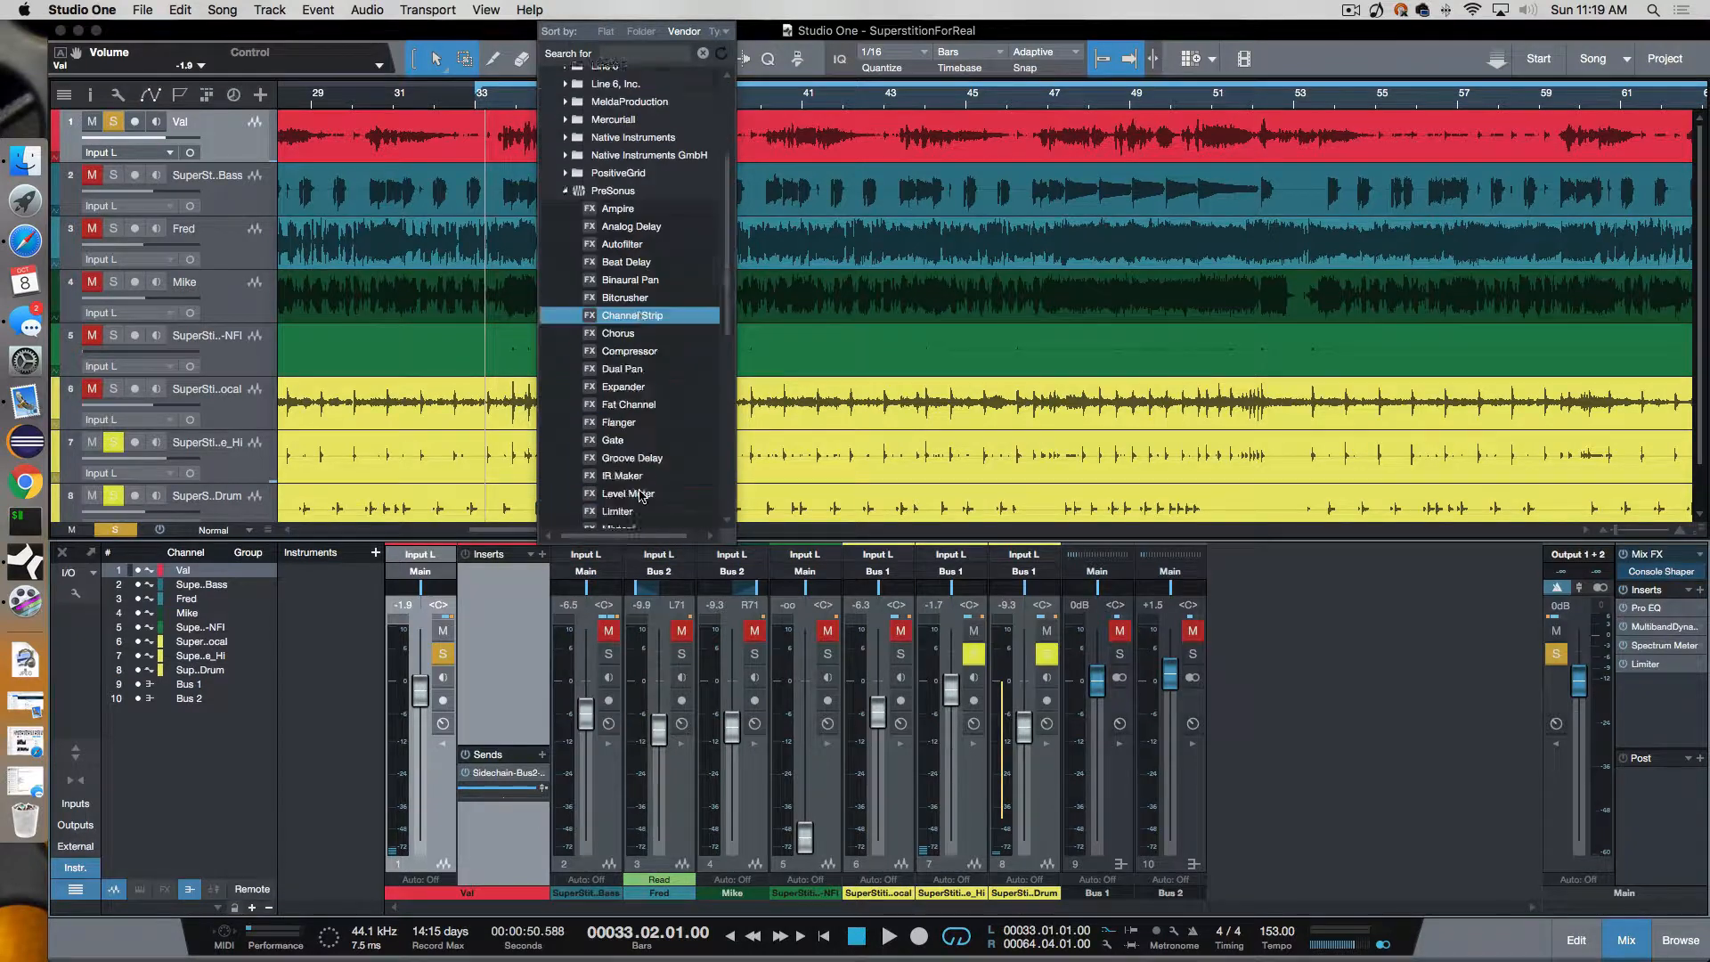
Scroll the plug-in list down toward Butch Vig Vocals Mono.
scroll(down, 3)
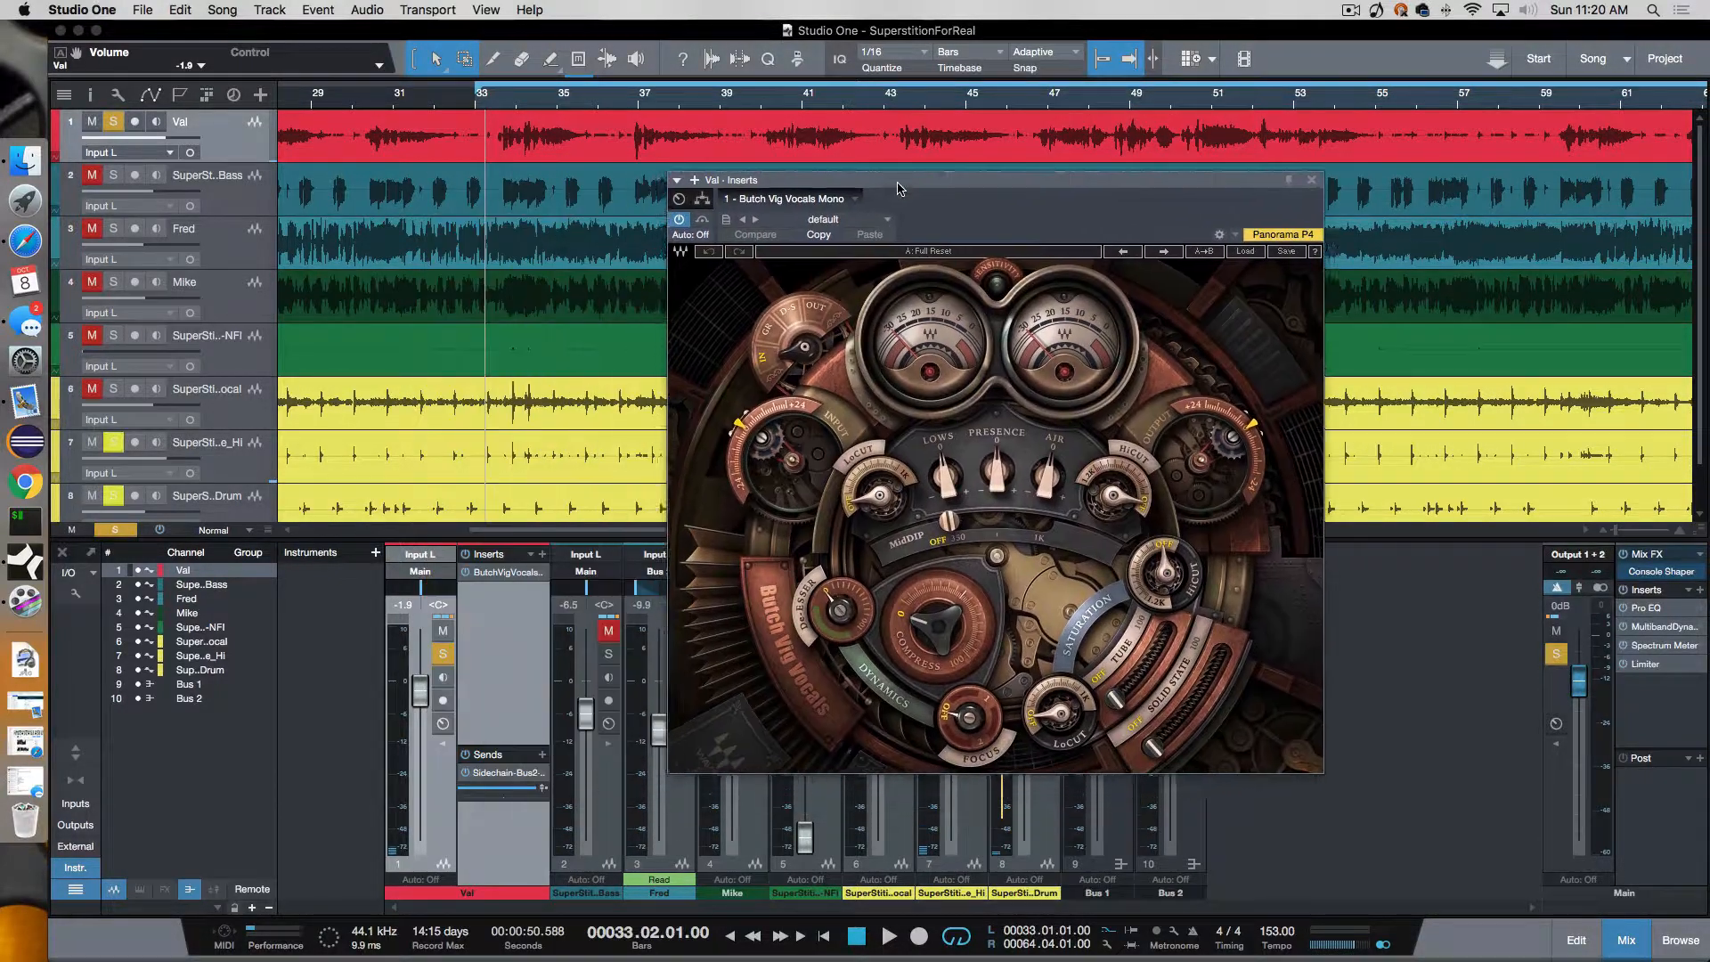
drag(894, 180, 951, 199)
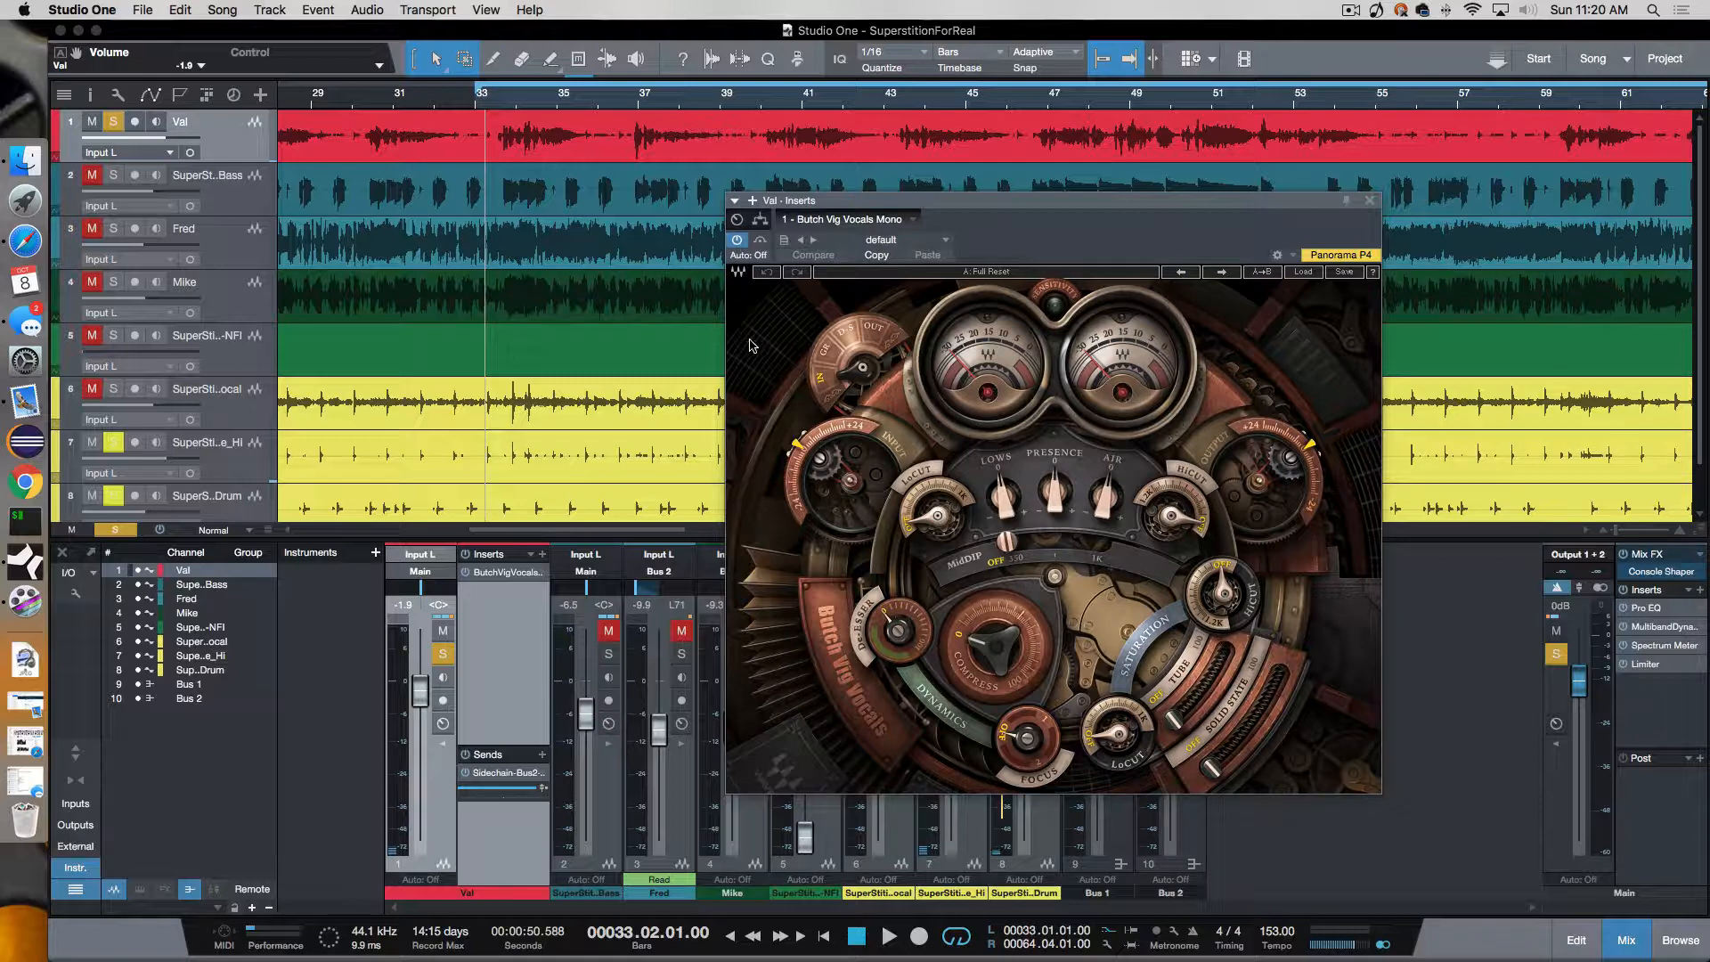
click(890, 935)
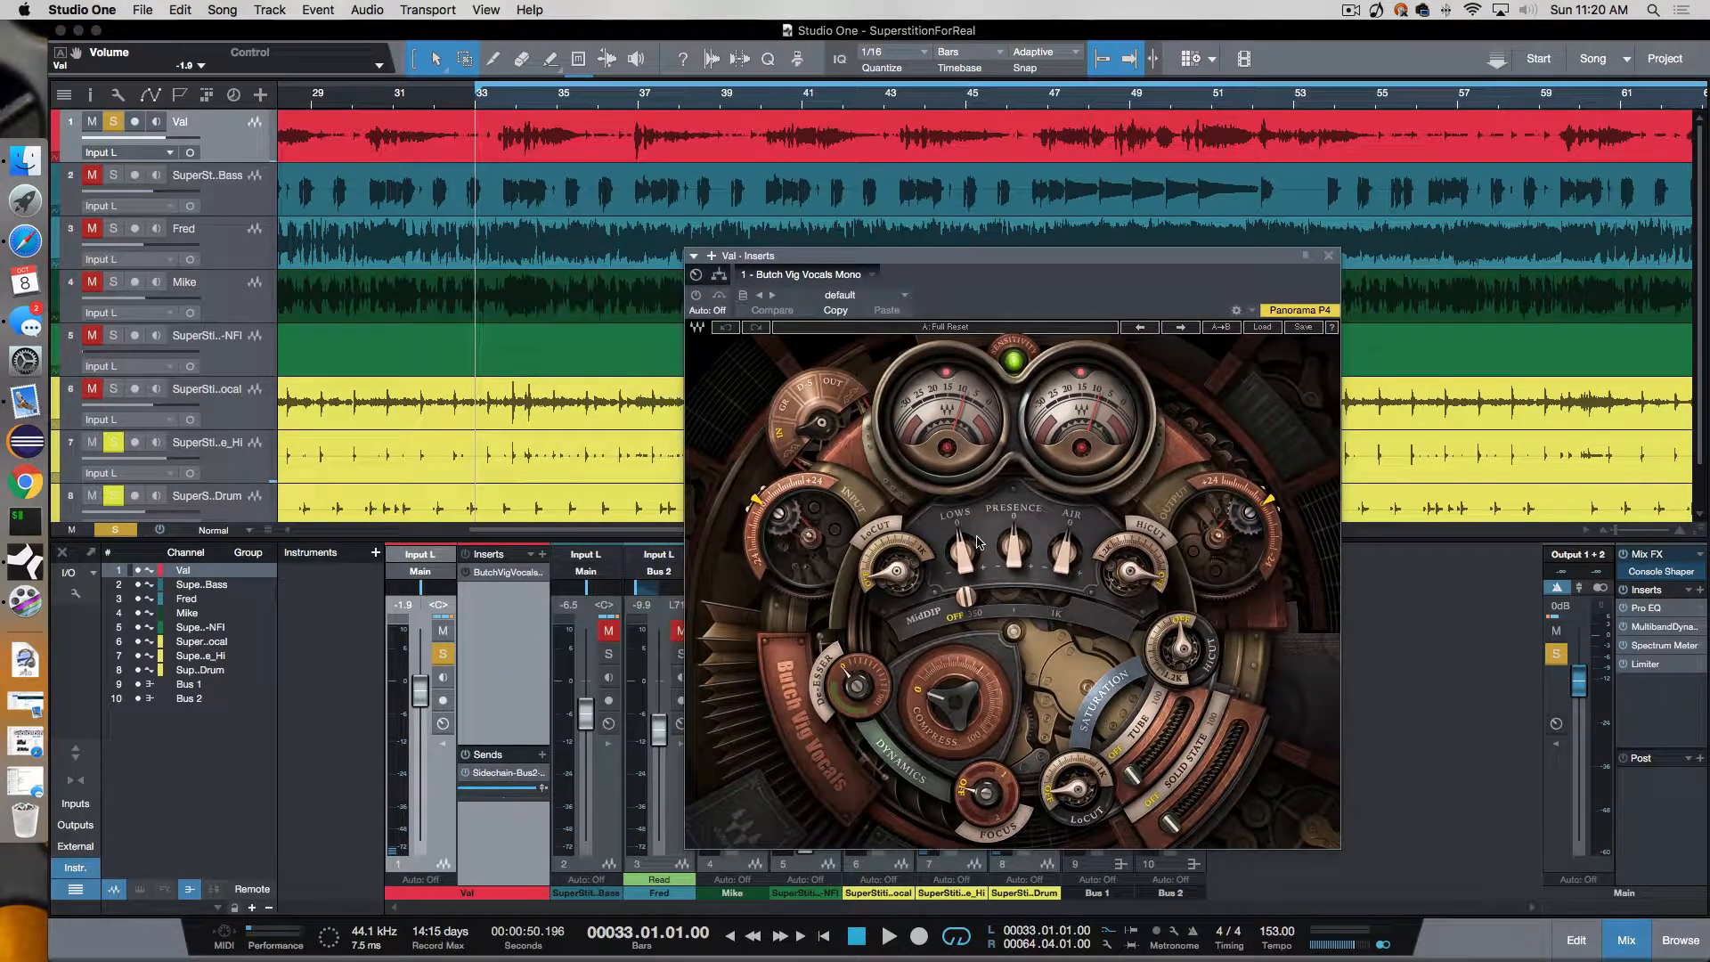
mouse_move(861, 531)
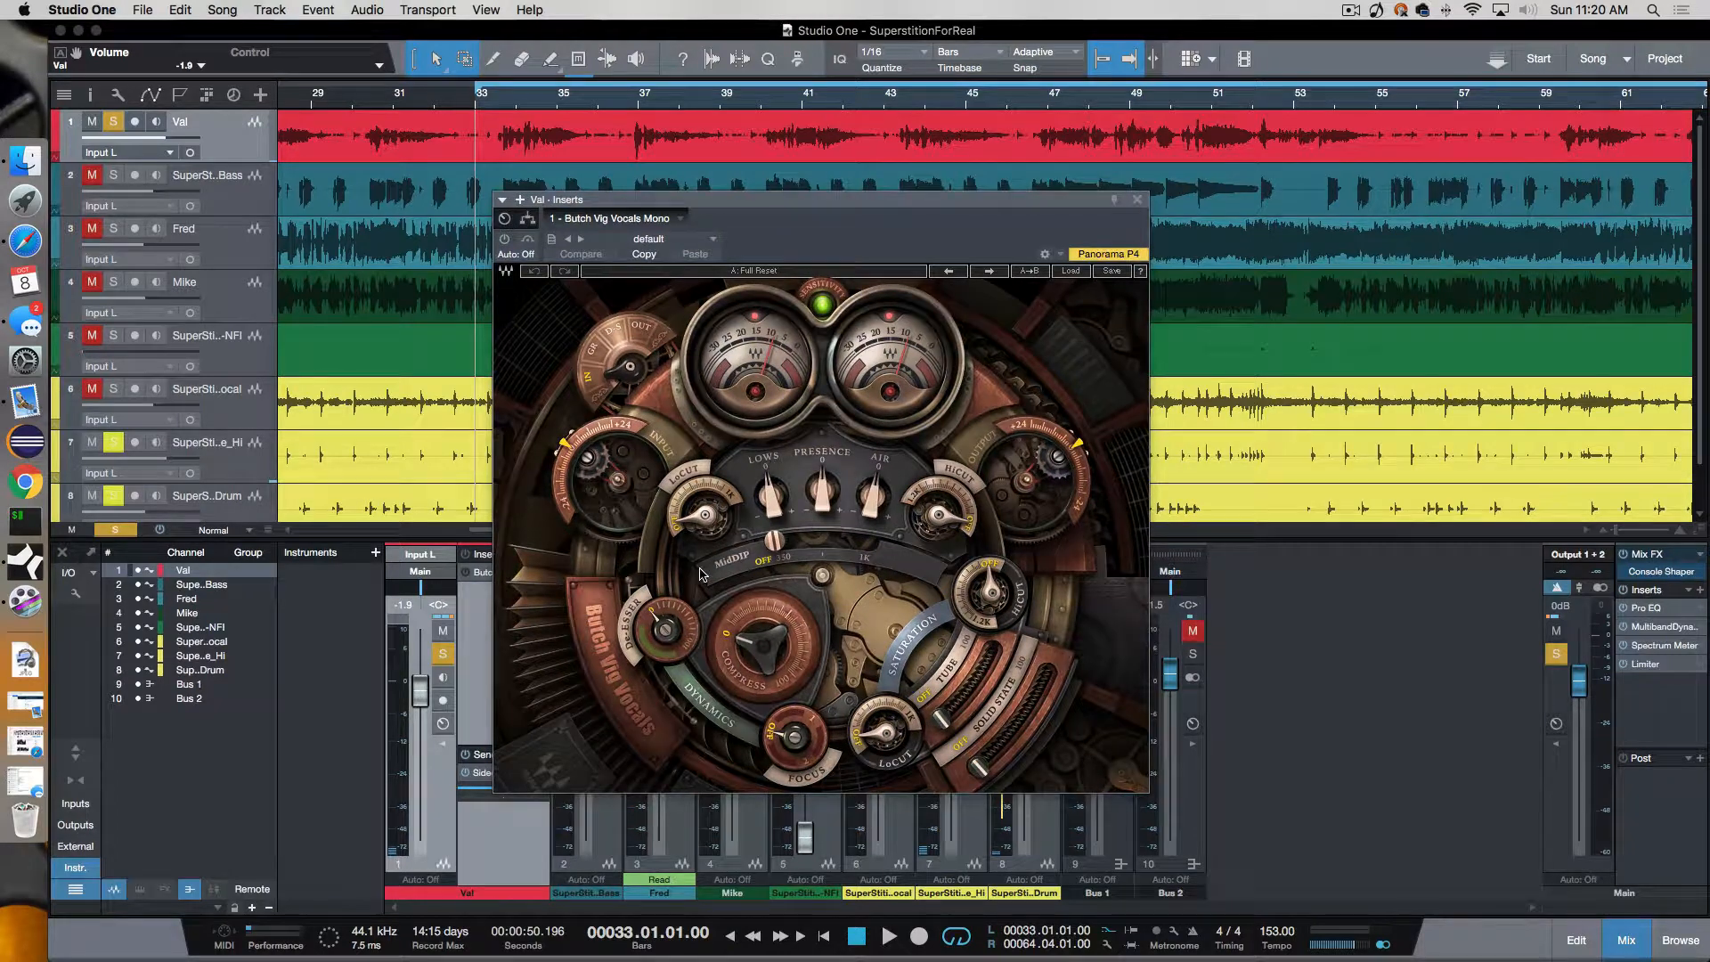
mouse_move(695, 573)
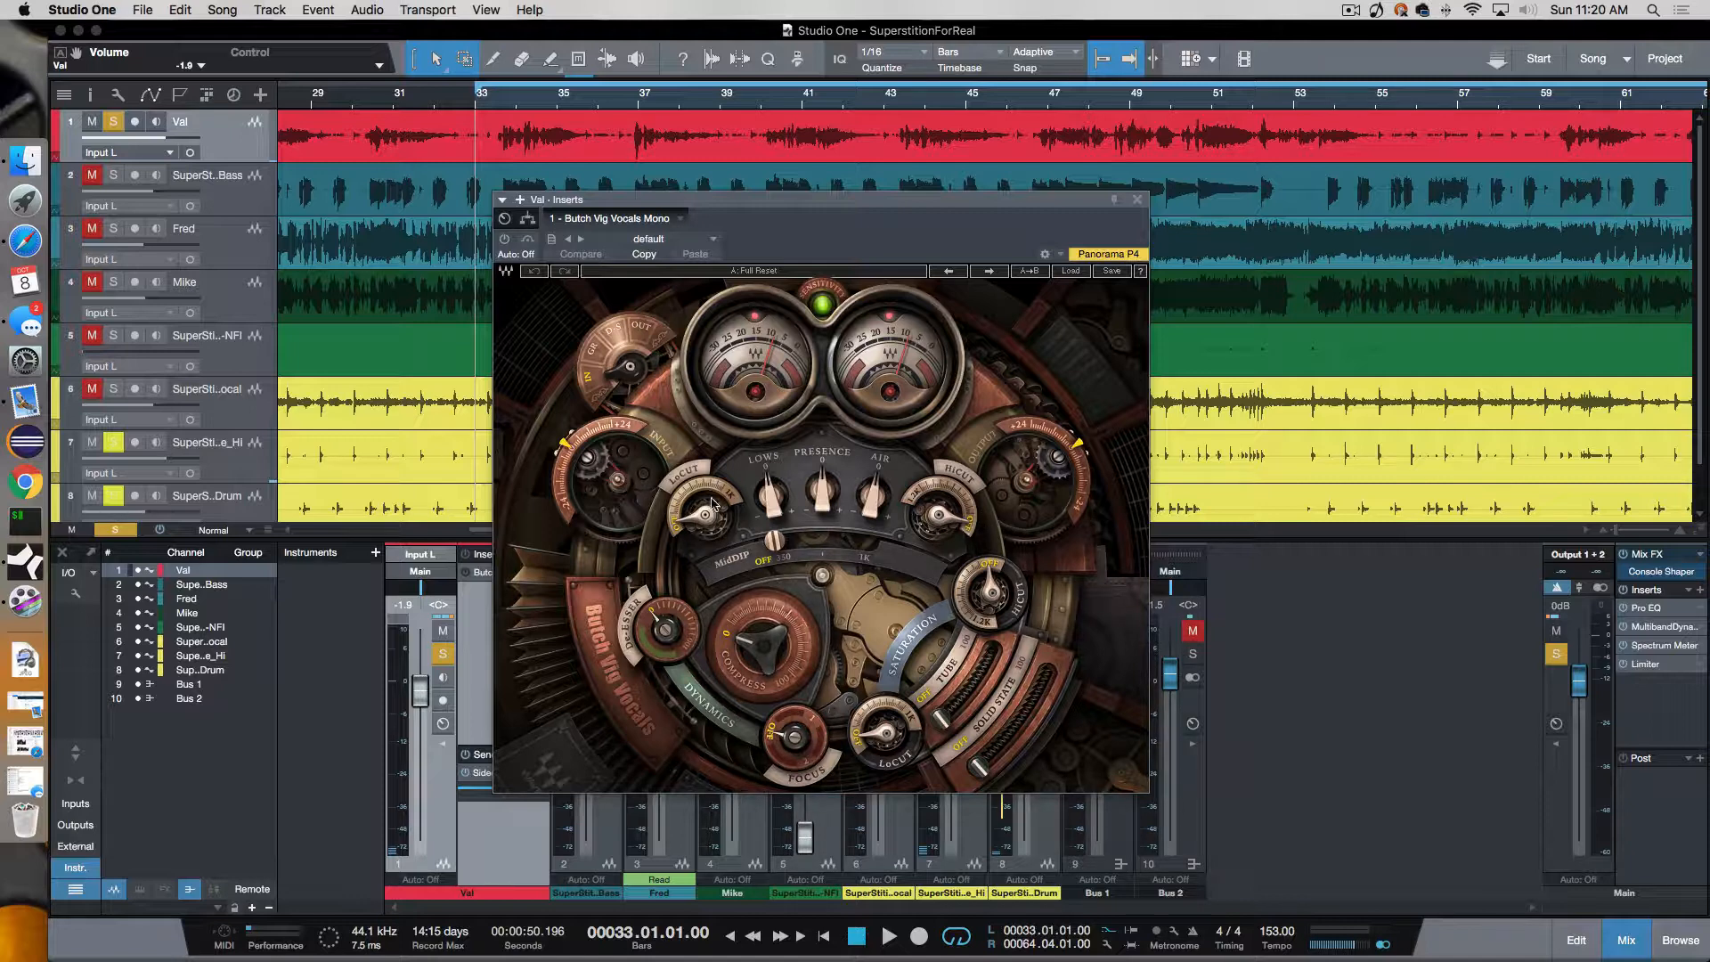
mouse_move(700, 713)
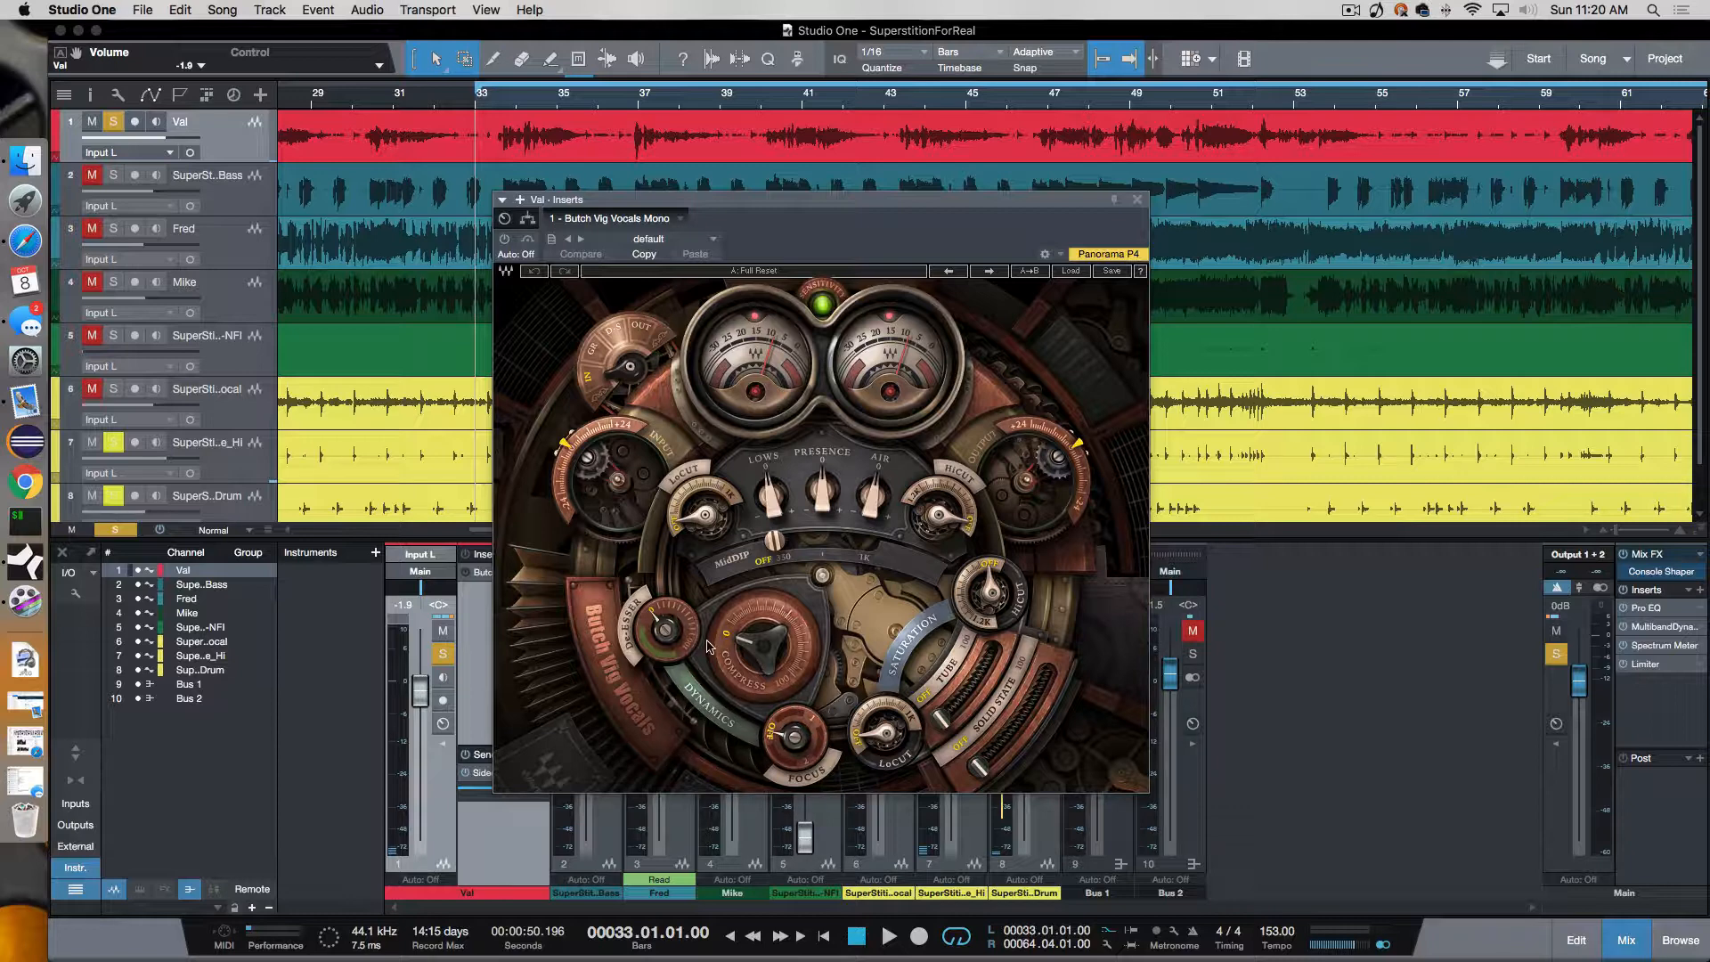
mouse_move(701, 639)
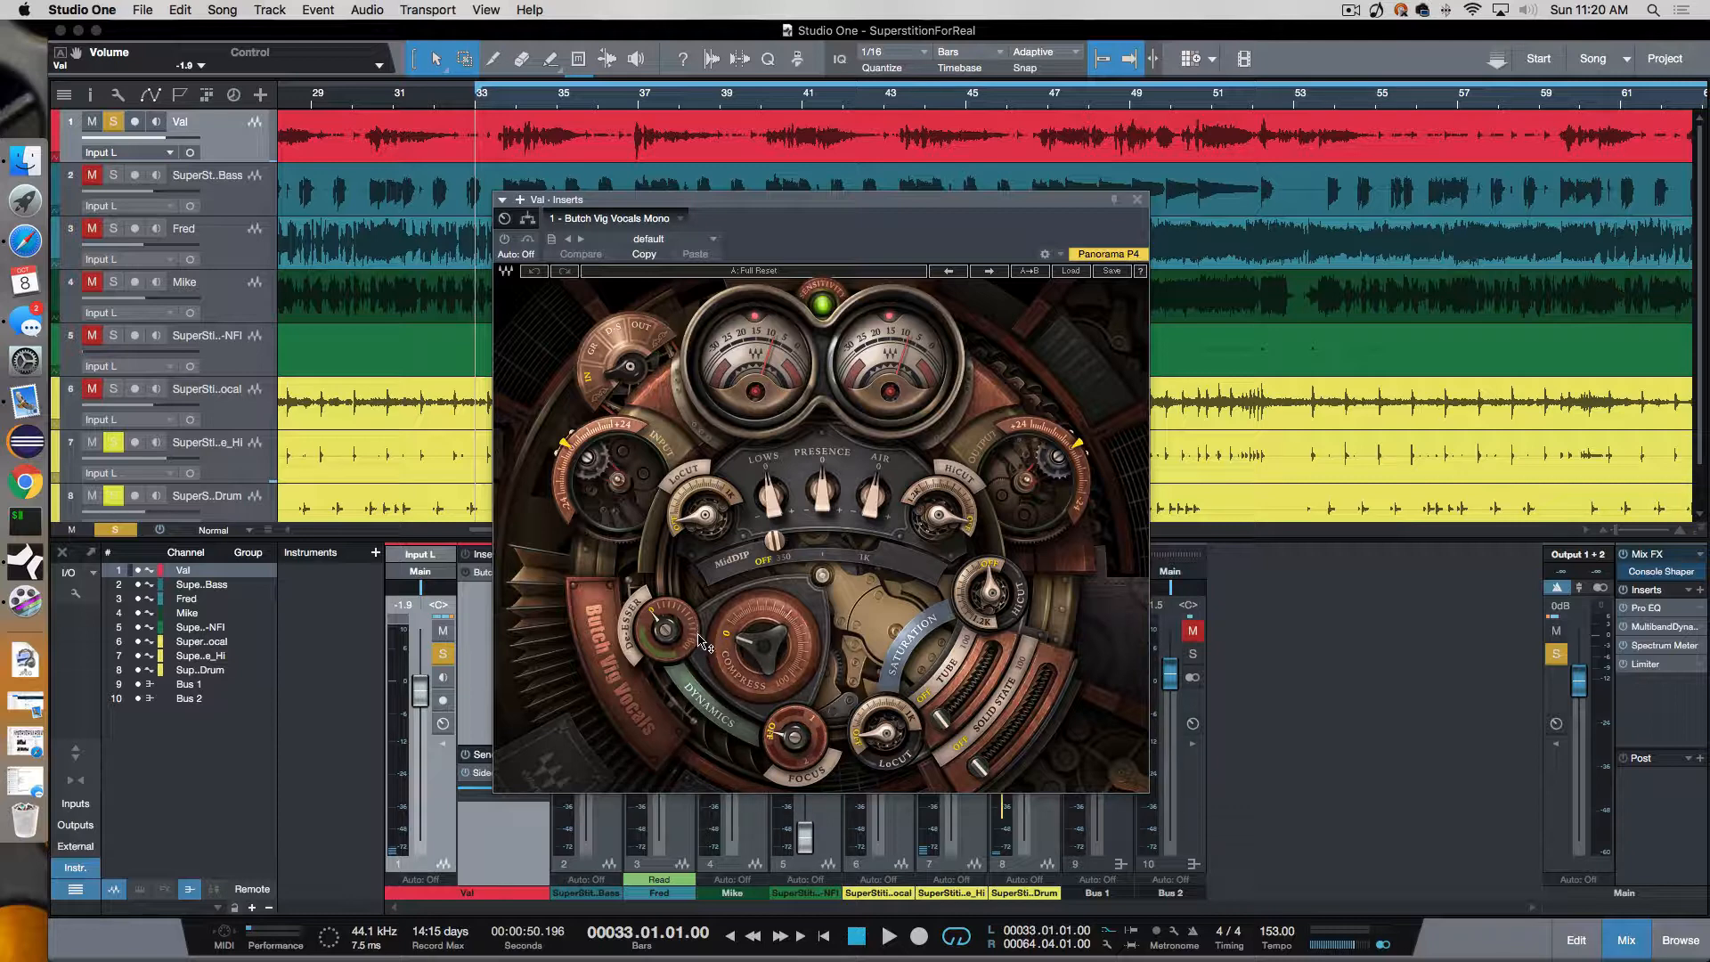
mouse_move(1017, 627)
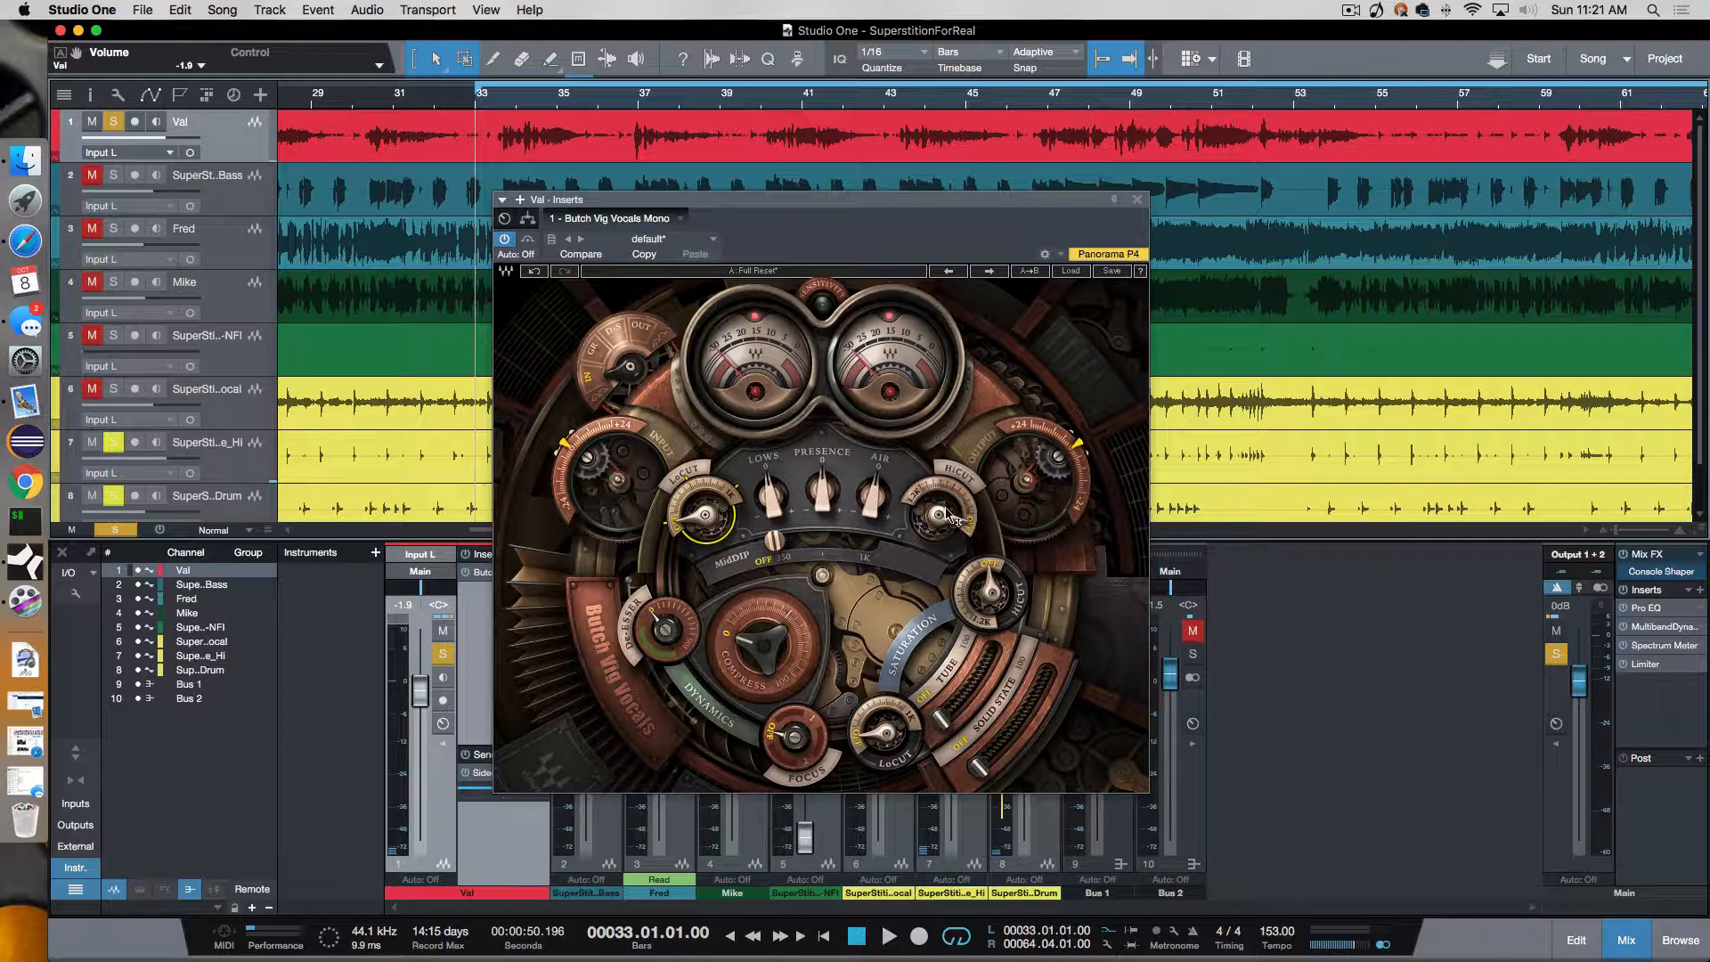
mouse_move(896, 511)
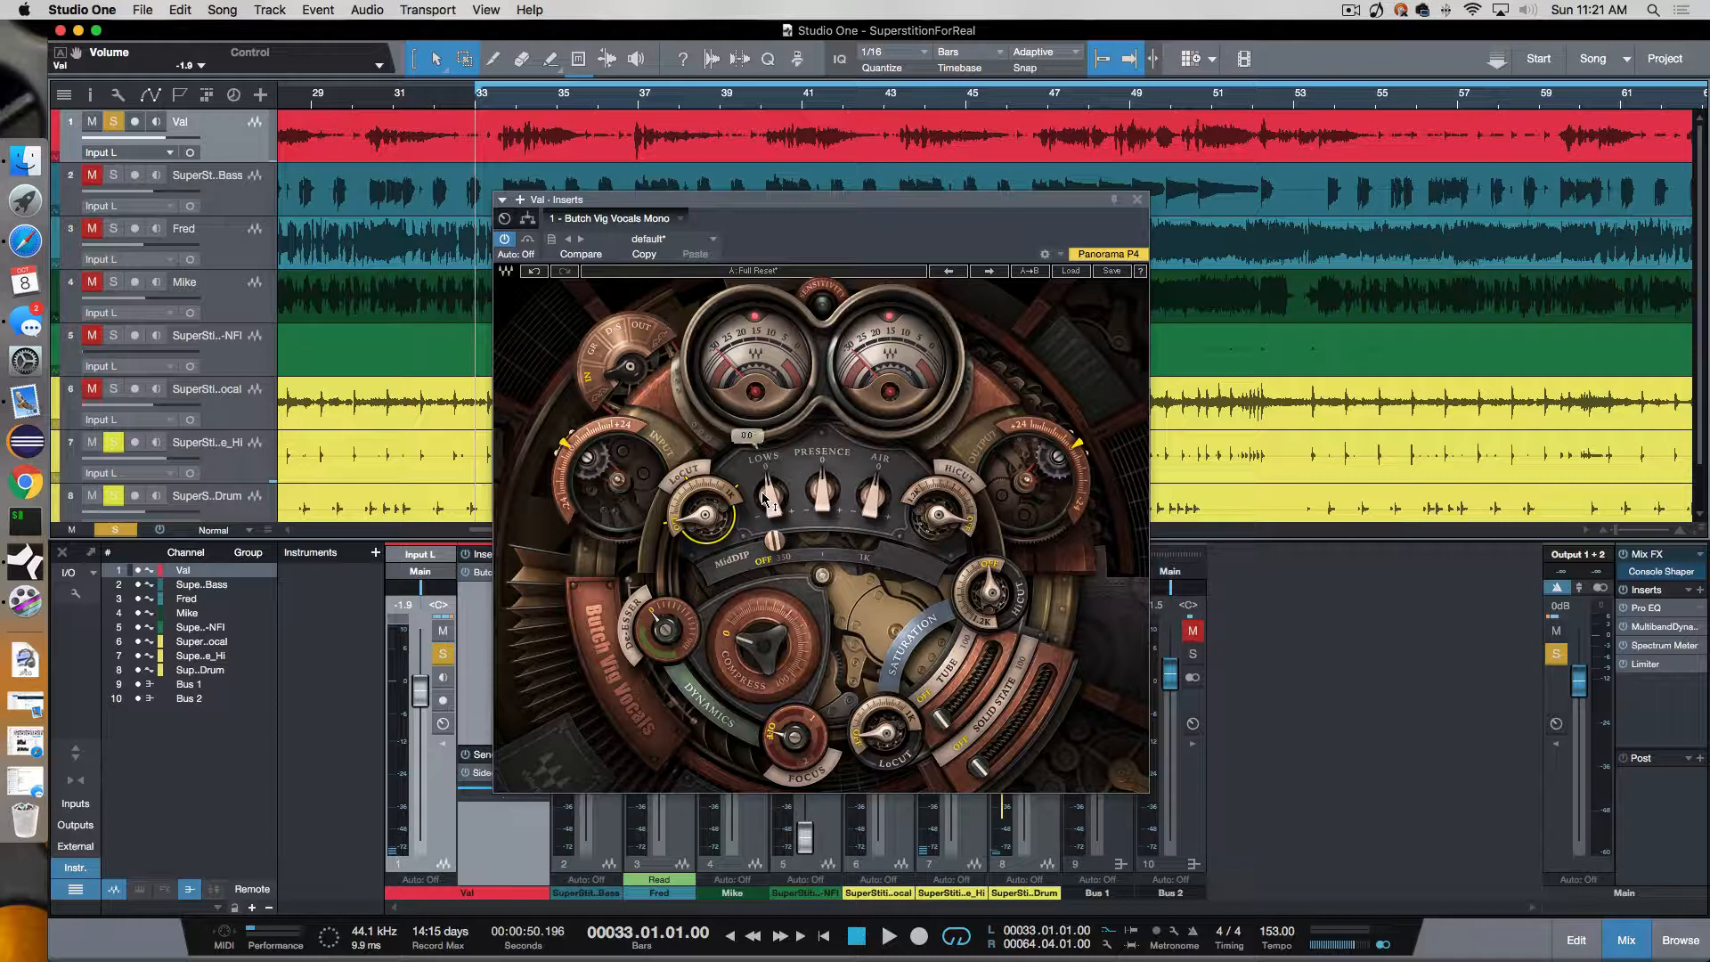
mouse_move(882, 519)
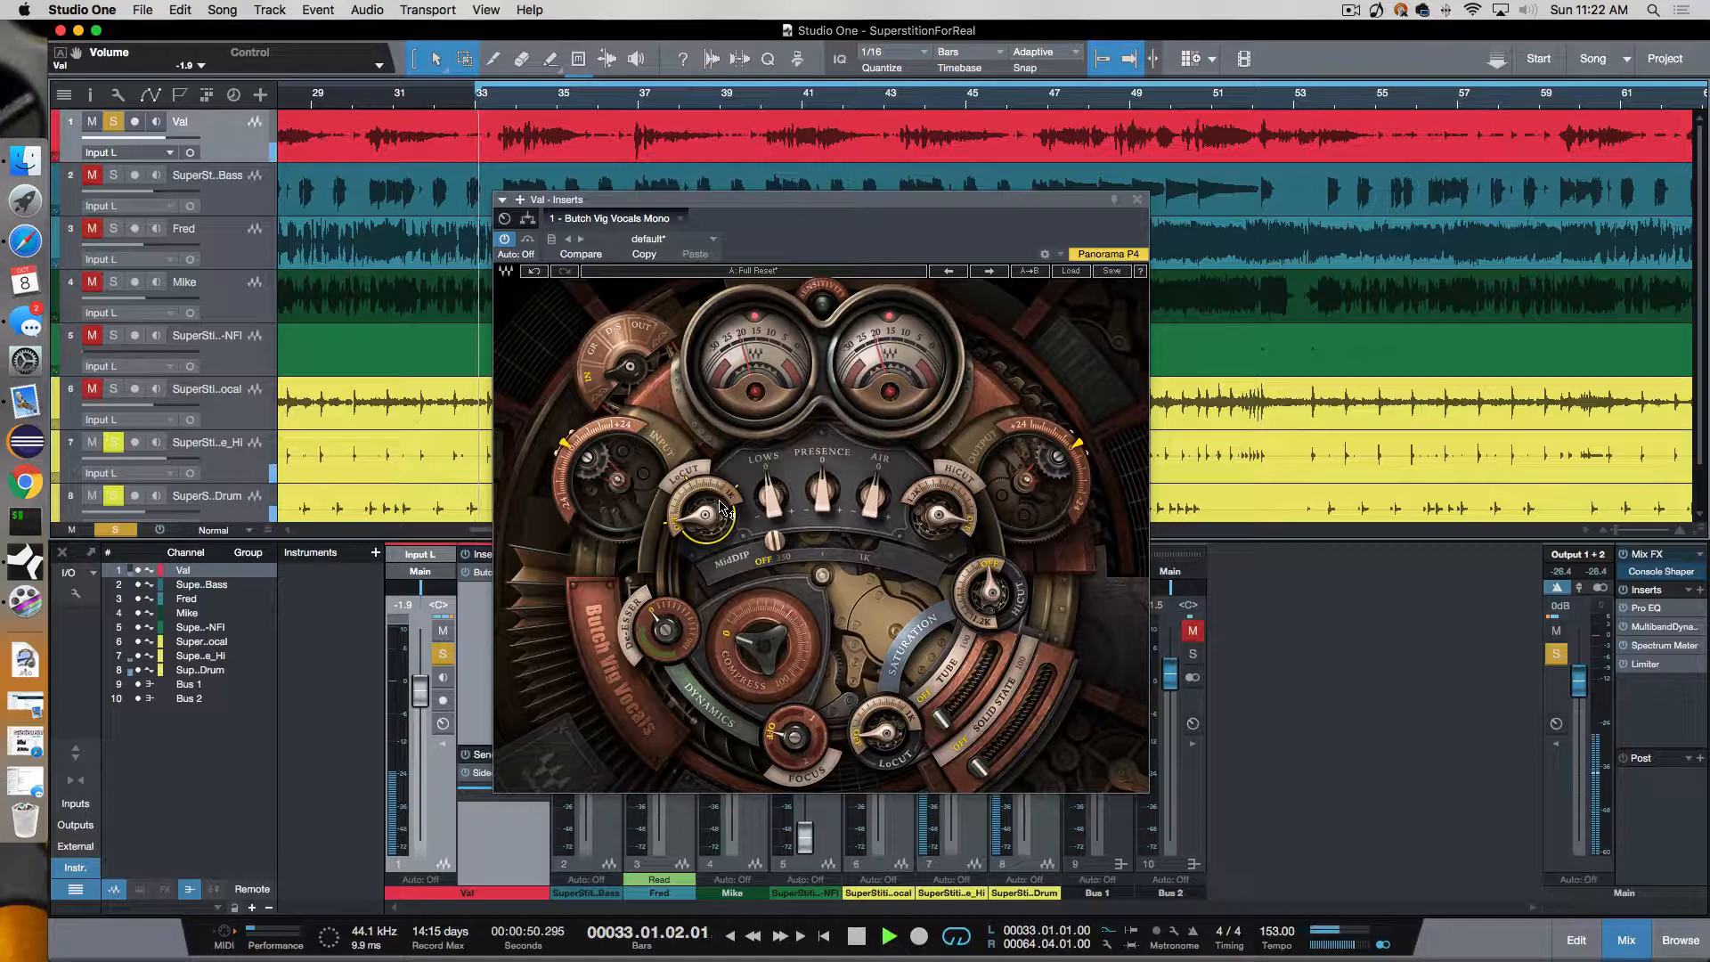
Sweep the Hi Cut down and back up to about 9152 Hz, then boost Presence.
drag(703, 513, 730, 496)
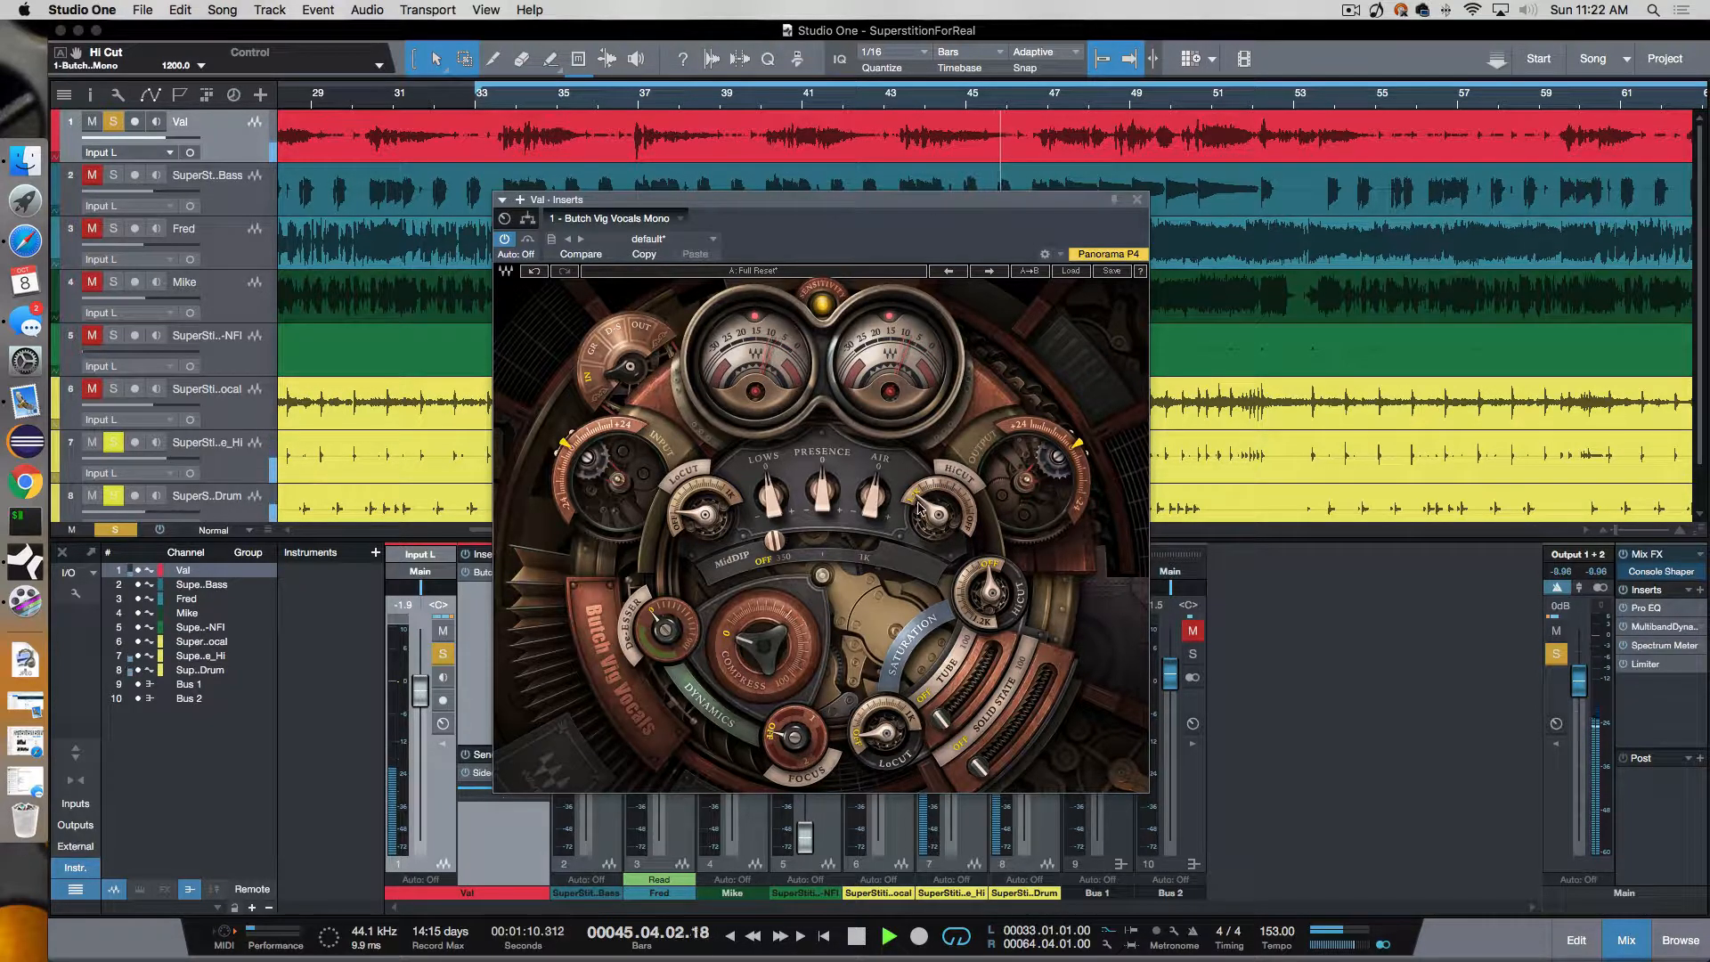
drag(932, 513, 933, 486)
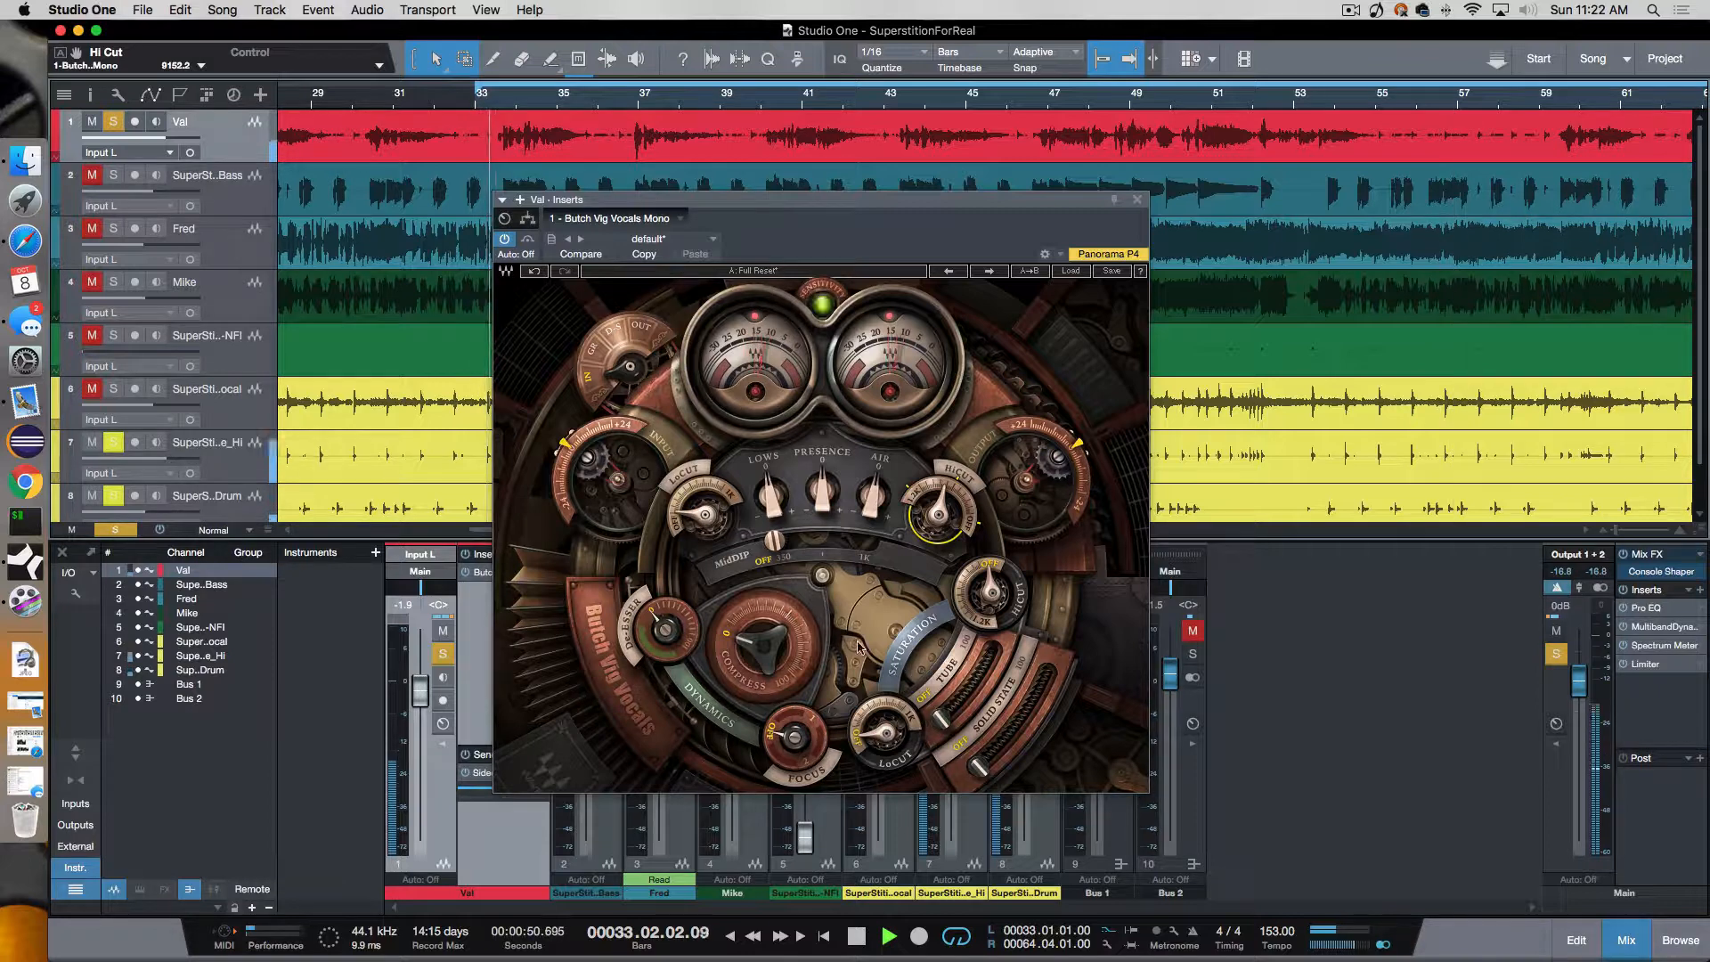
drag(772, 496, 771, 489)
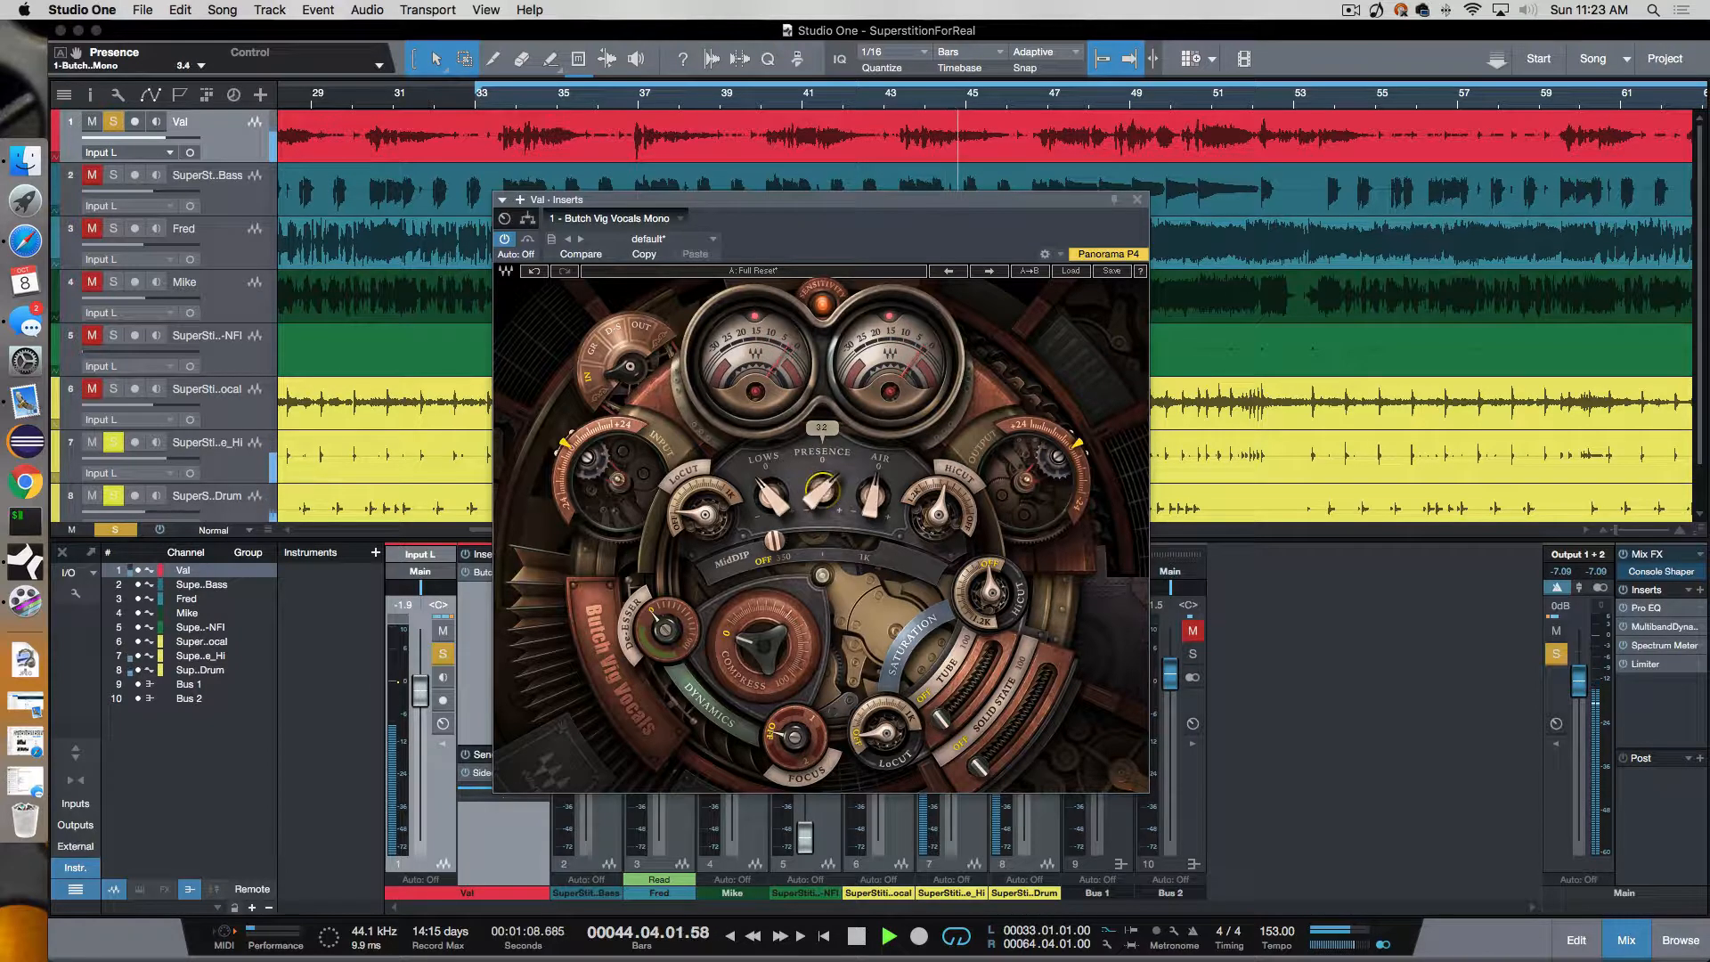
Ease Presence to 2.7, raise Air to 5.0, and stop playback.
drag(820, 485, 820, 496)
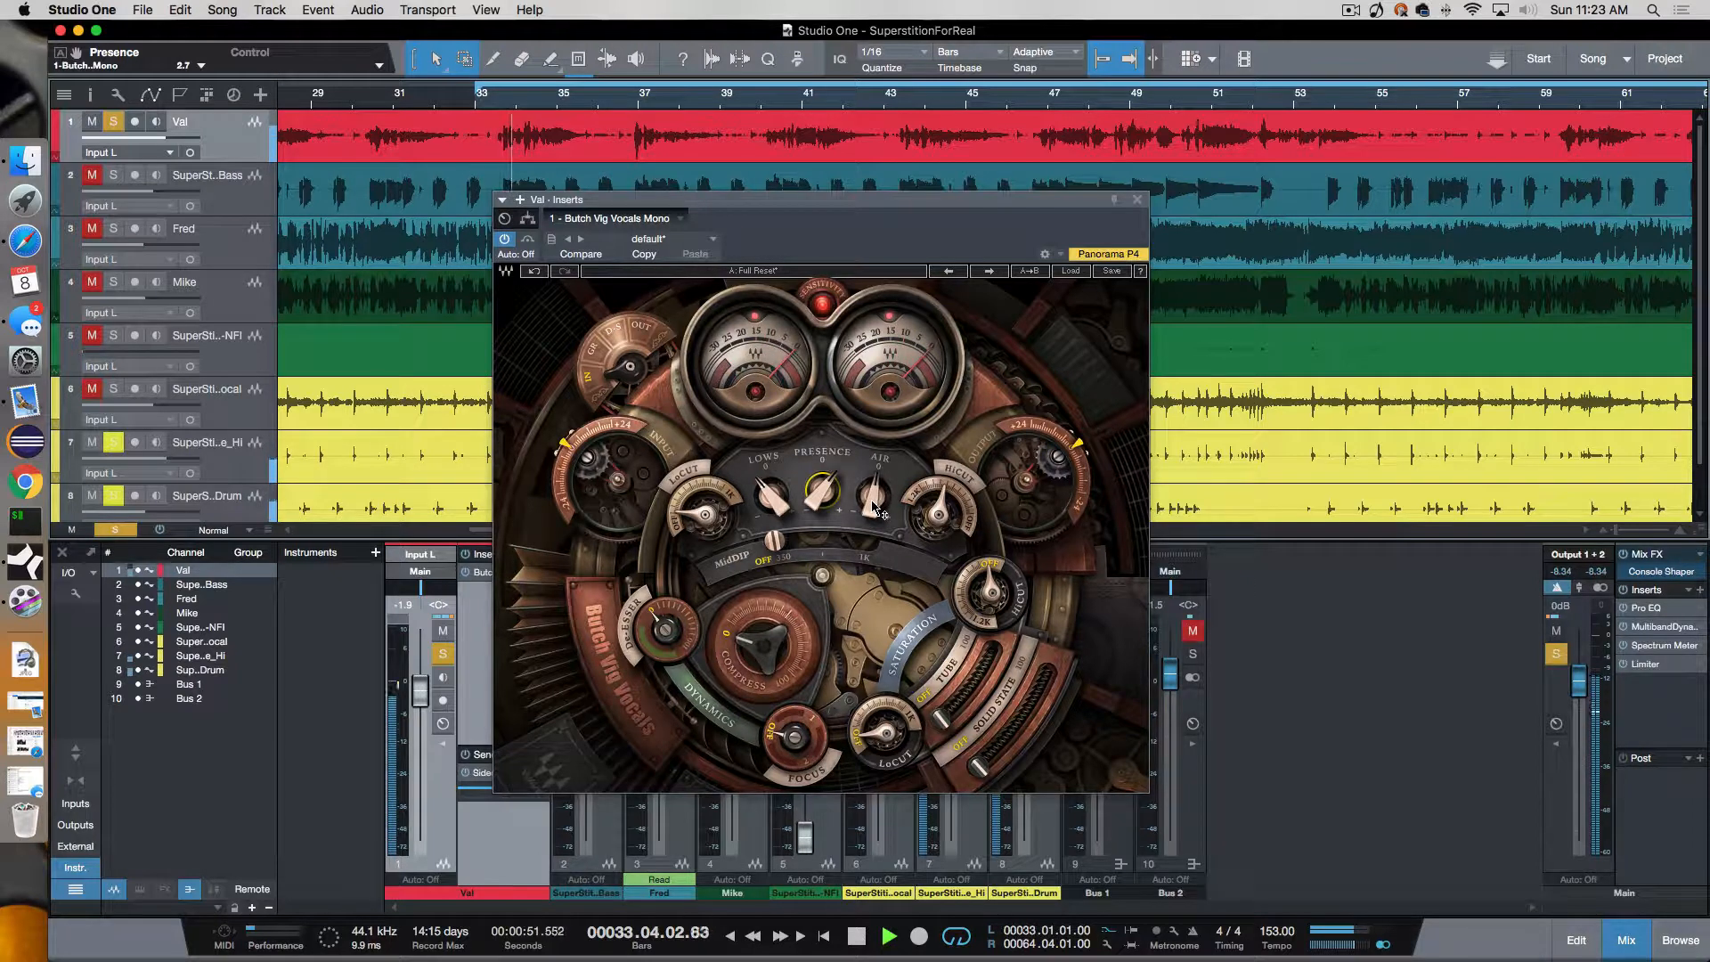
drag(873, 501, 873, 485)
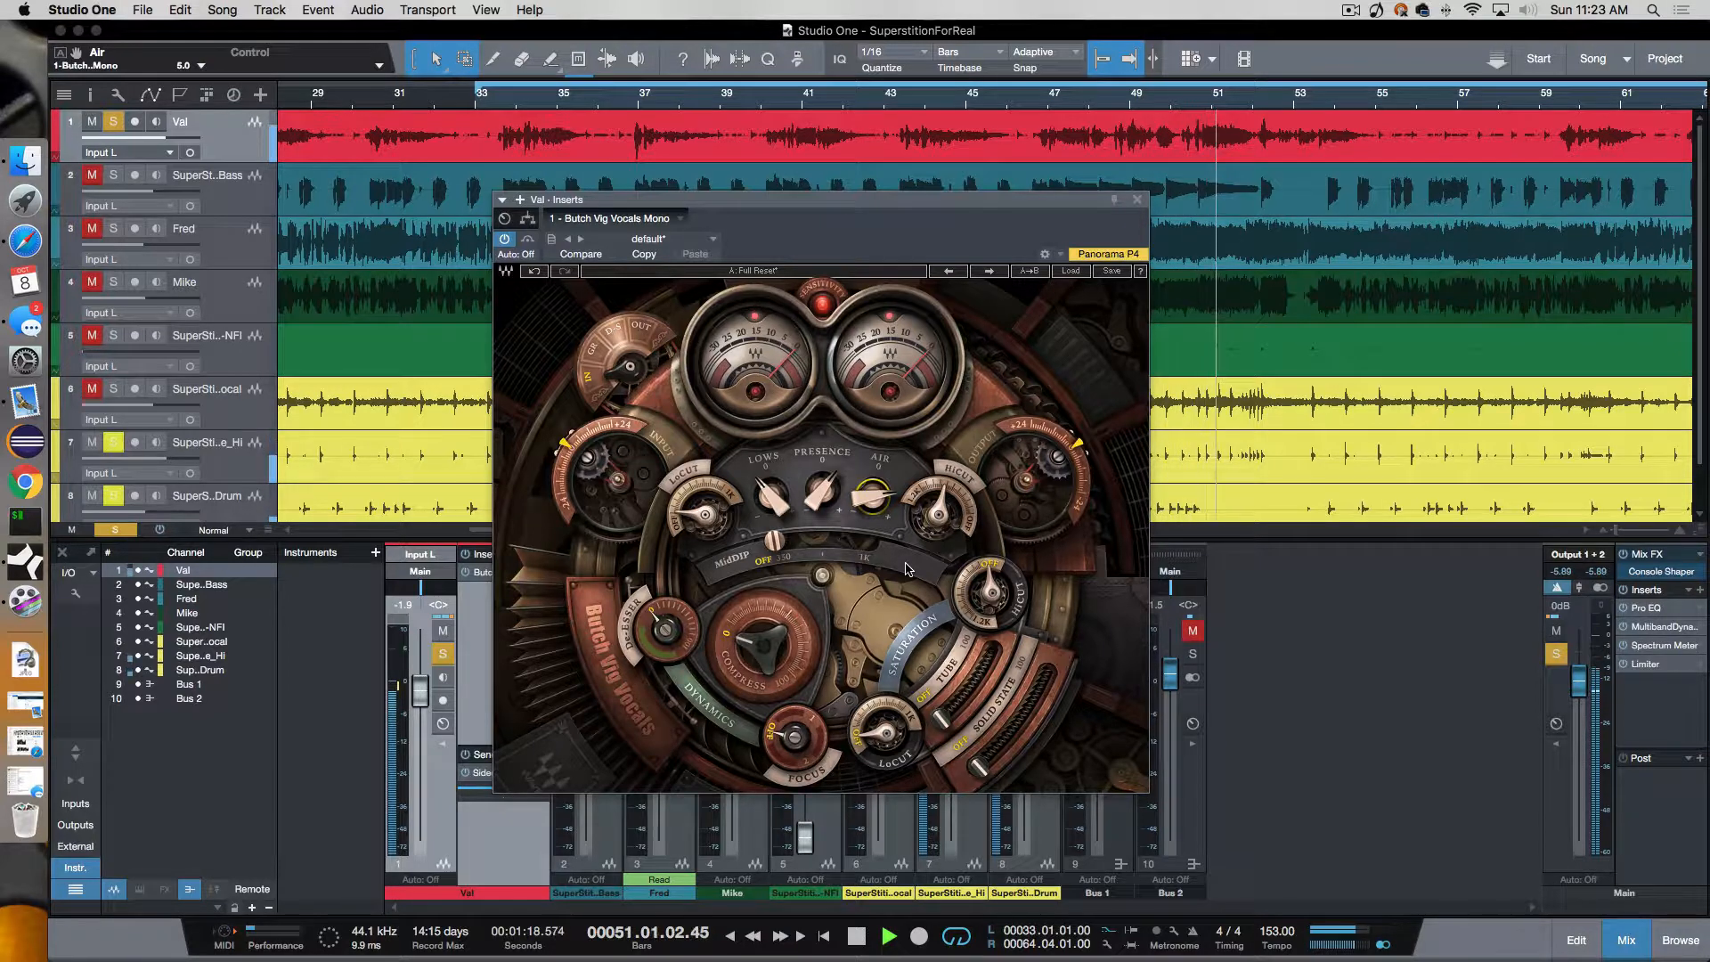
click(888, 936)
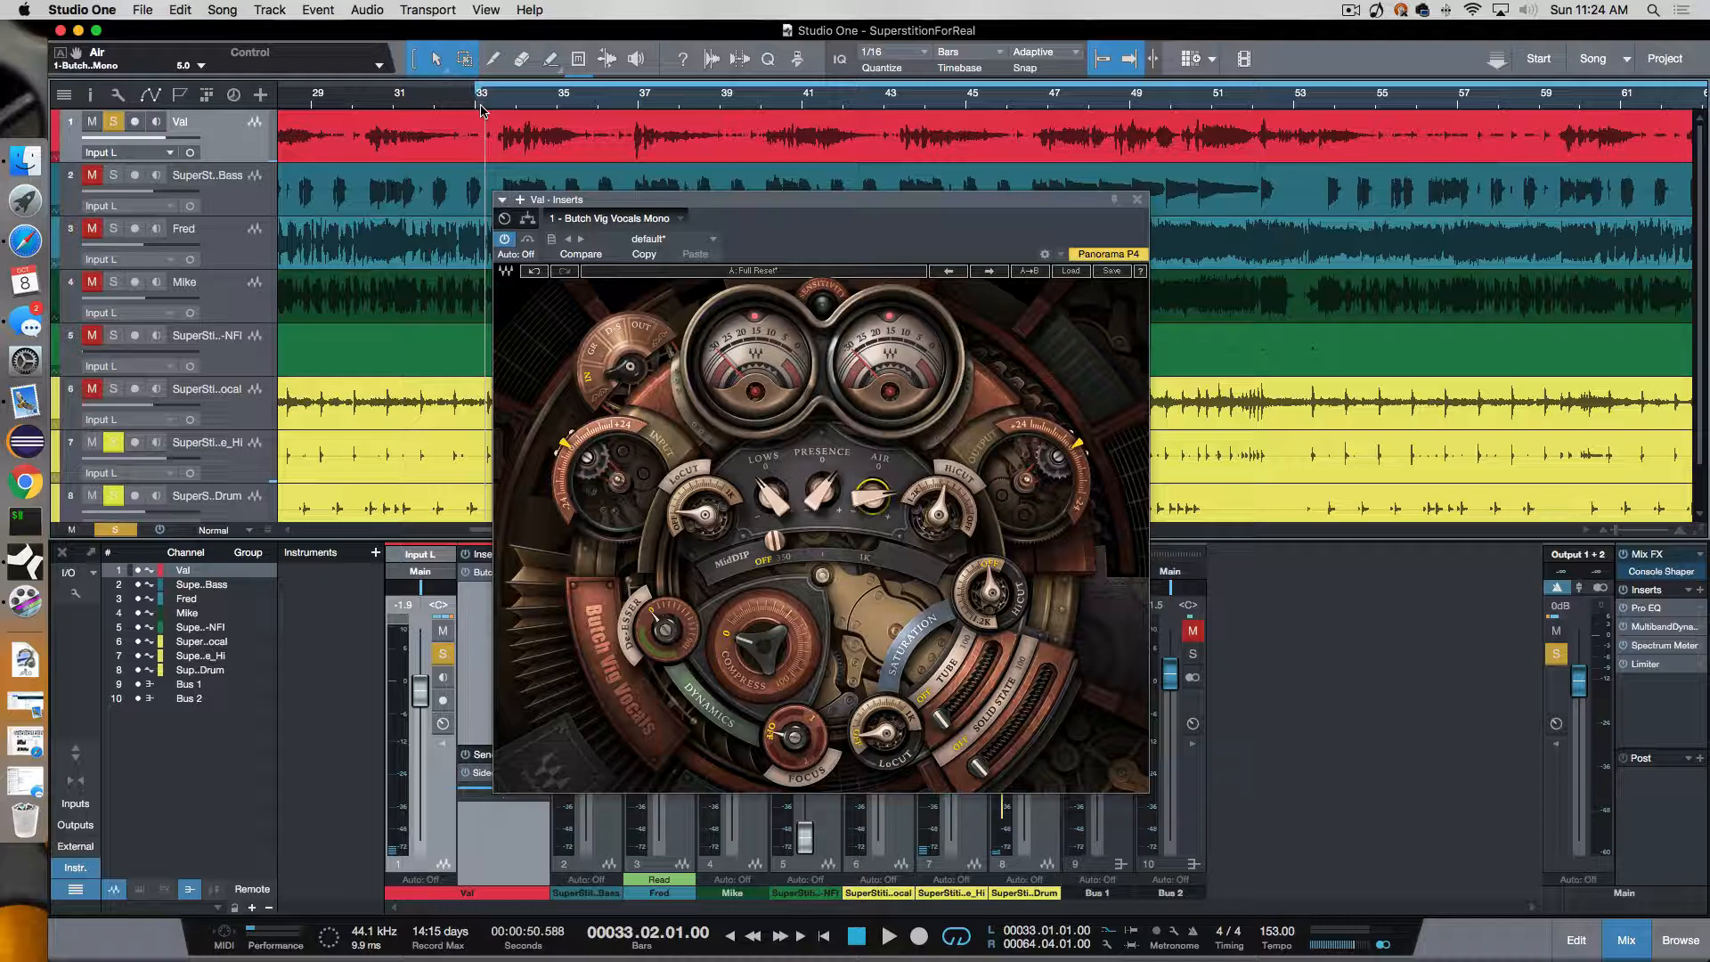
mouse_move(778, 475)
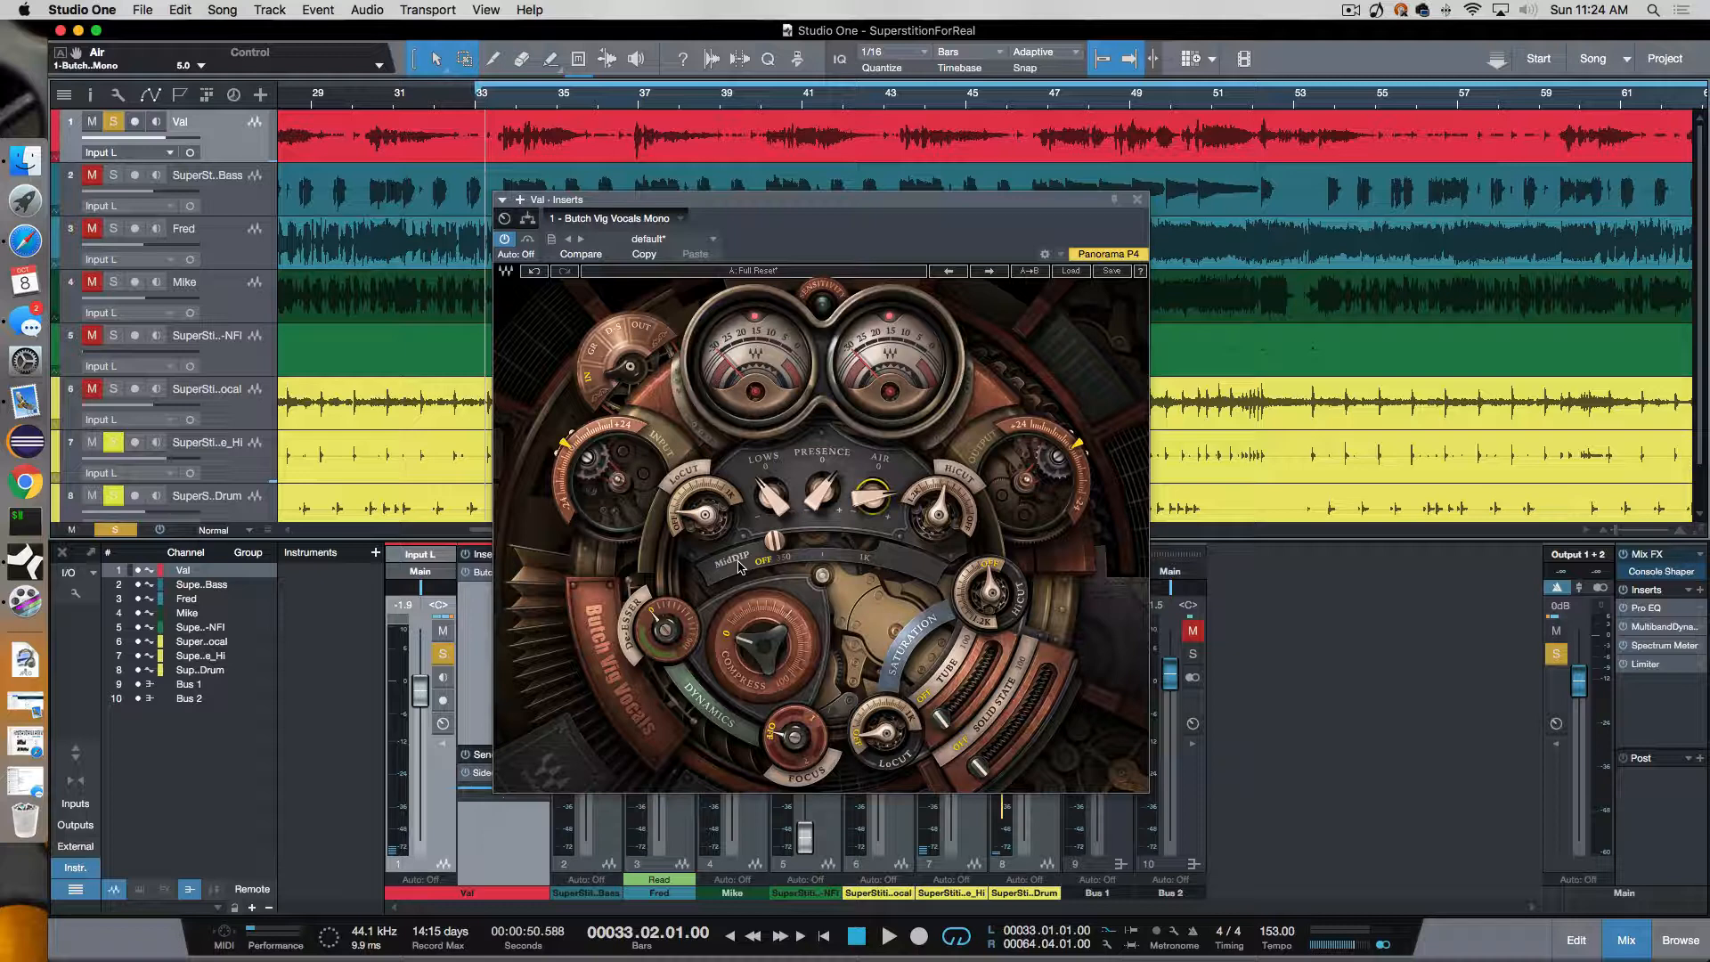
mouse_move(783, 563)
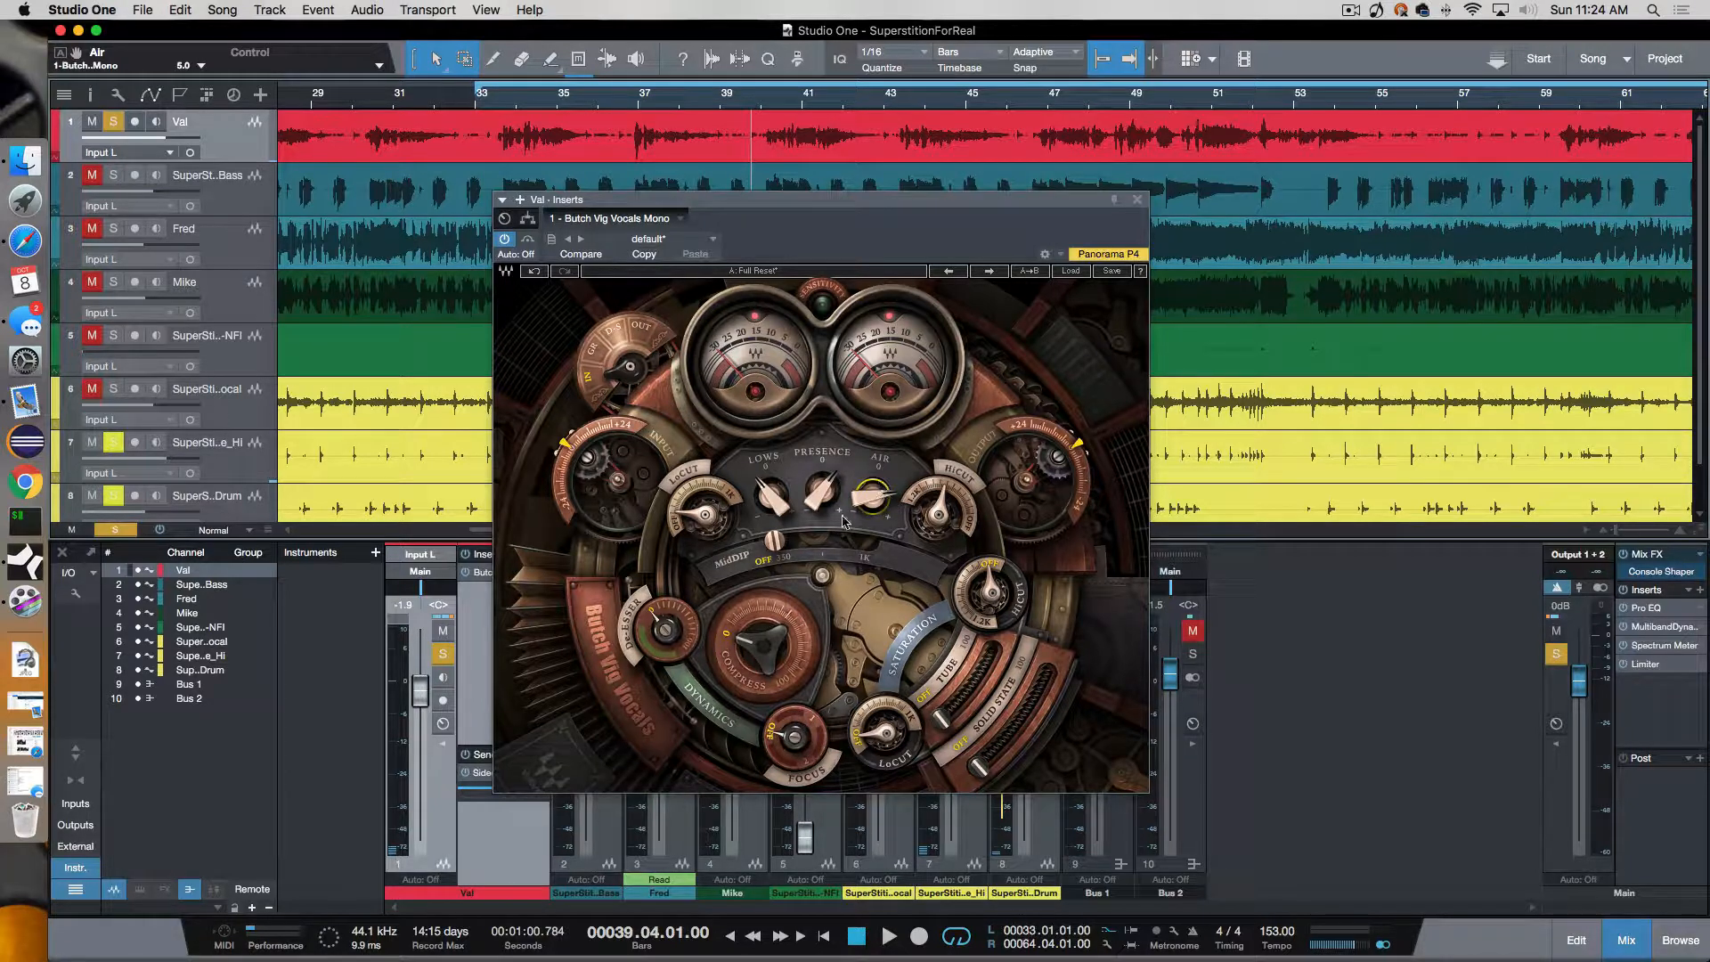
Set the MidDip frequency to about 807.1 Hz and replay from bar 33.
click(885, 932)
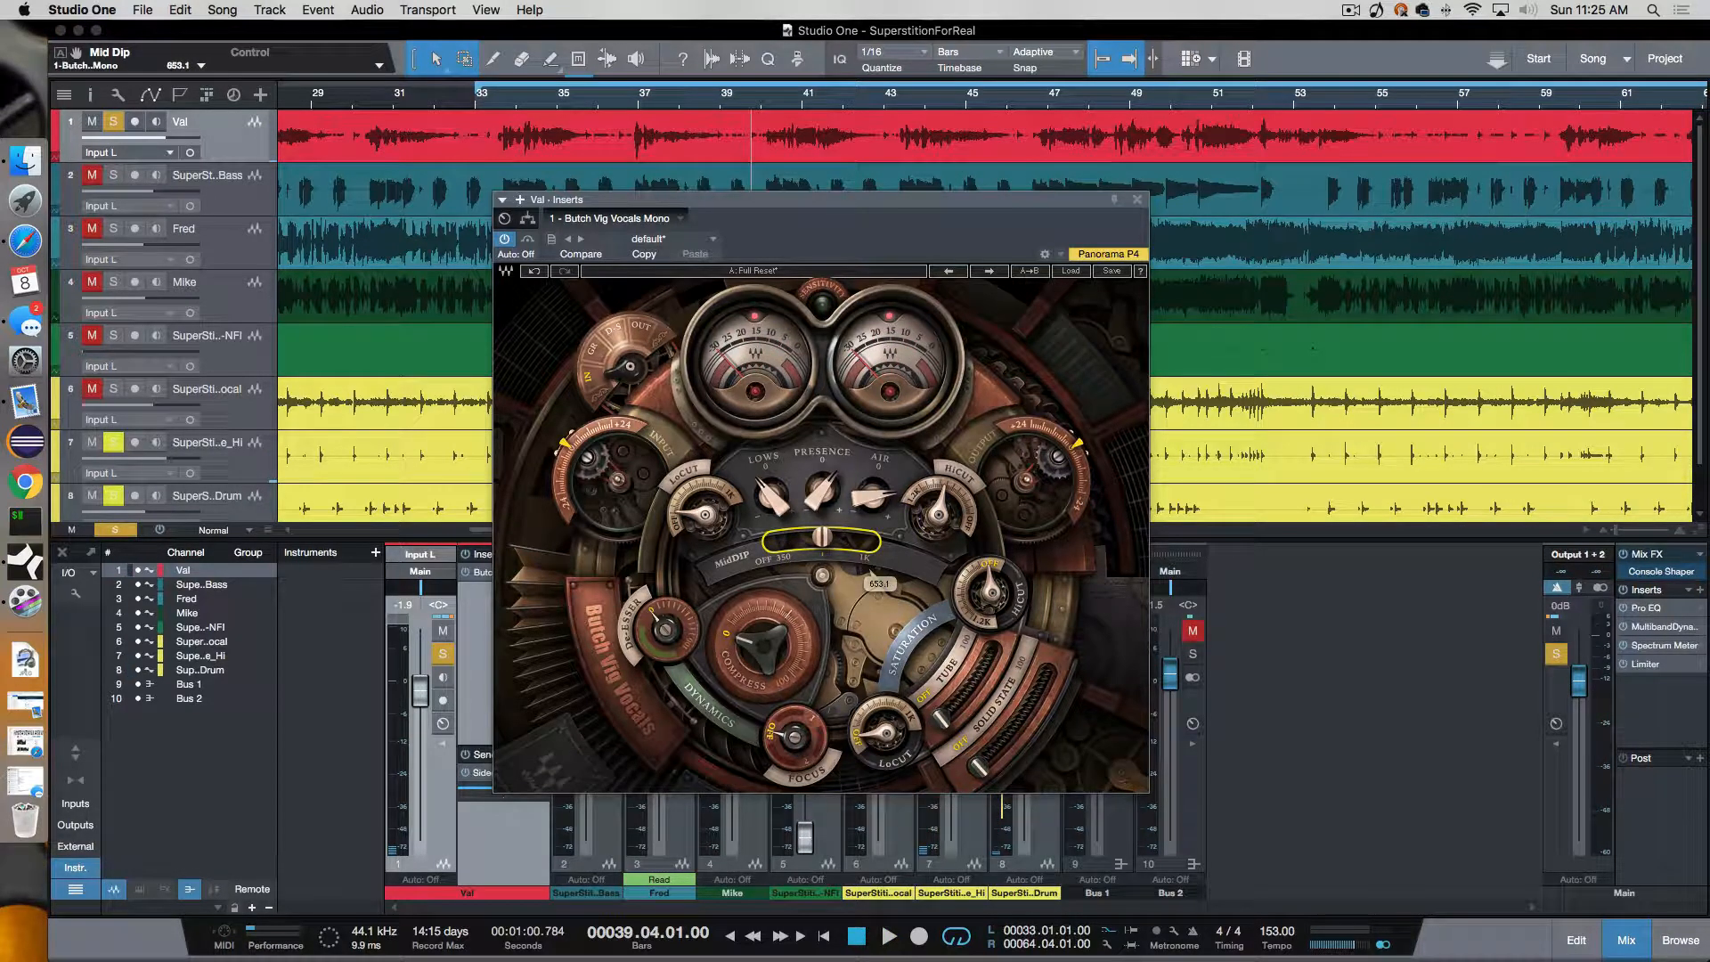
click(883, 942)
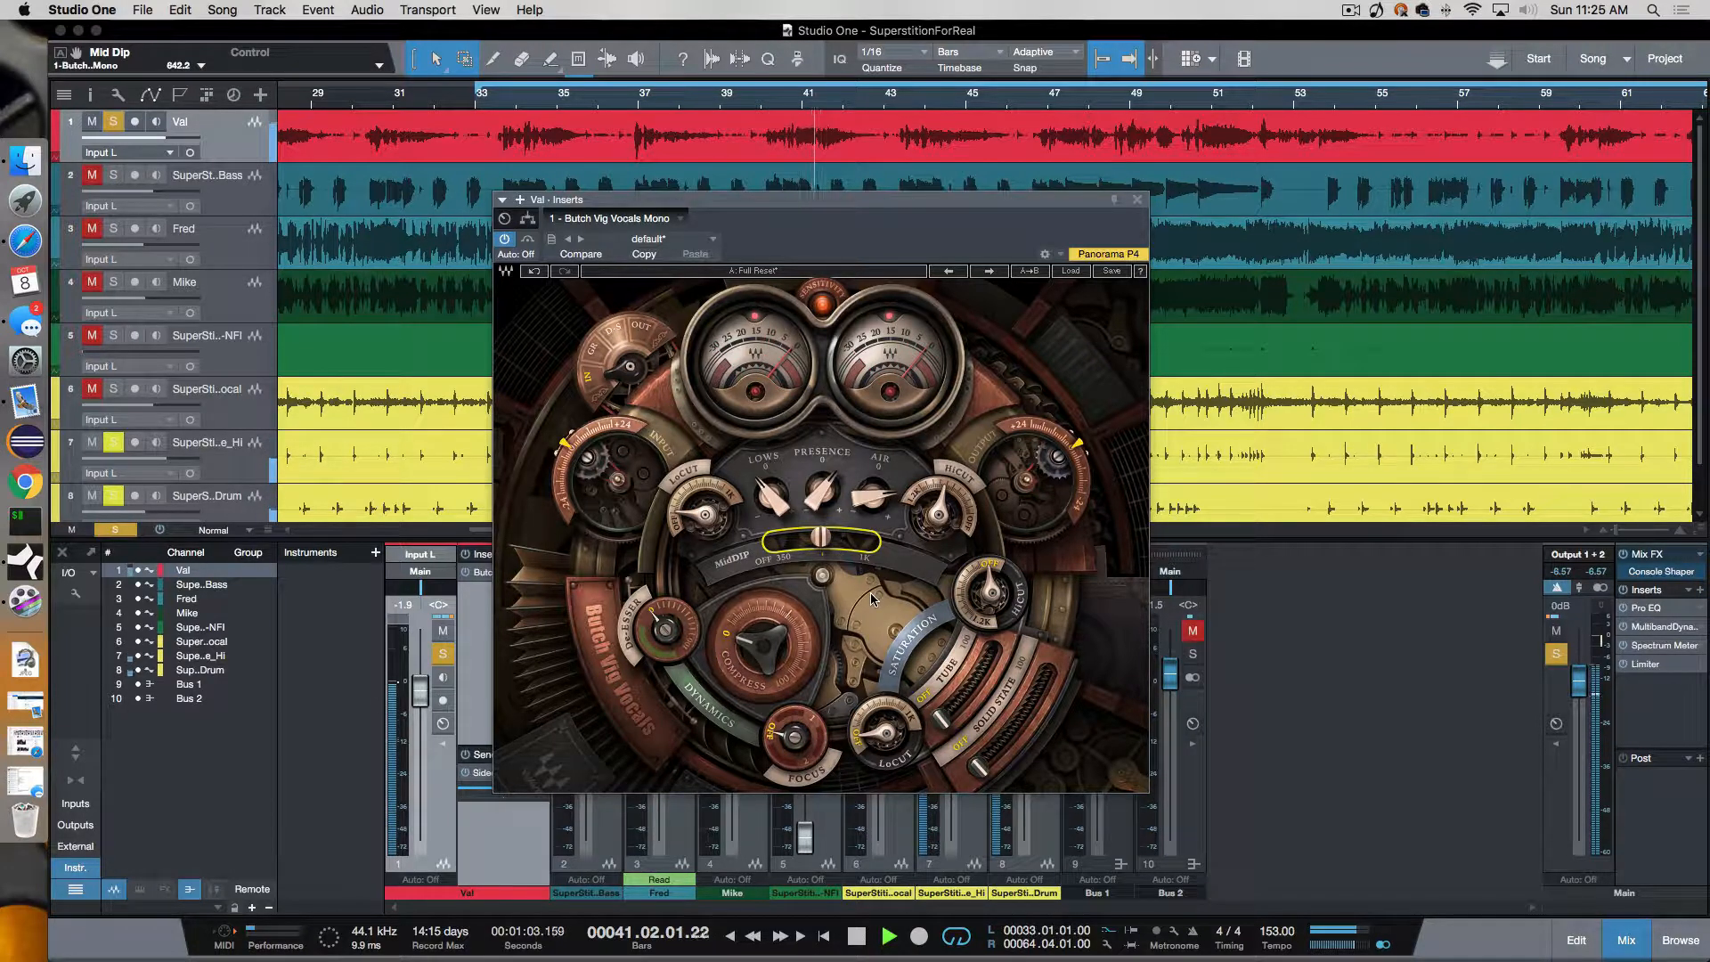
click(857, 938)
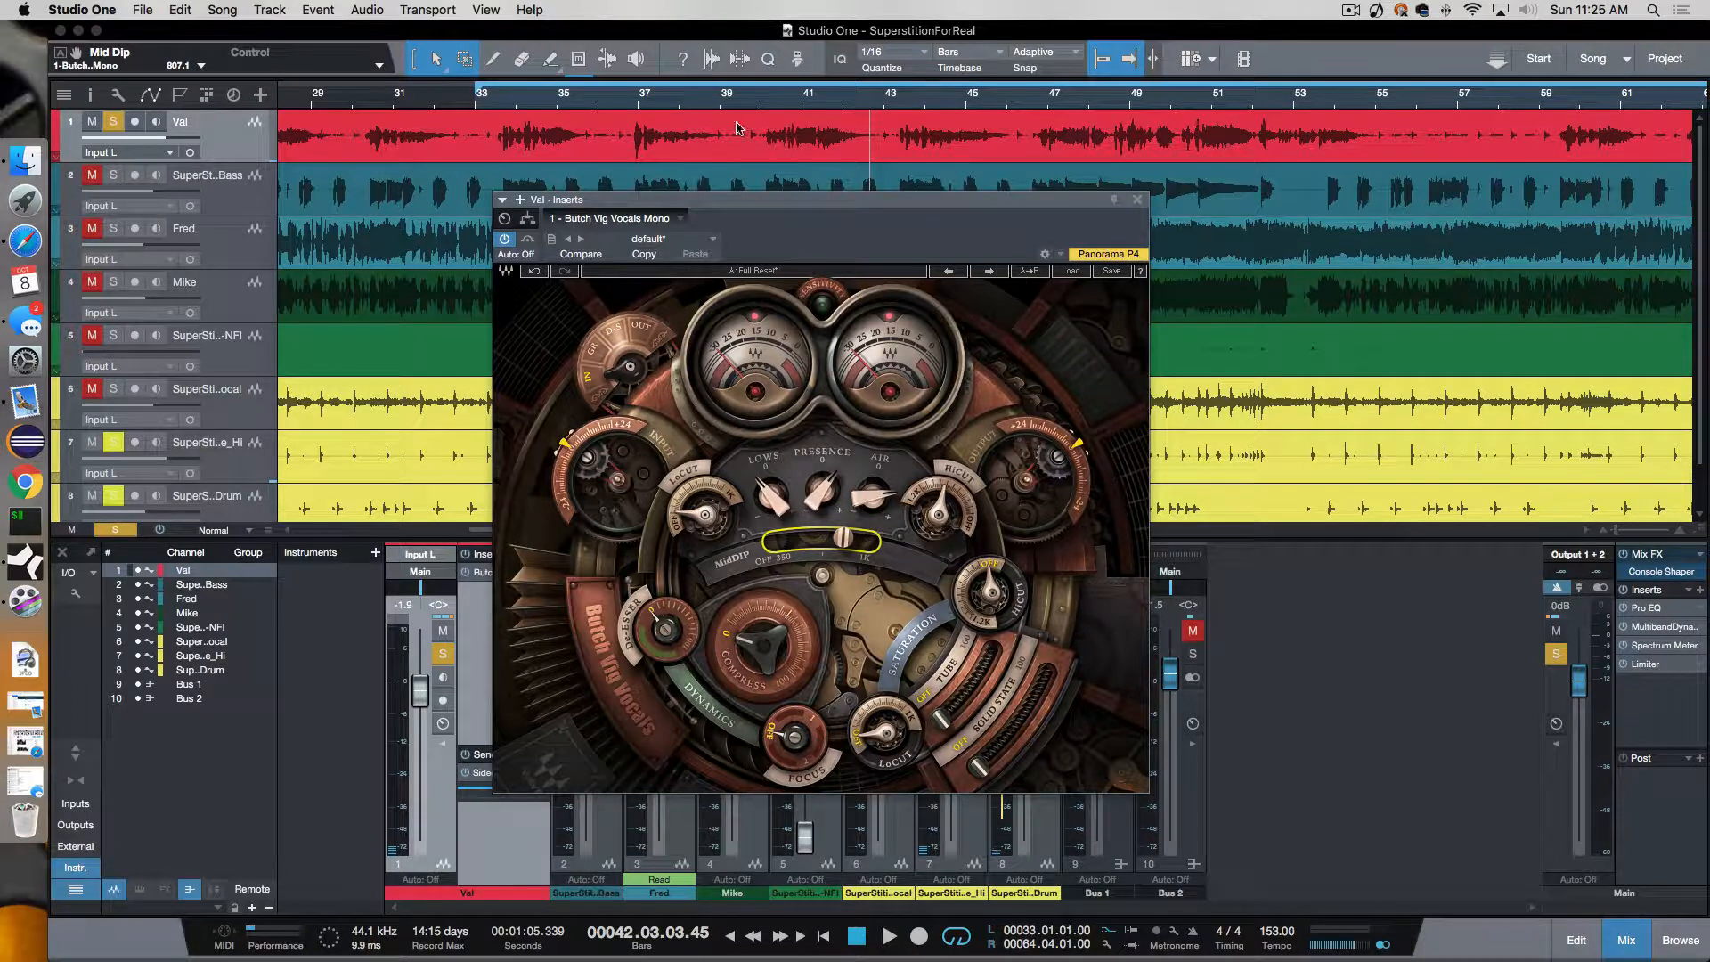
click(894, 933)
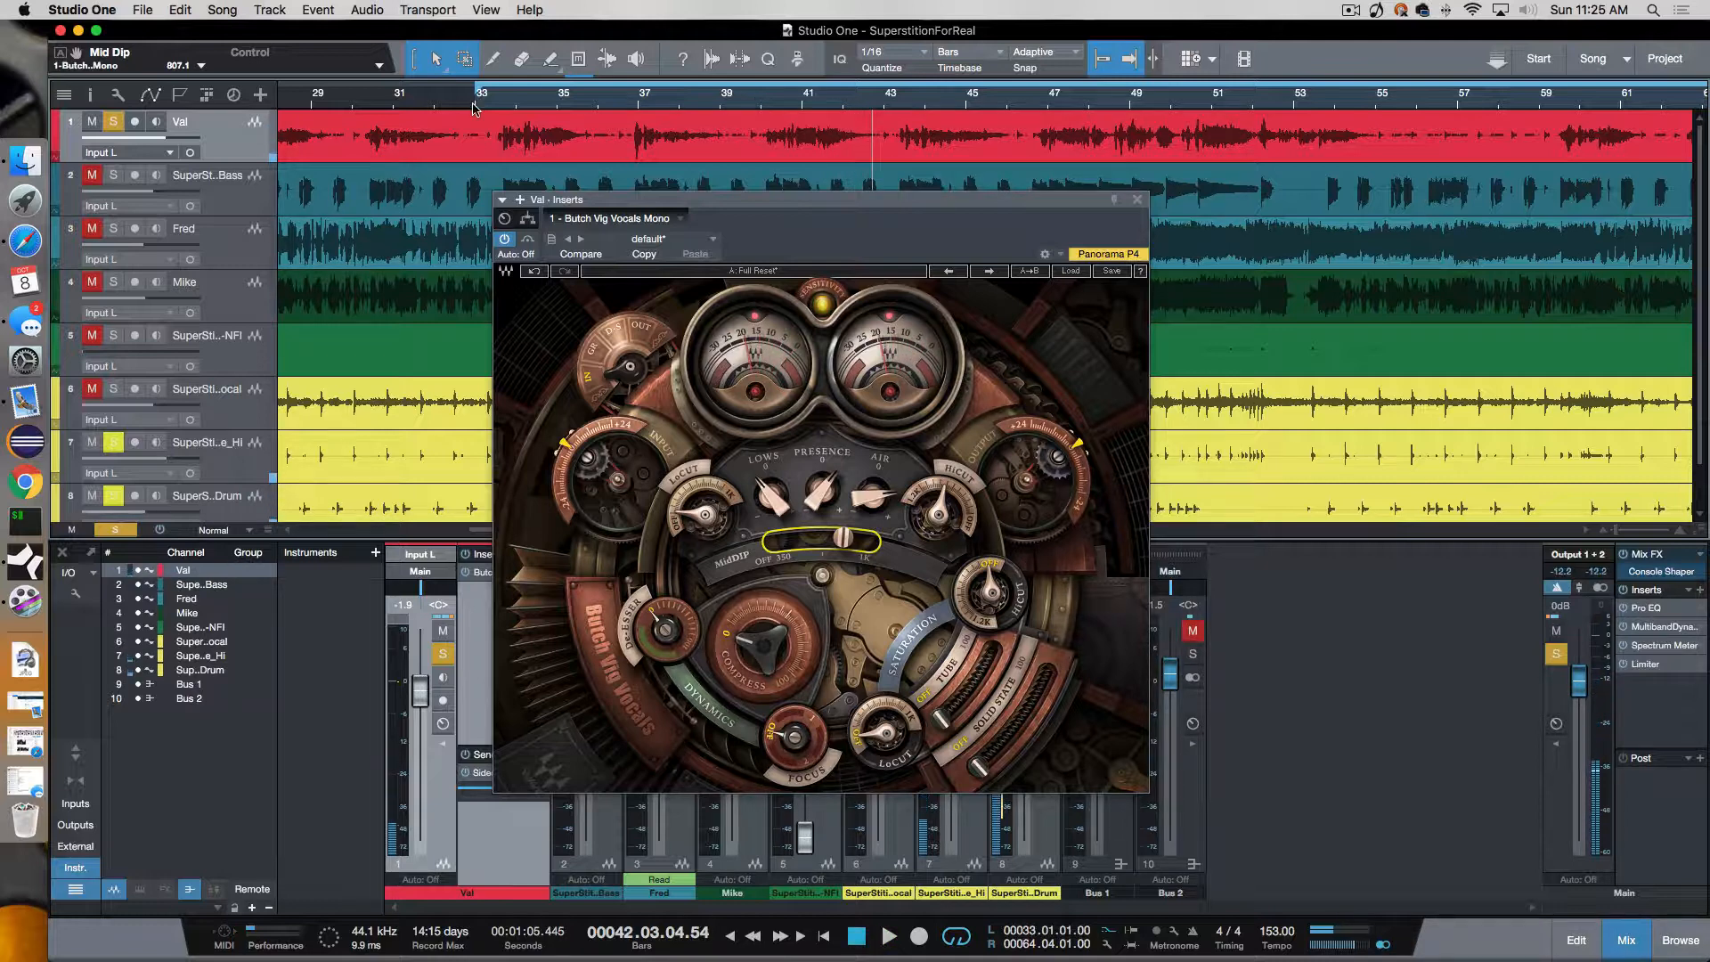
click(534, 120)
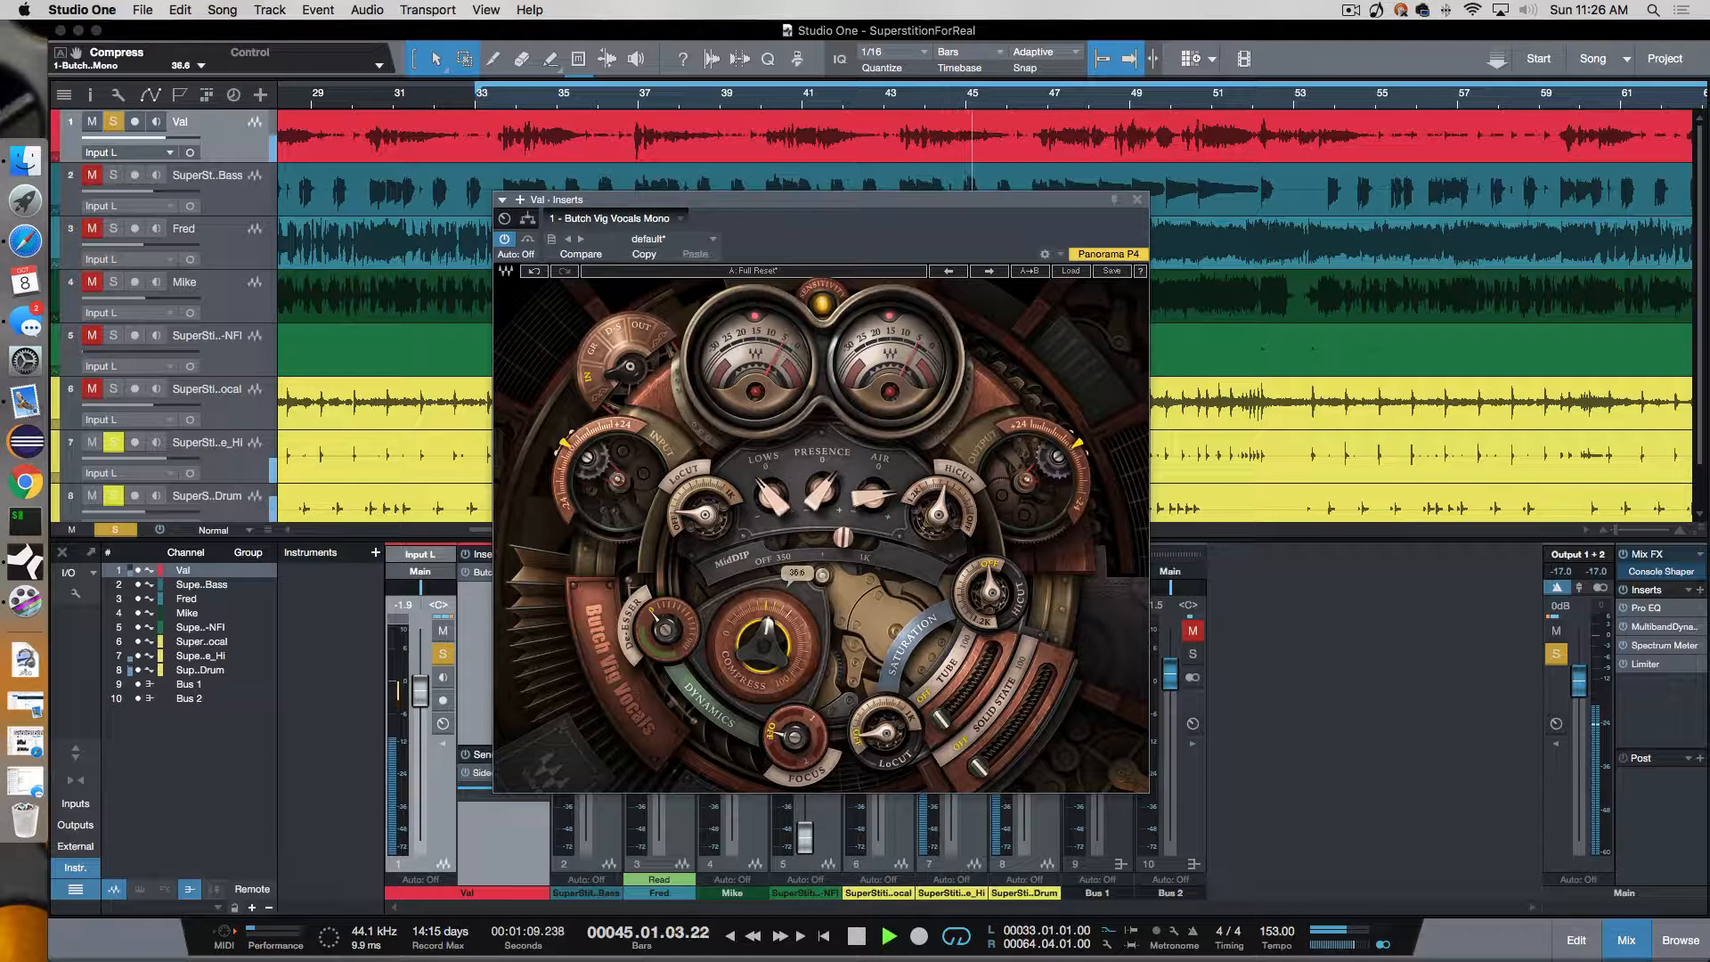
Raise the Compress knob in Butch Vig Vocals to 36.6.
drag(761, 643, 762, 627)
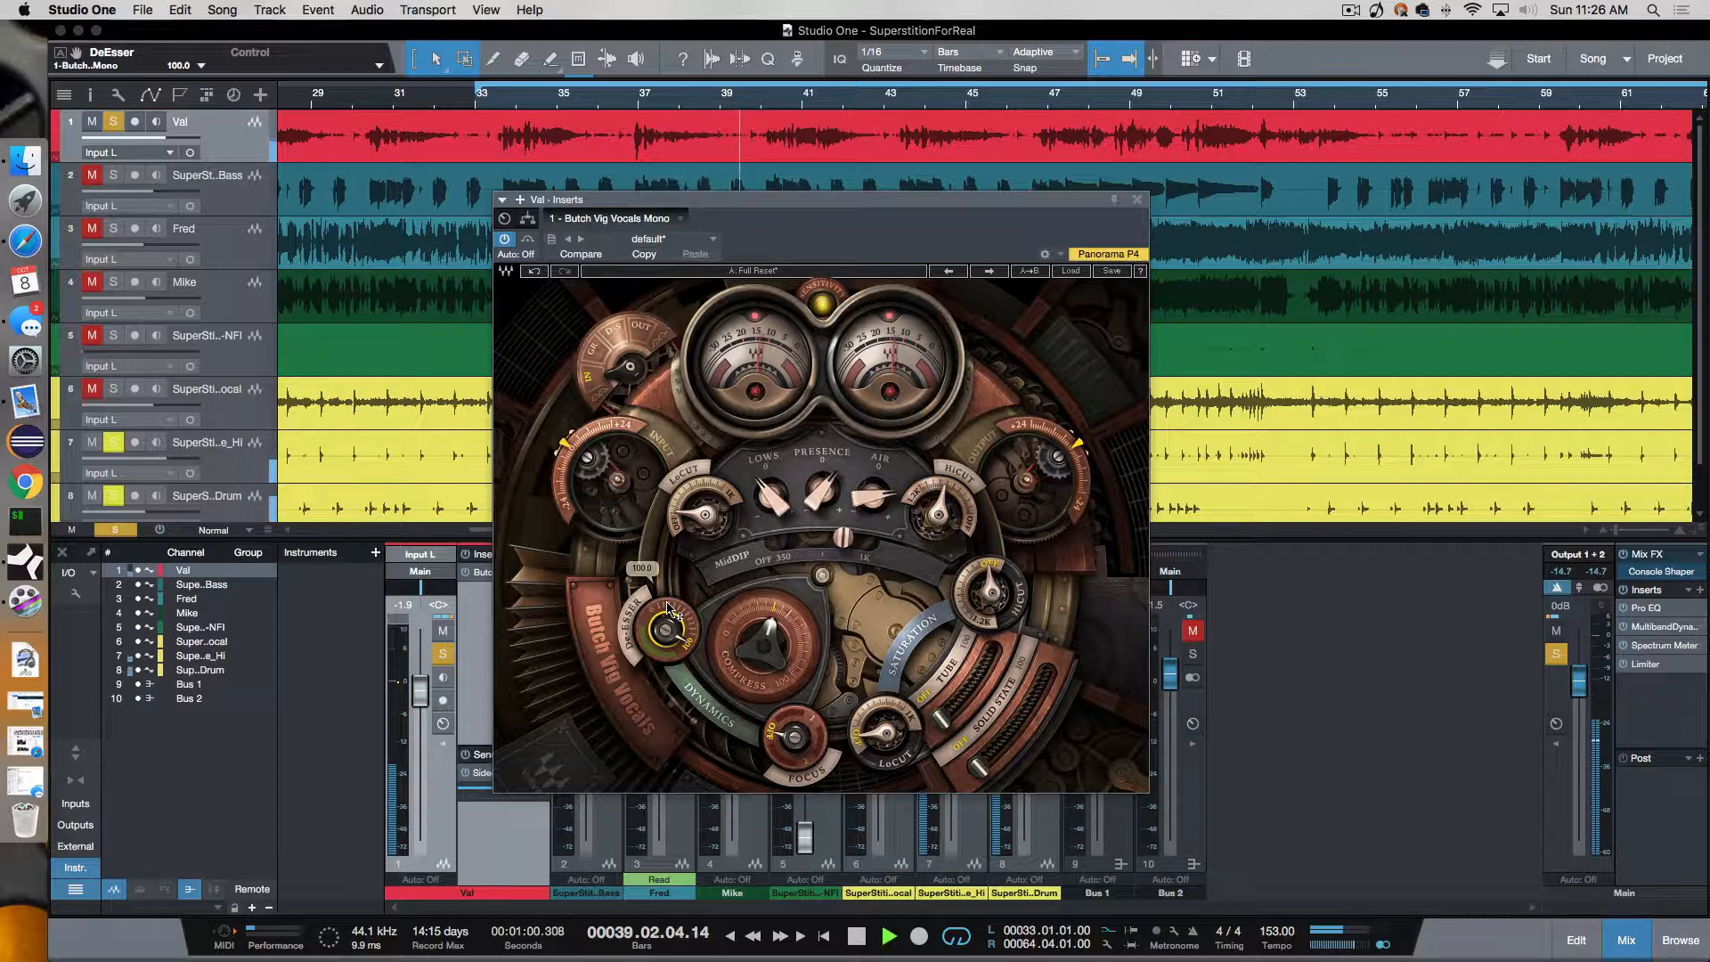
Turn the DeEsser down from 100 to 40.7.
click(861, 934)
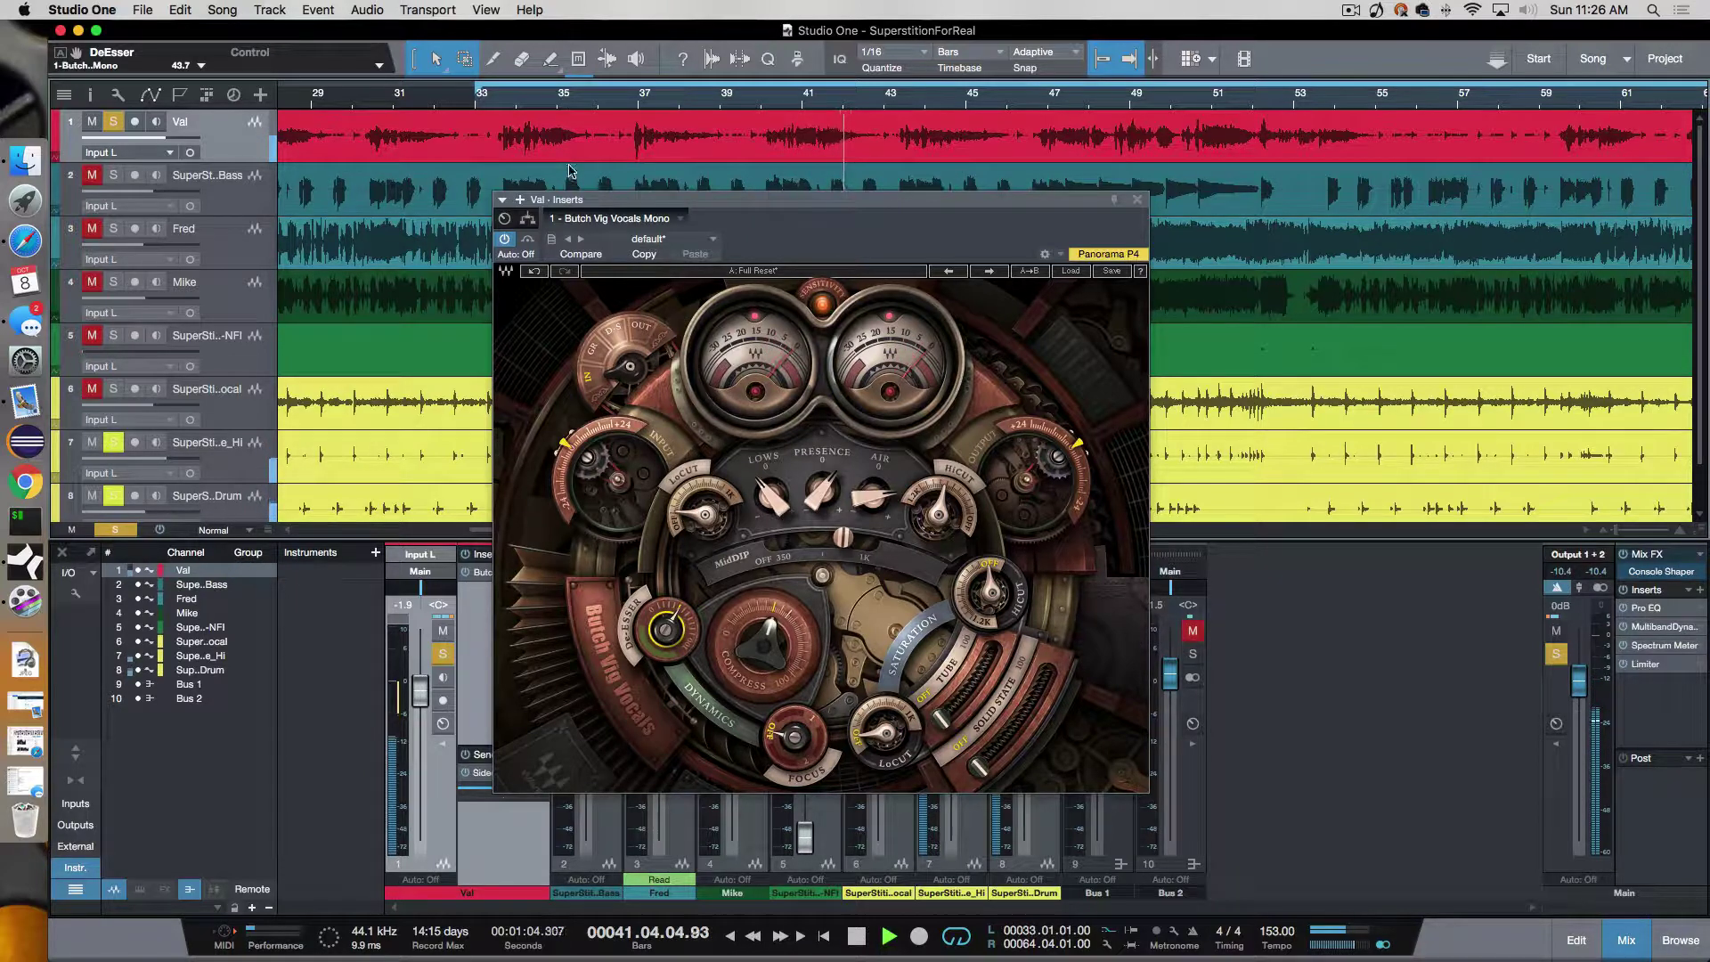
click(857, 934)
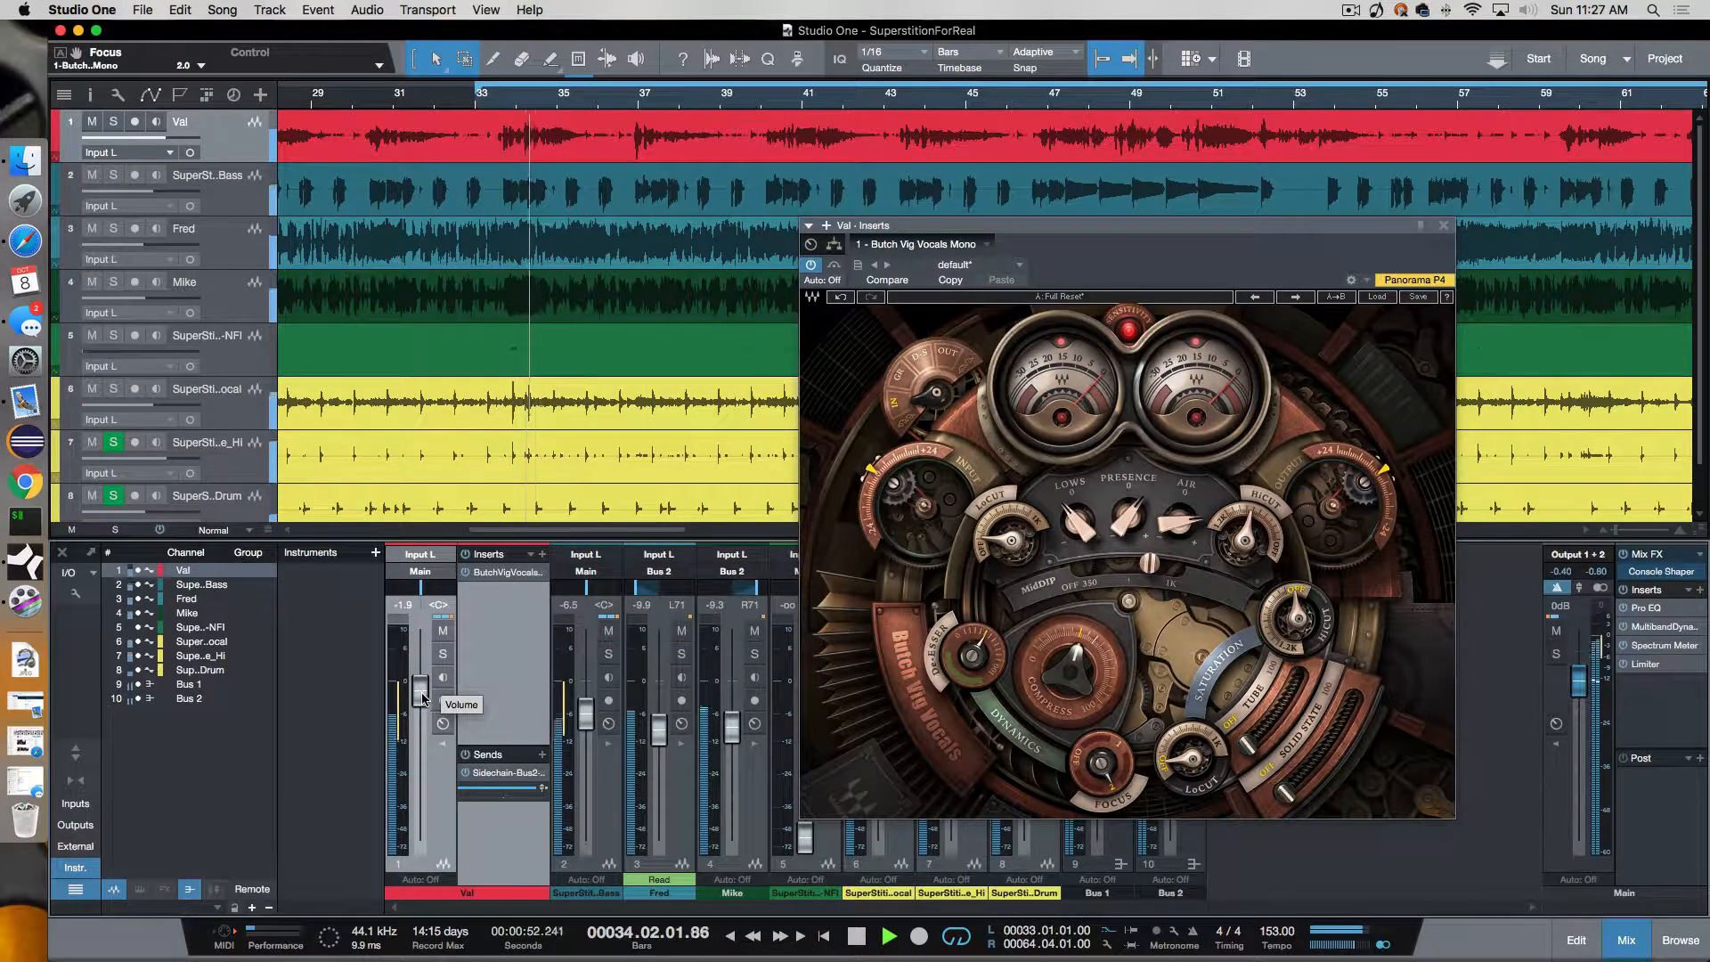
Drag the Val channel fader back up to 0 dB.
drag(421, 699, 421, 687)
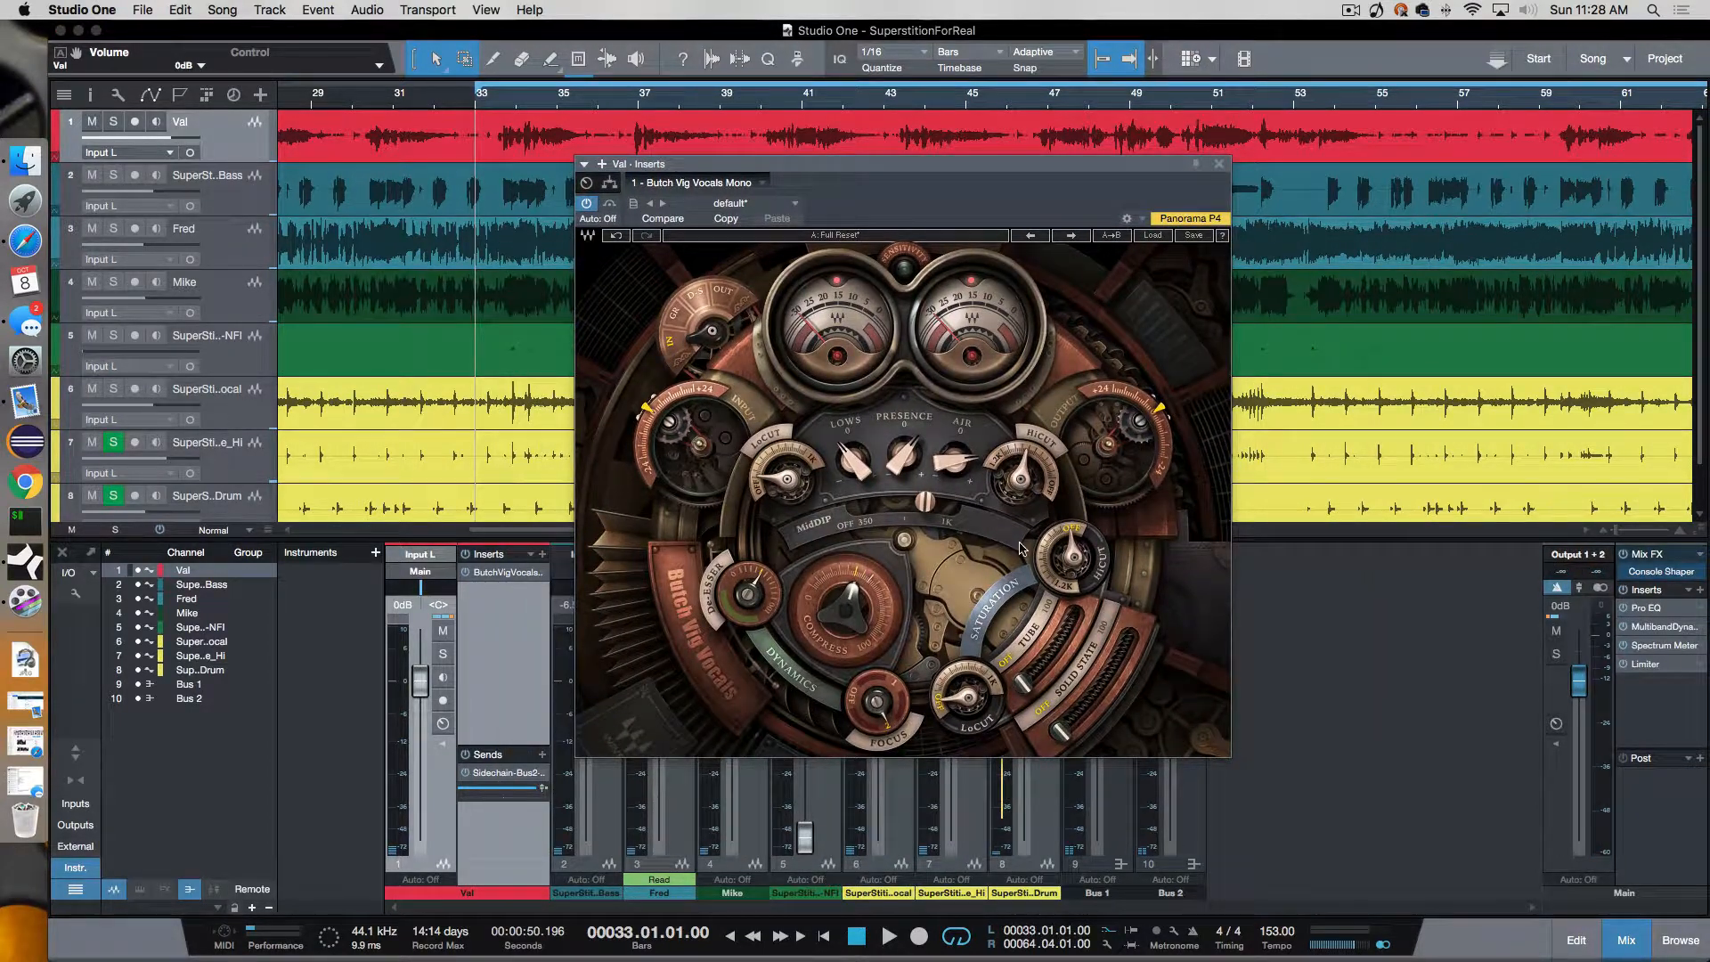
mouse_move(931, 395)
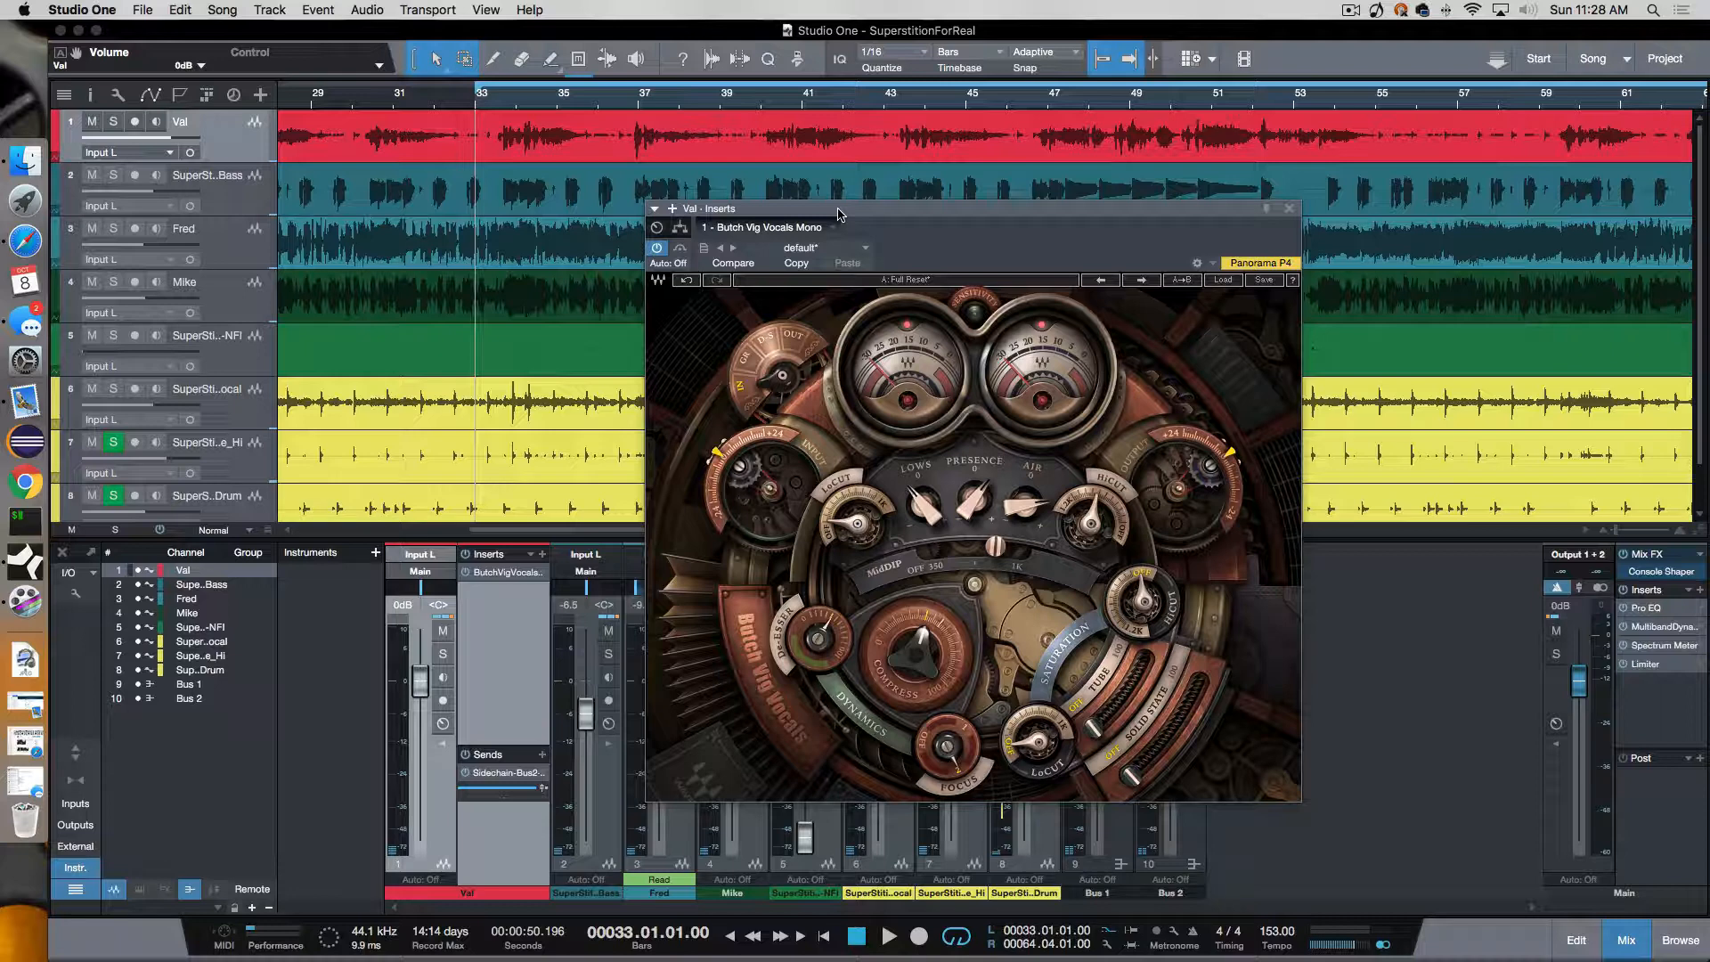
mouse_move(147, 188)
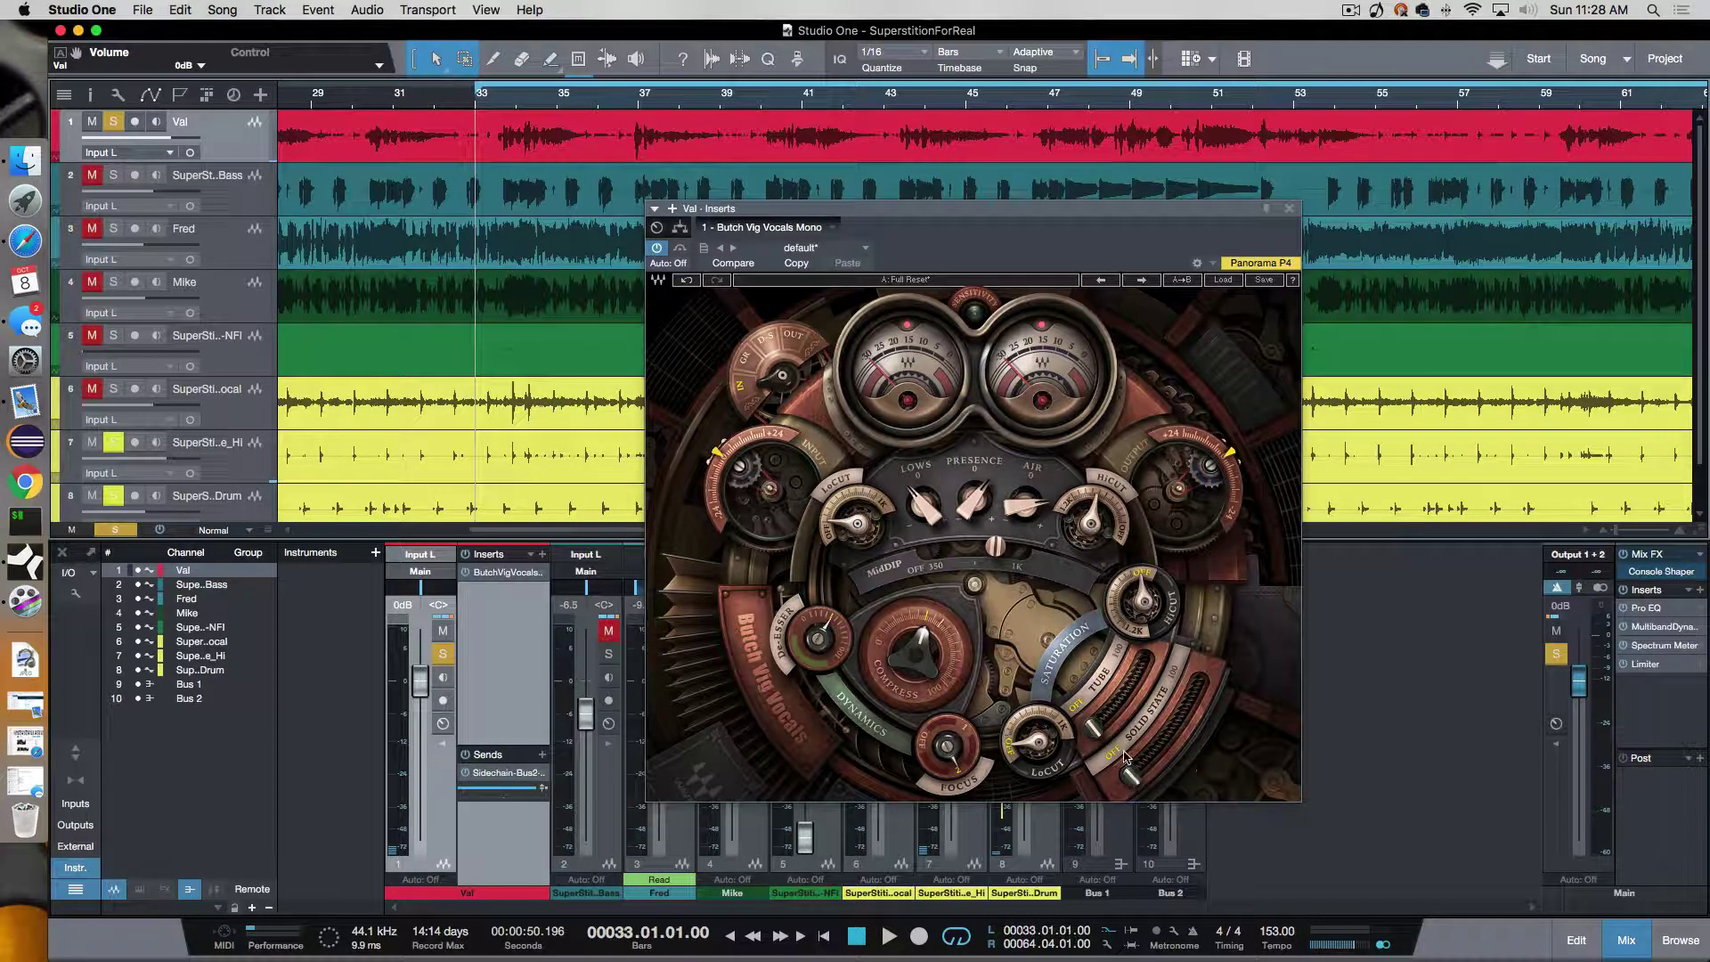
mouse_move(1108, 735)
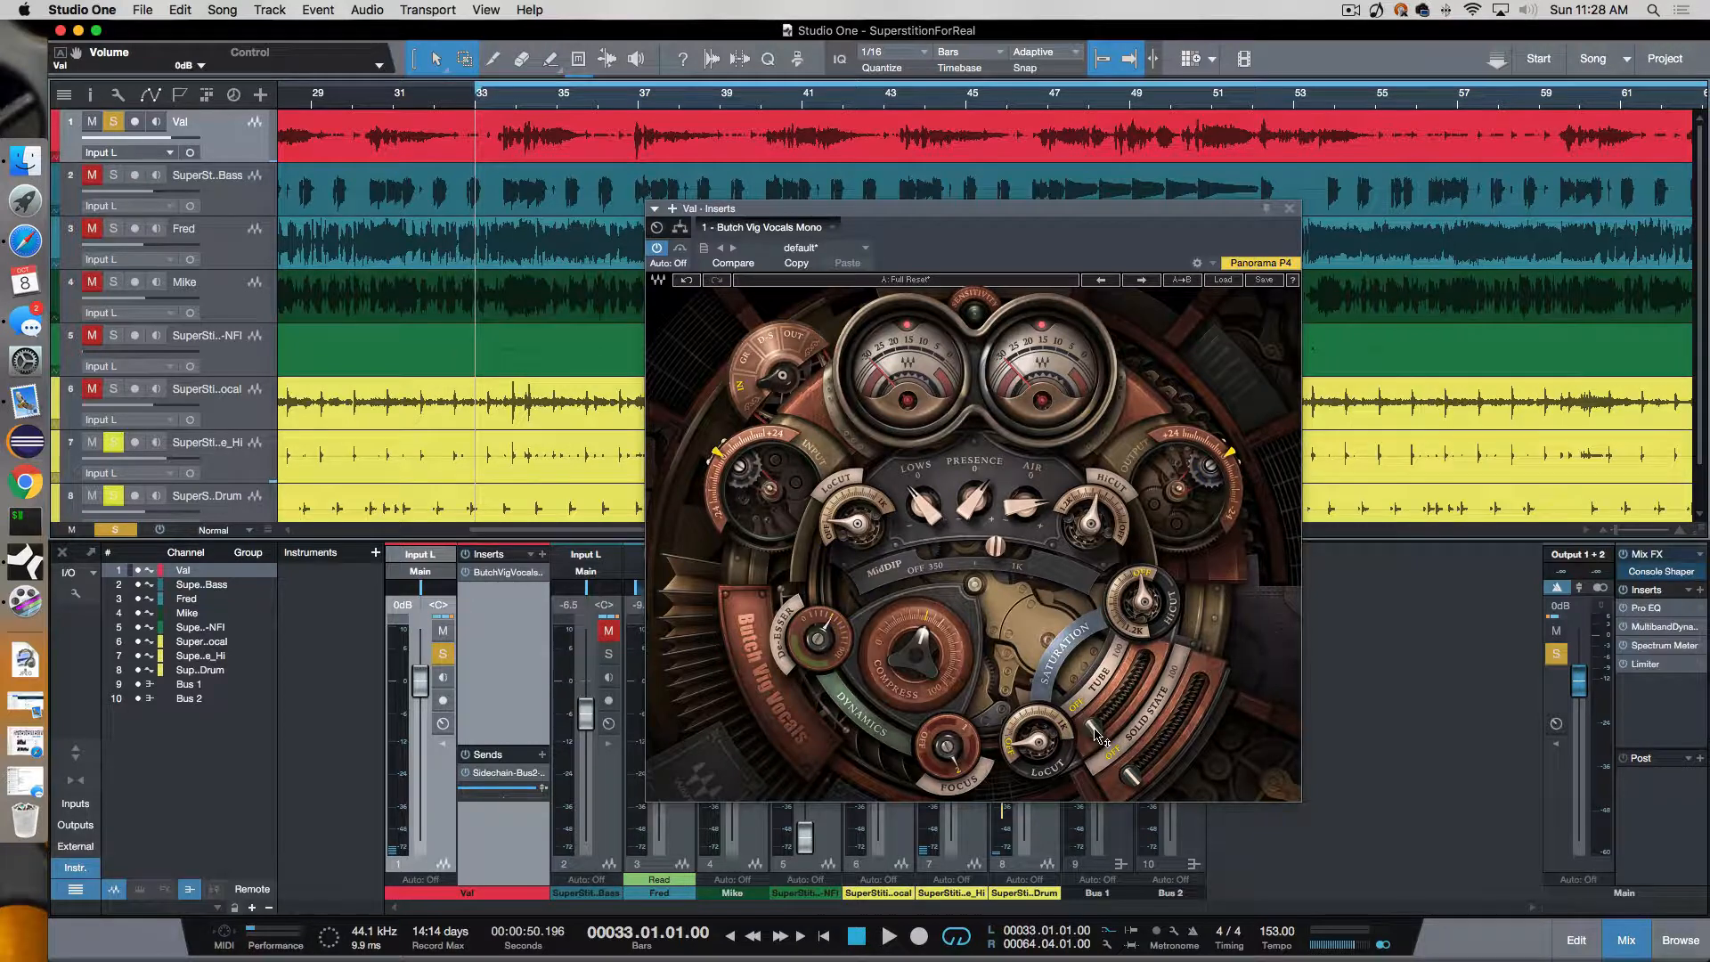
Turn Tube saturation off and switch to the Solid State character.
drag(1090, 720, 1090, 676)
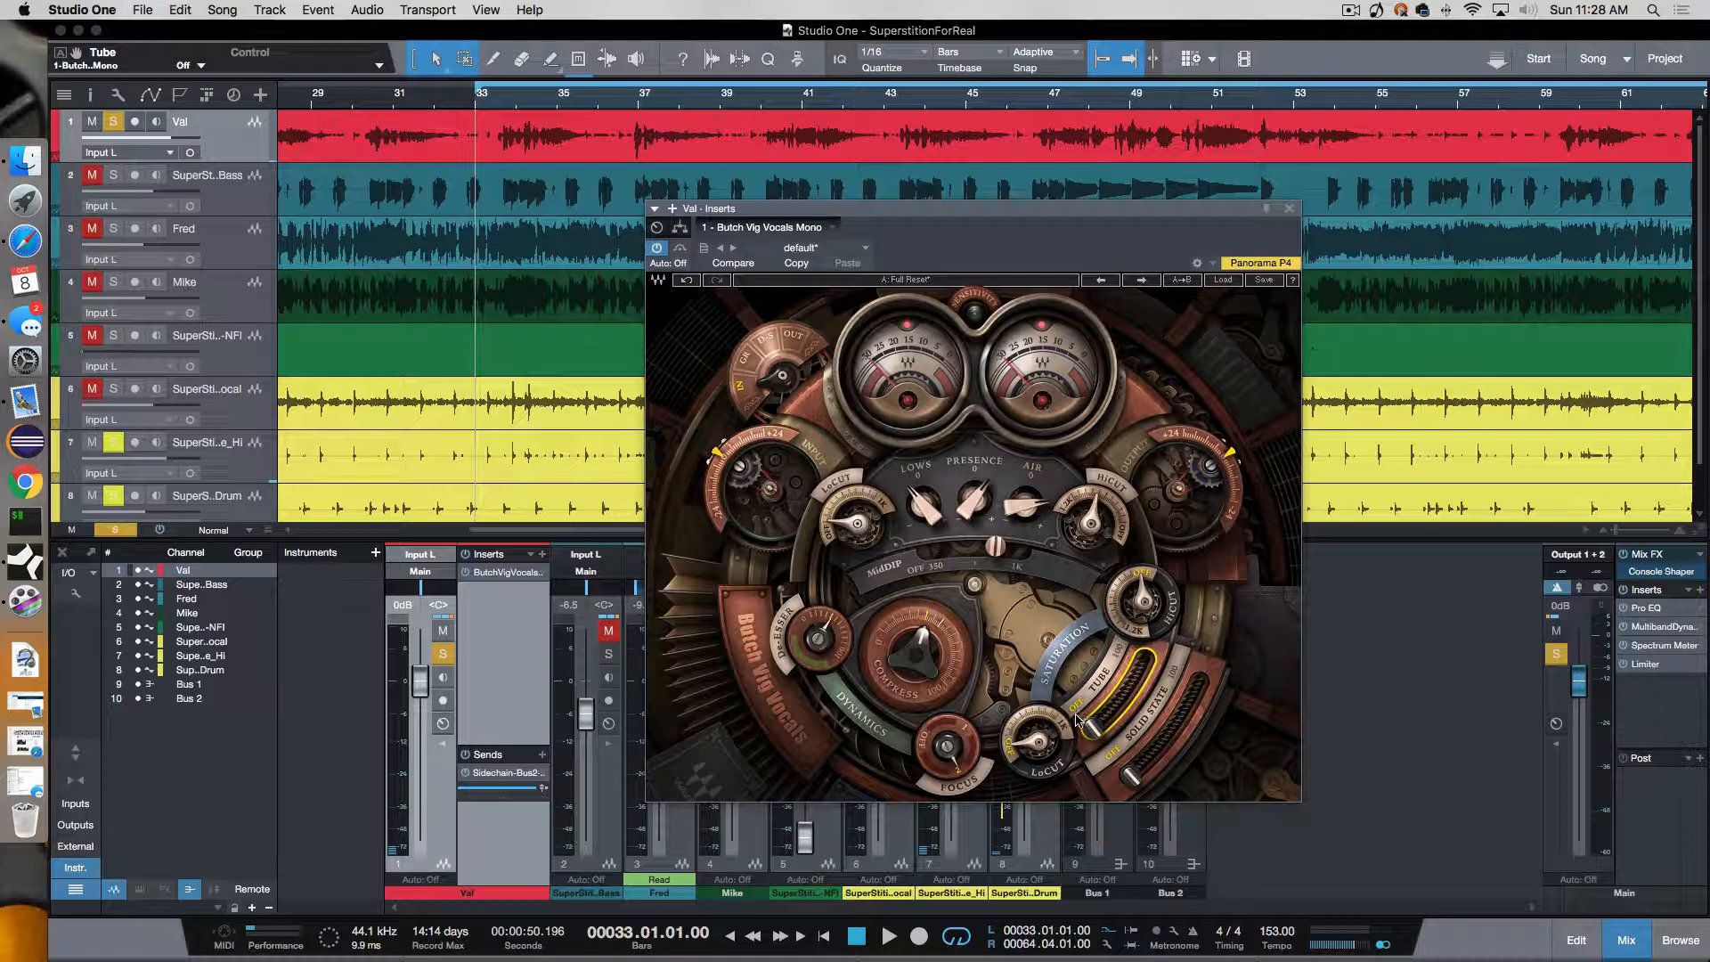
click(885, 930)
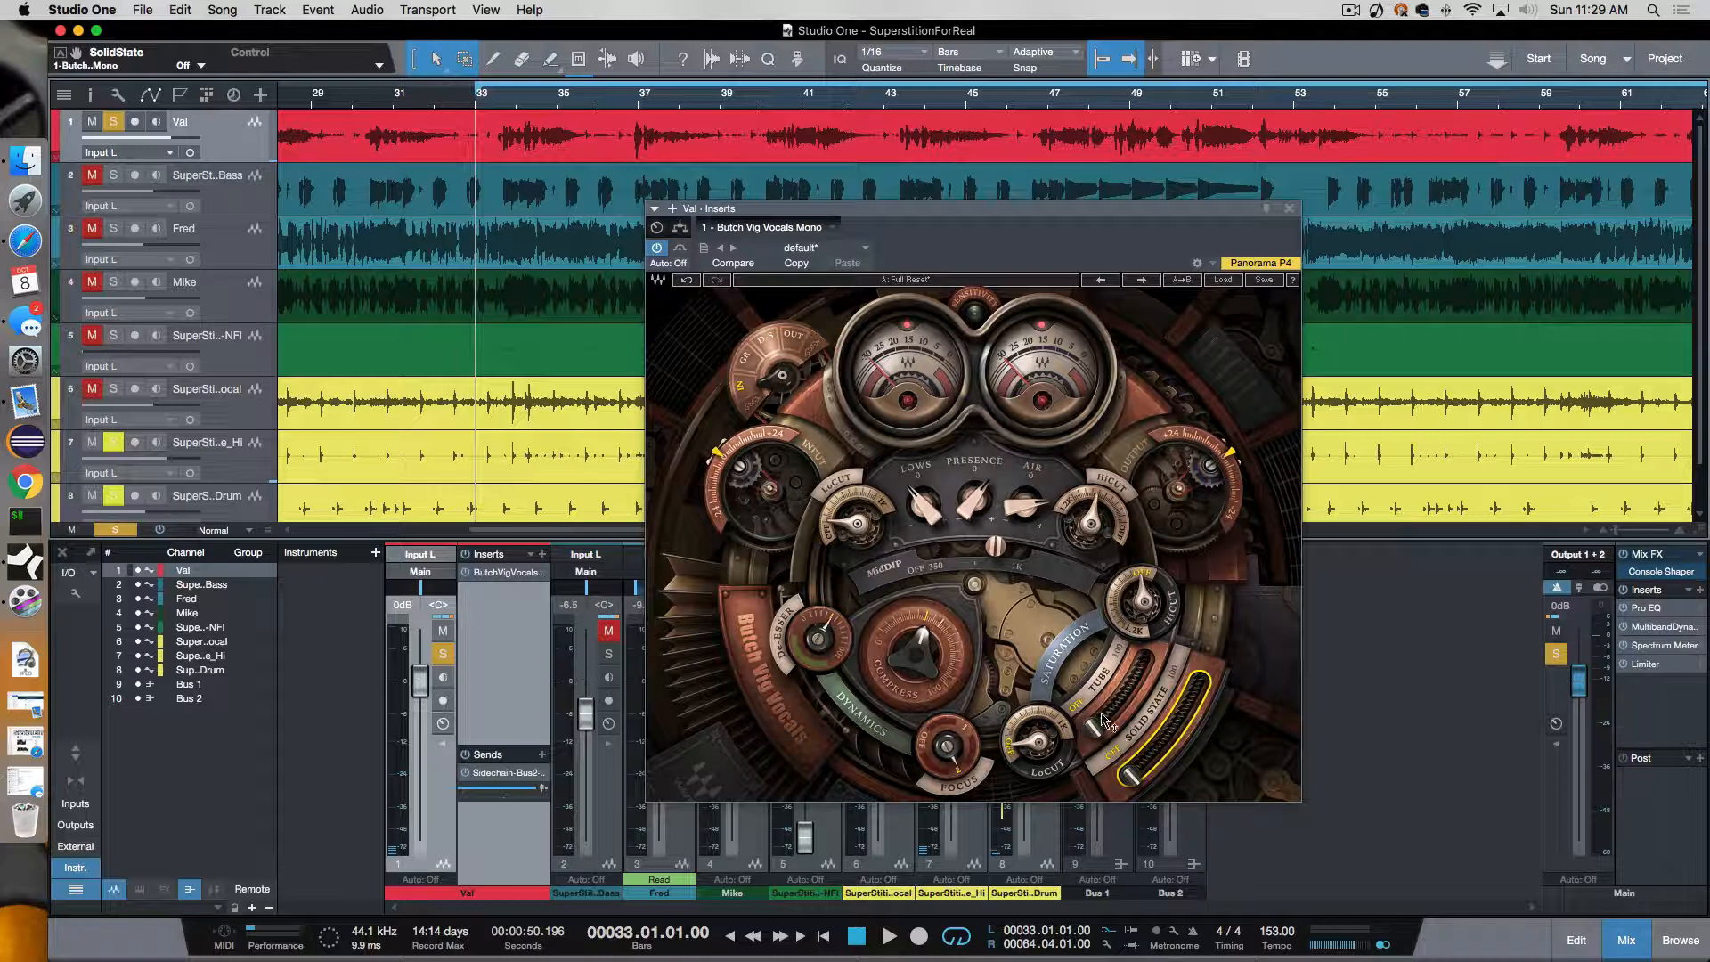
mouse_move(1109, 746)
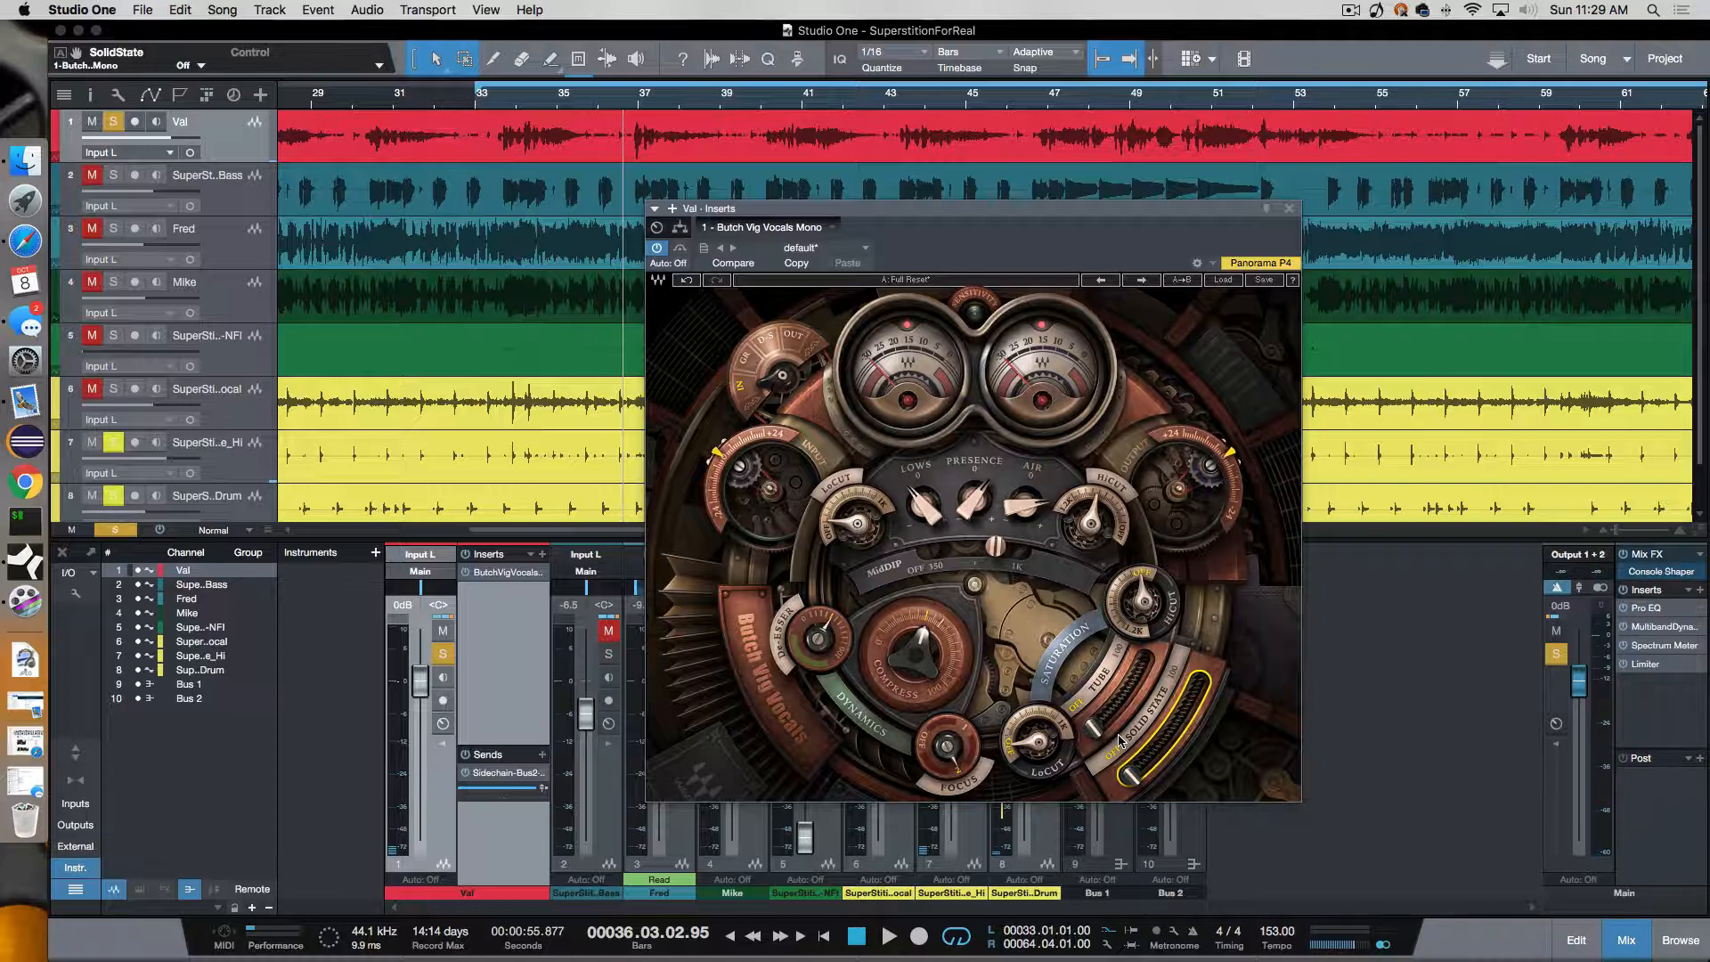
Replay from bar 33 and set Butch Vig Vocals' Lo Cut Saturation knob to 22.9.
click(482, 93)
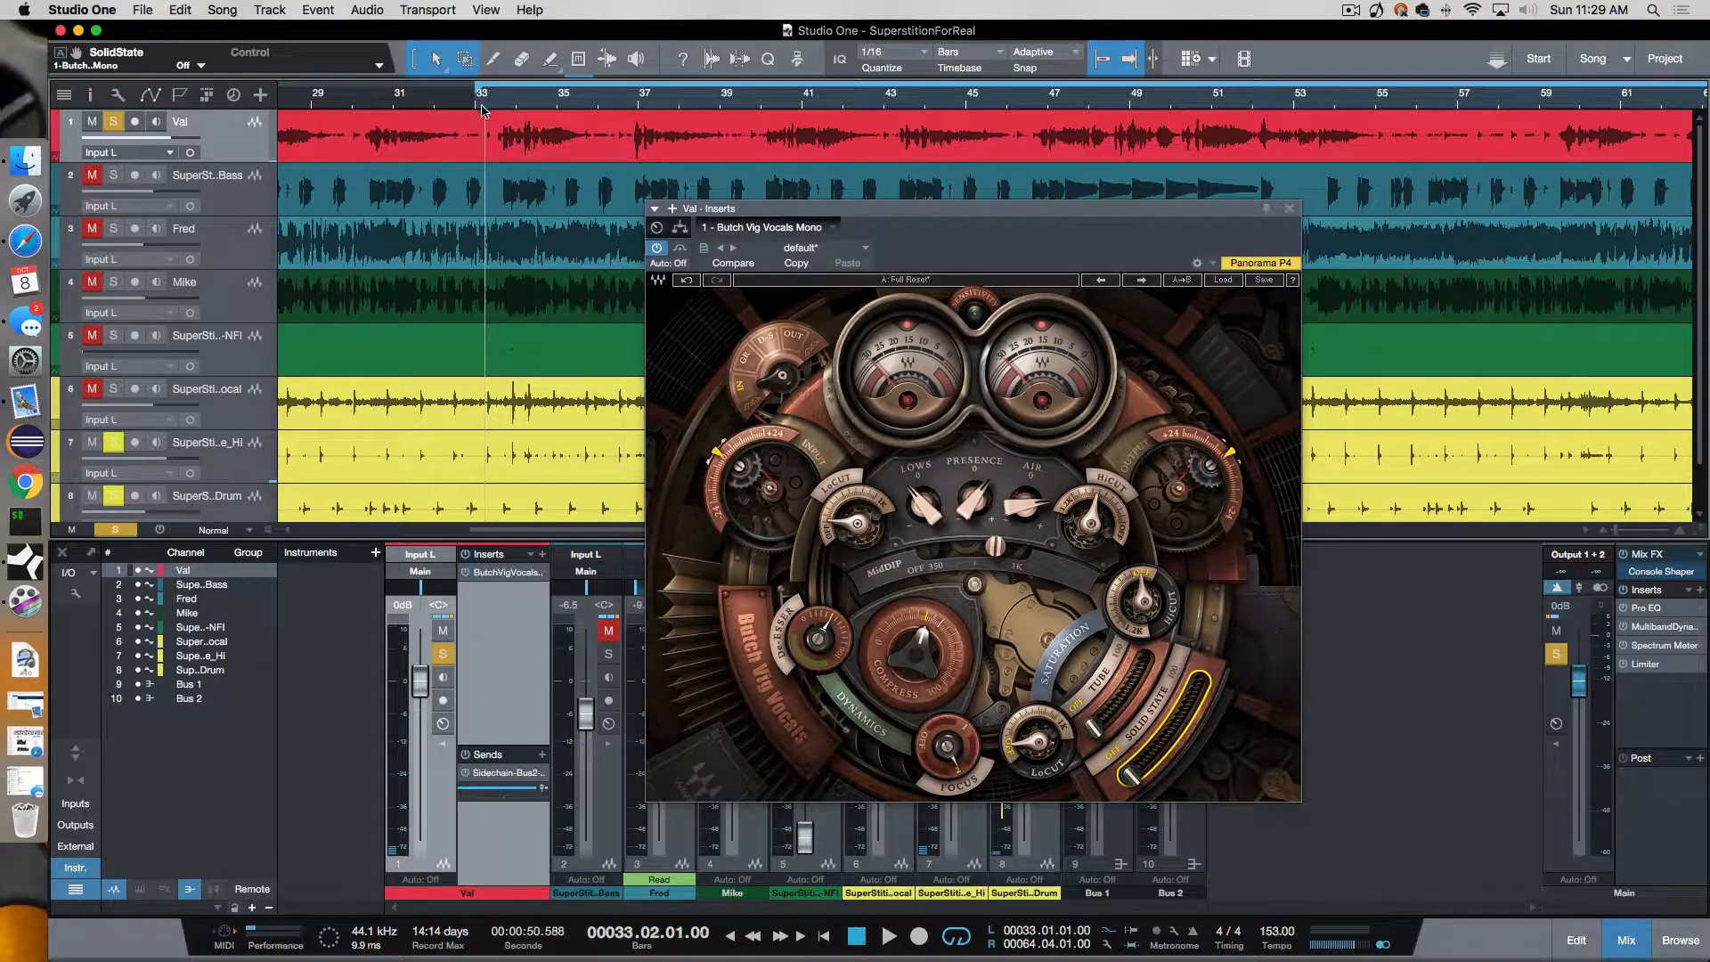
mouse_move(1121, 728)
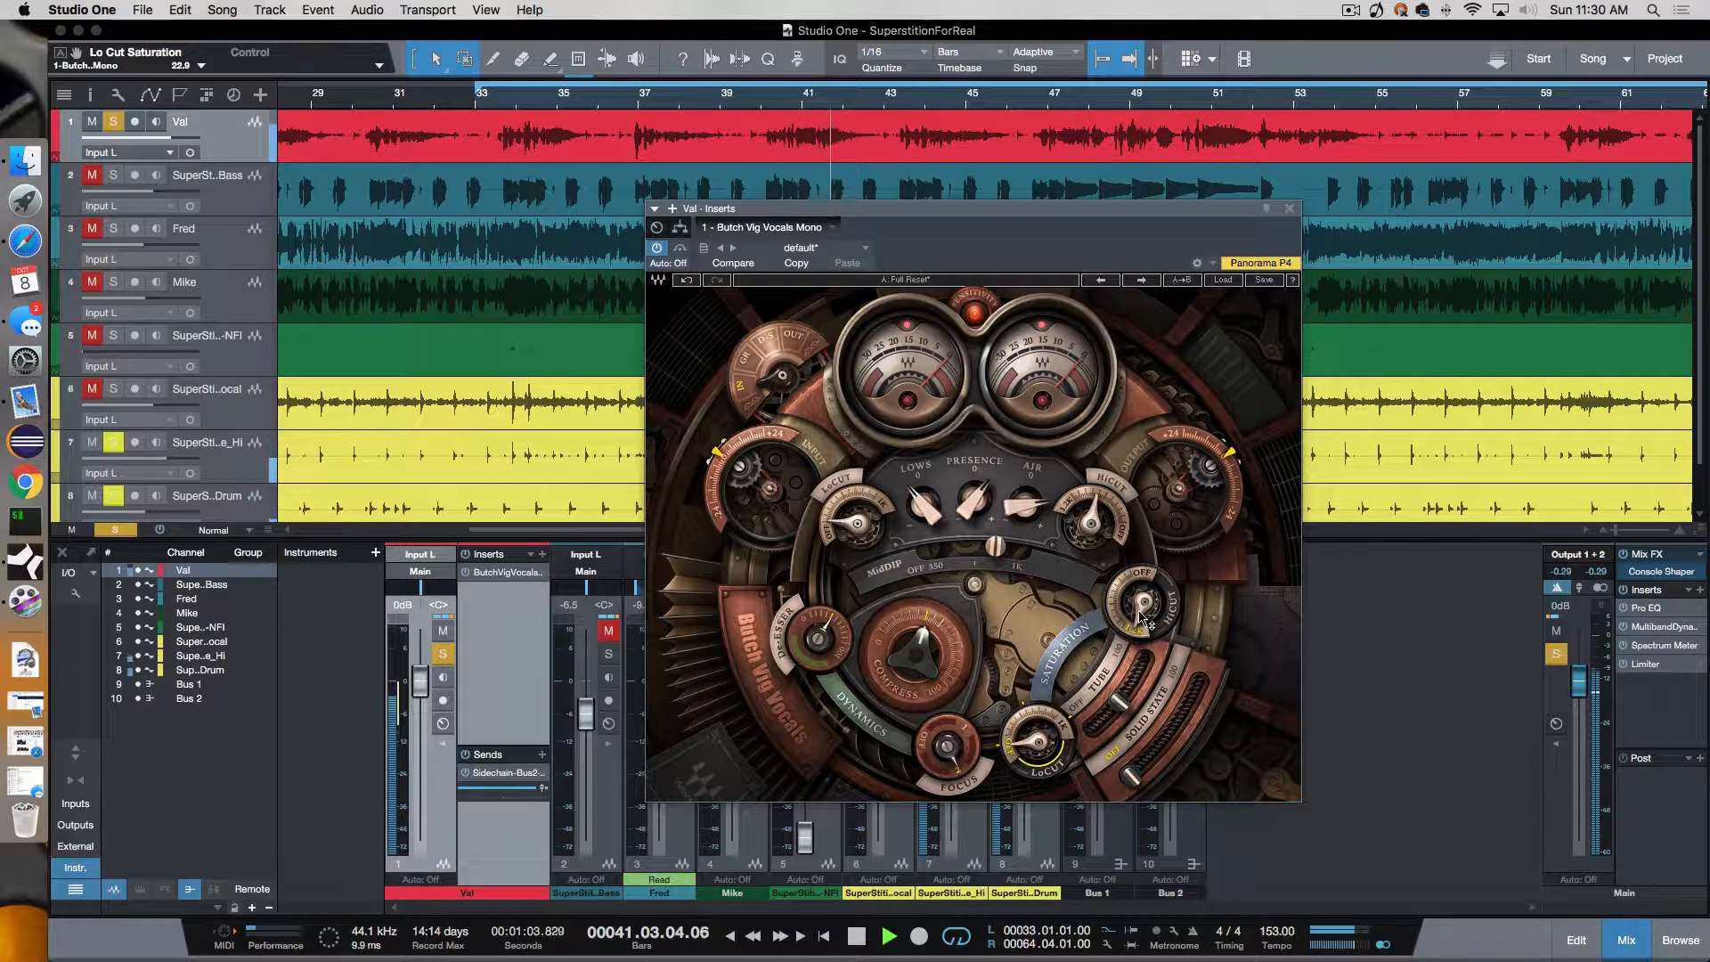
drag(1140, 594, 1156, 578)
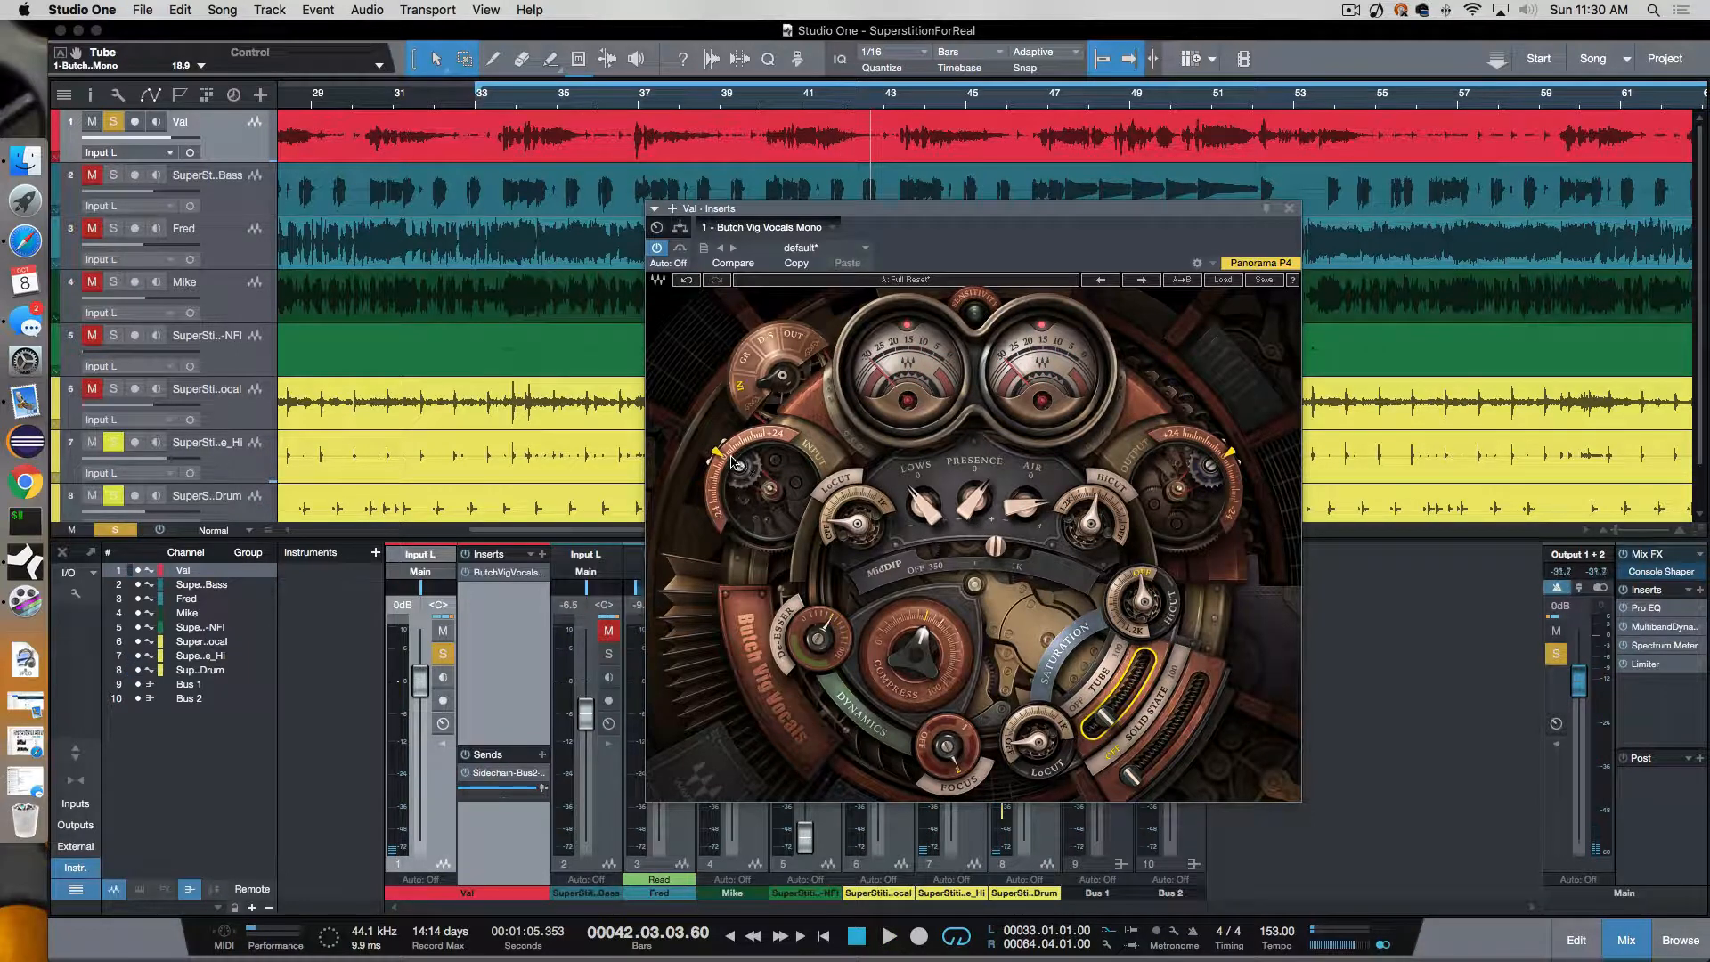
mouse_move(716, 485)
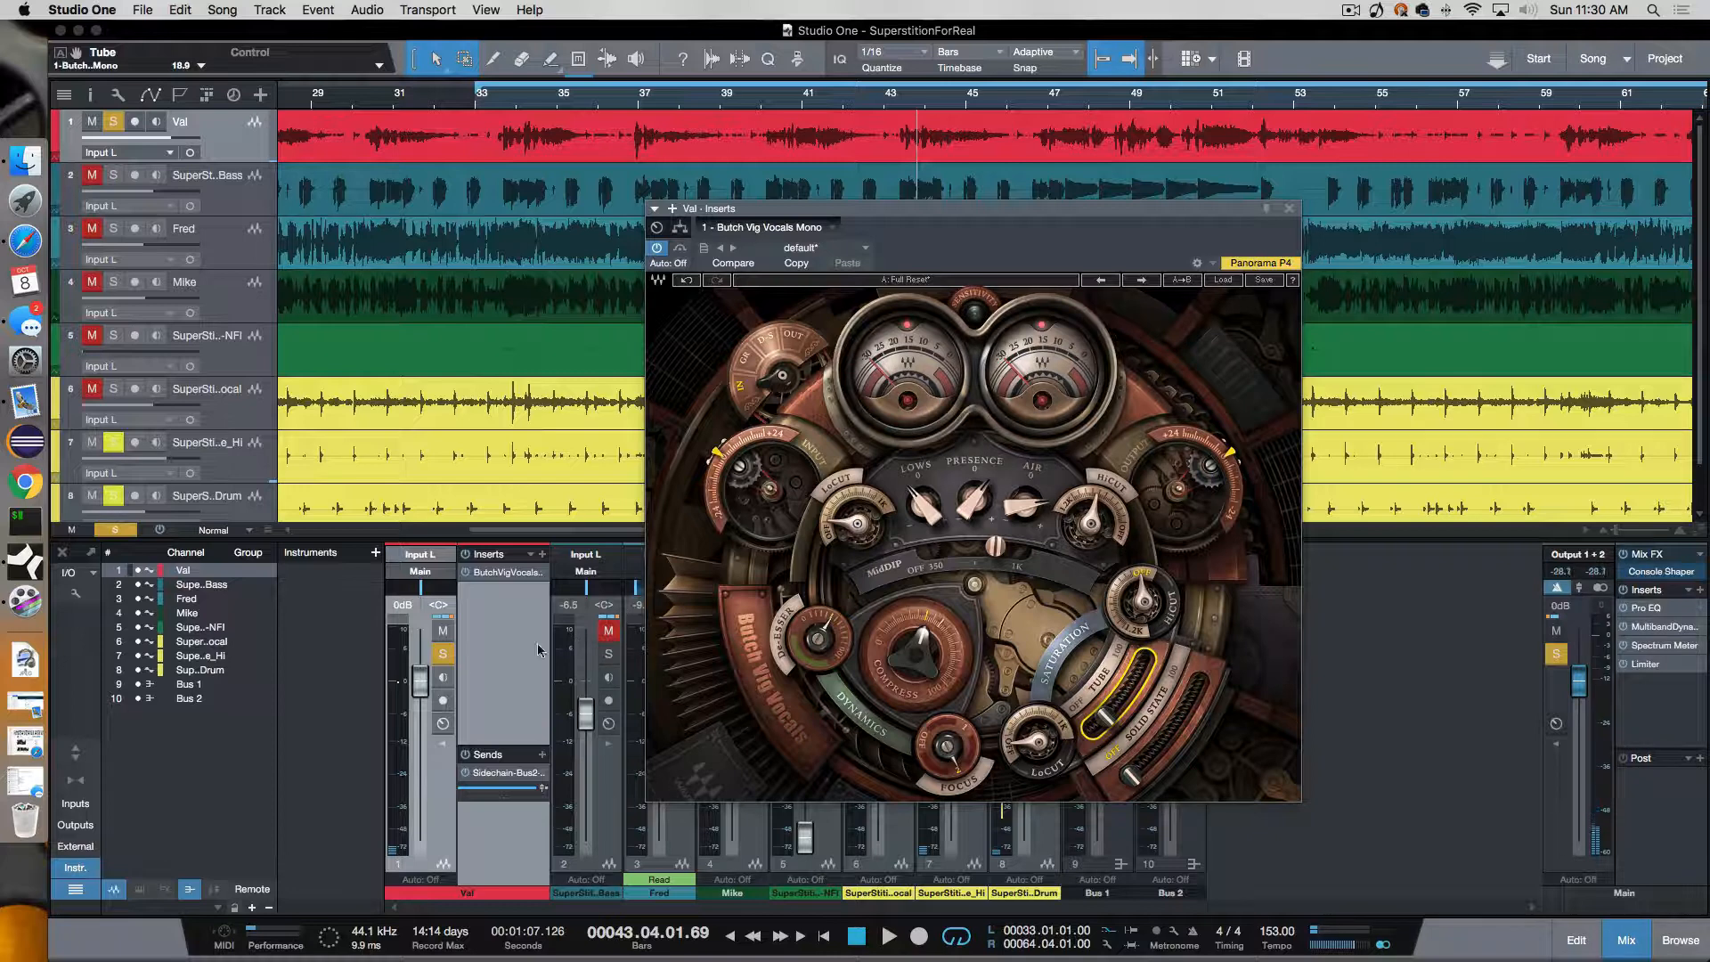
mouse_move(462, 672)
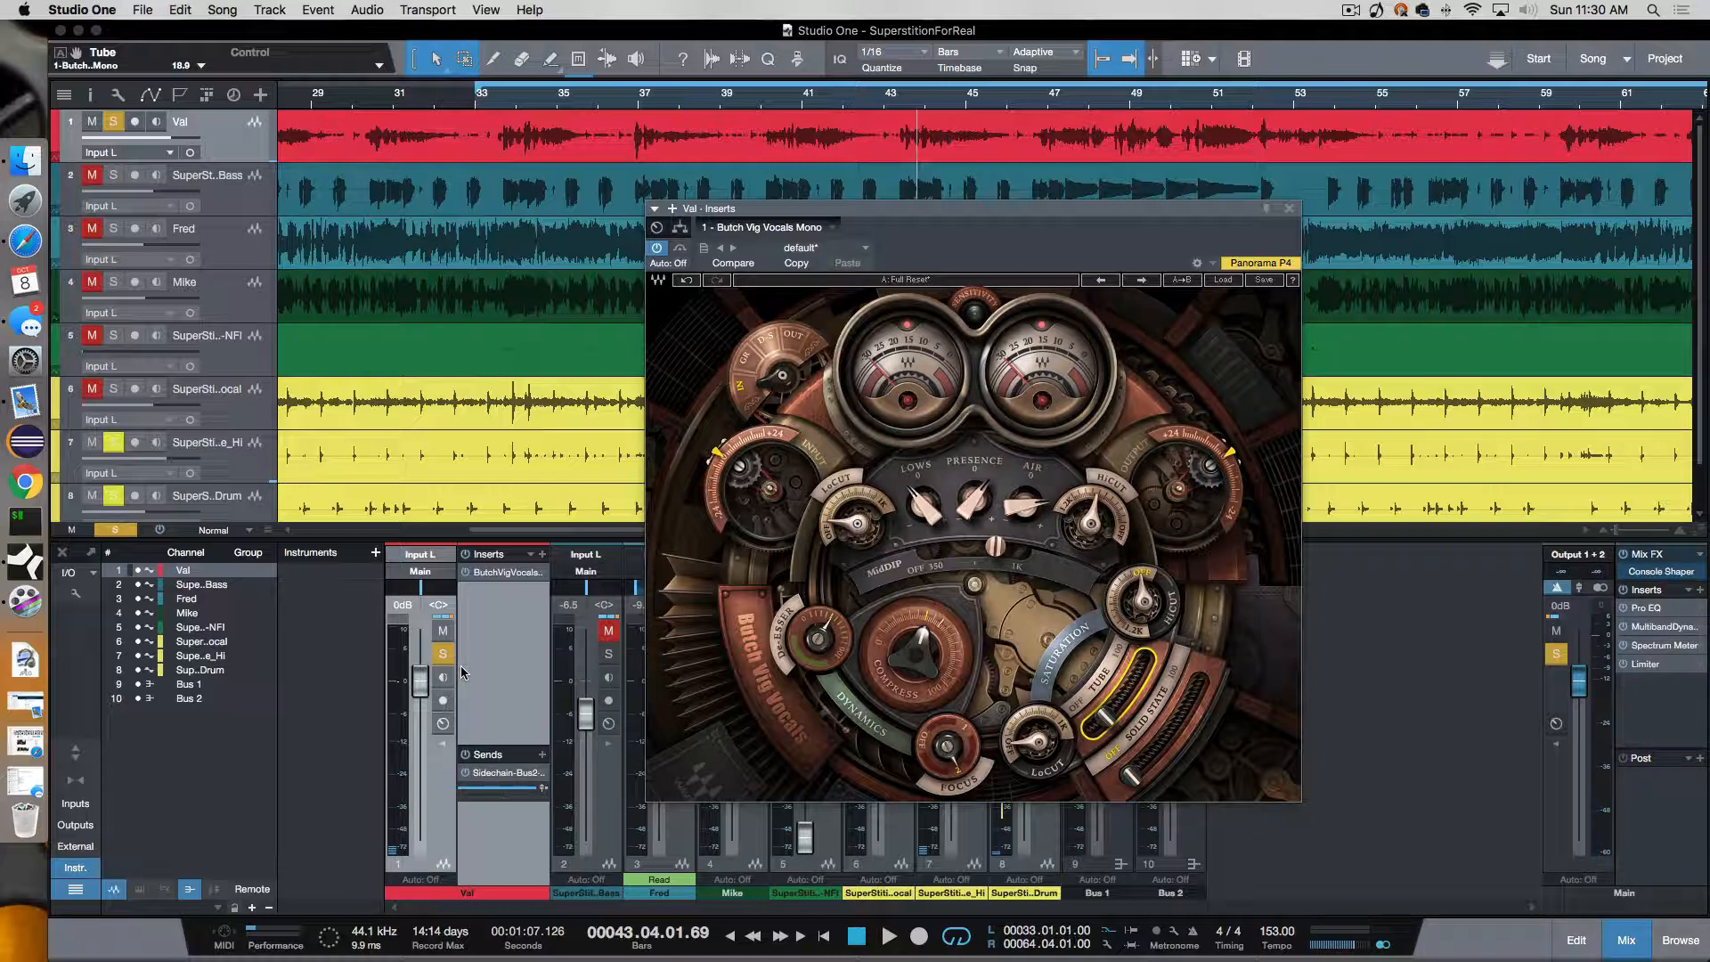